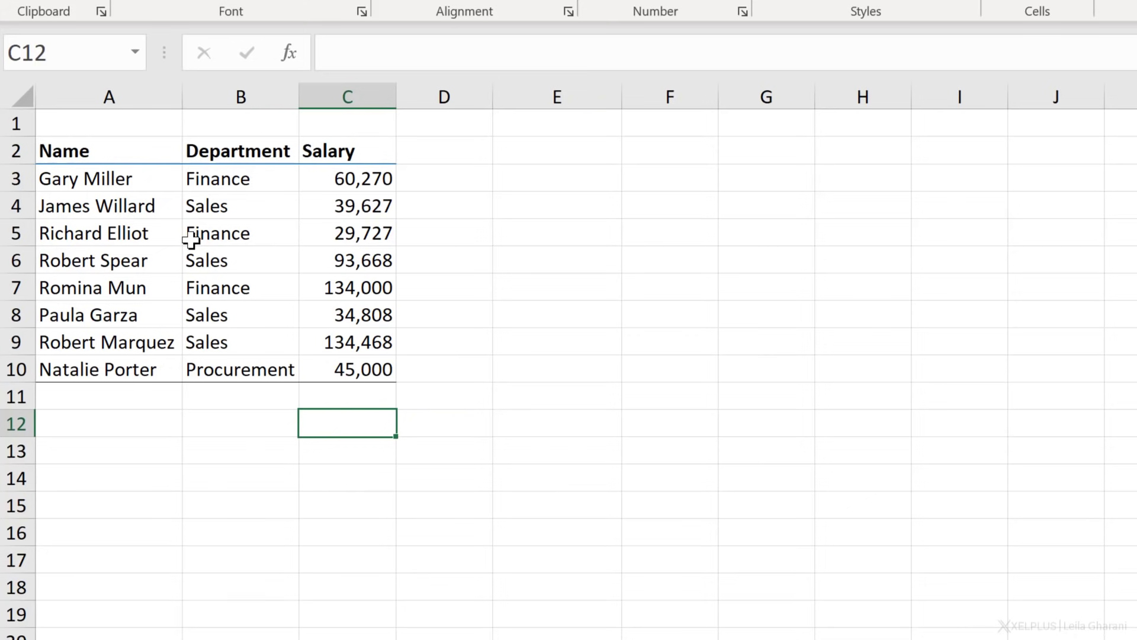
{"action": "mouse_move", "coordinate": [350, 219]}
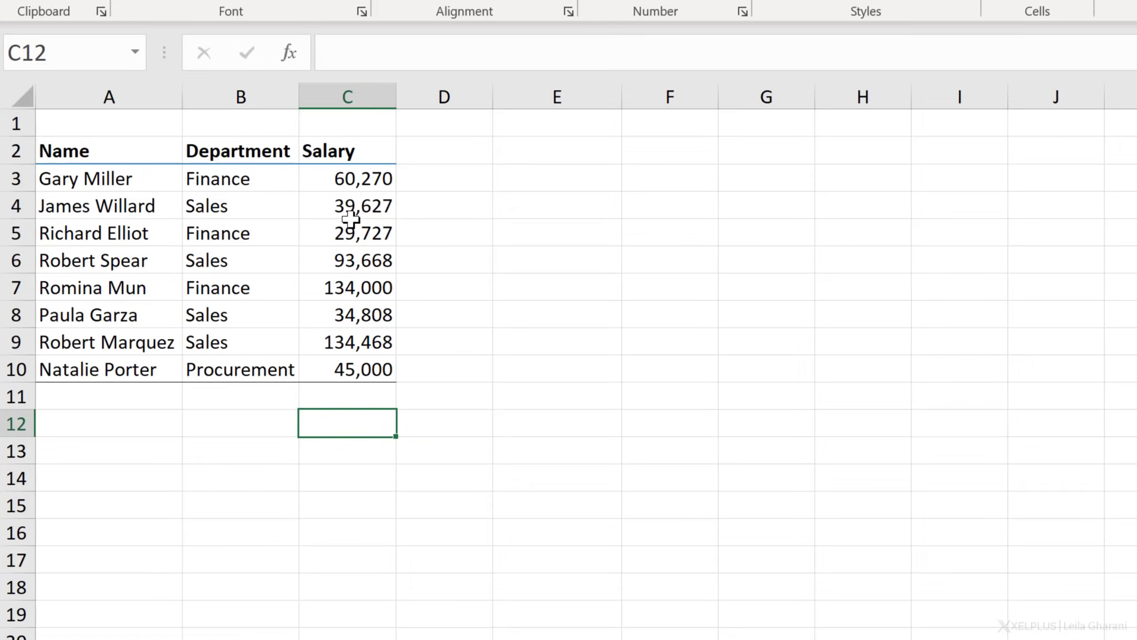
- Enter =C3+C5 in E3, returning the two-salary total 89,997
{"action": "left_click", "coordinate": [557, 178]}
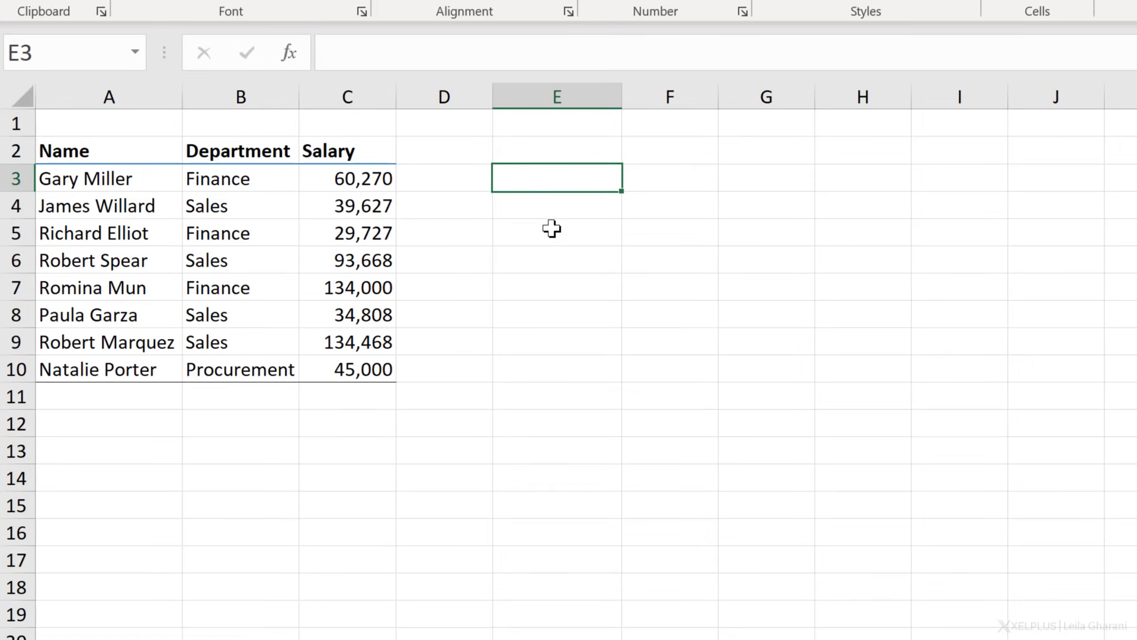
{"action": "type", "text": "="}
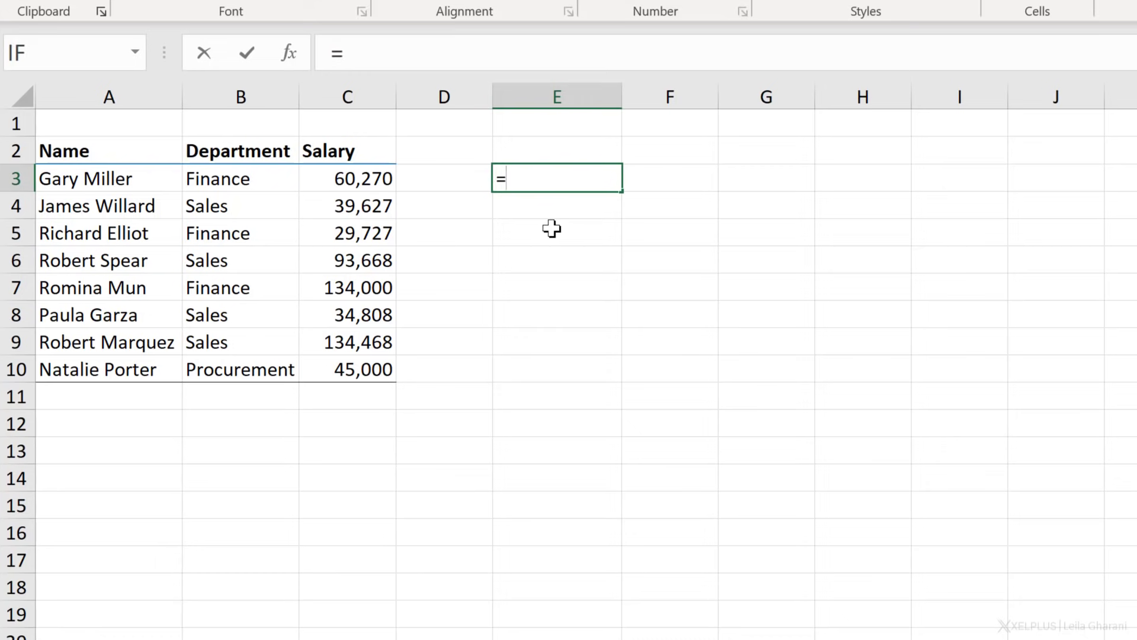
{"action": "left_click", "coordinate": [443, 179]}
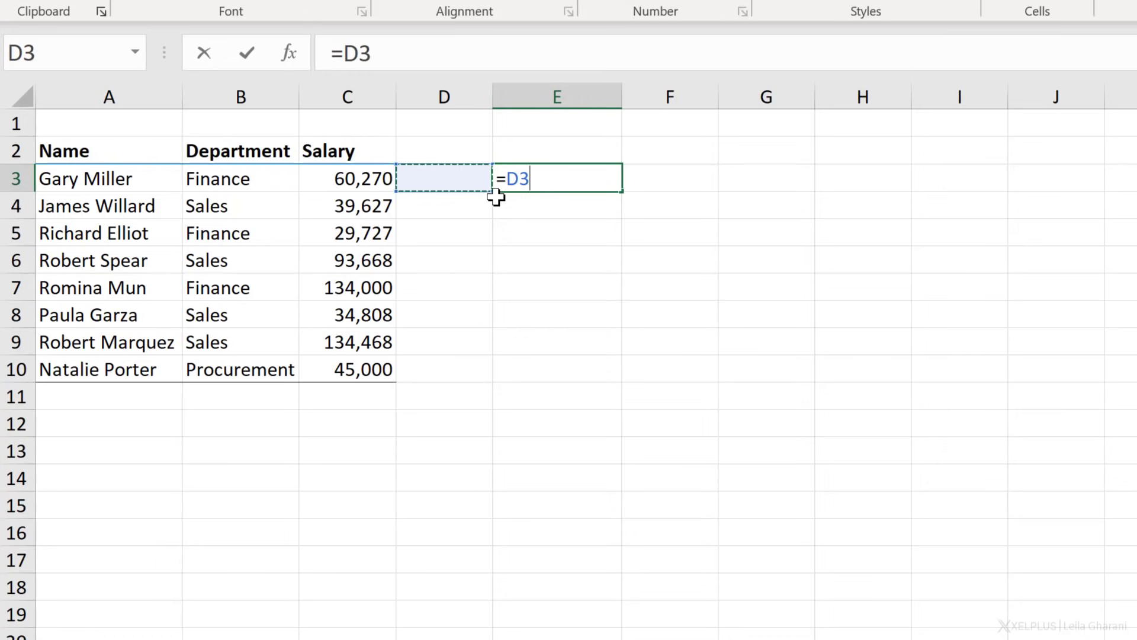
{"action": "left_click", "coordinate": [347, 179]}
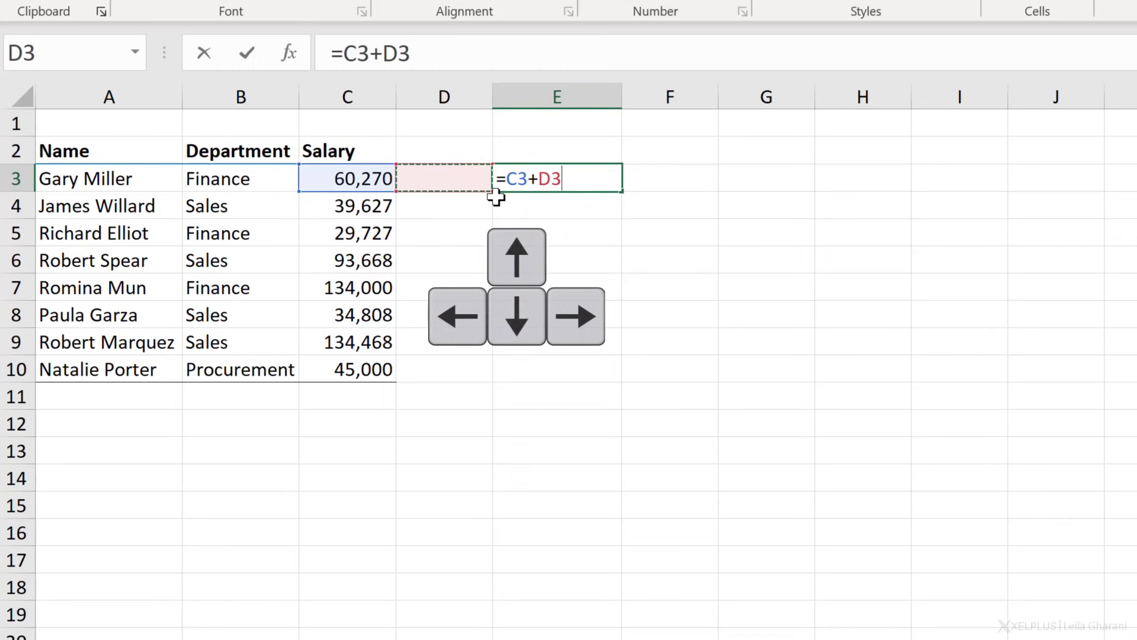
{"action": "key", "text": "down"}
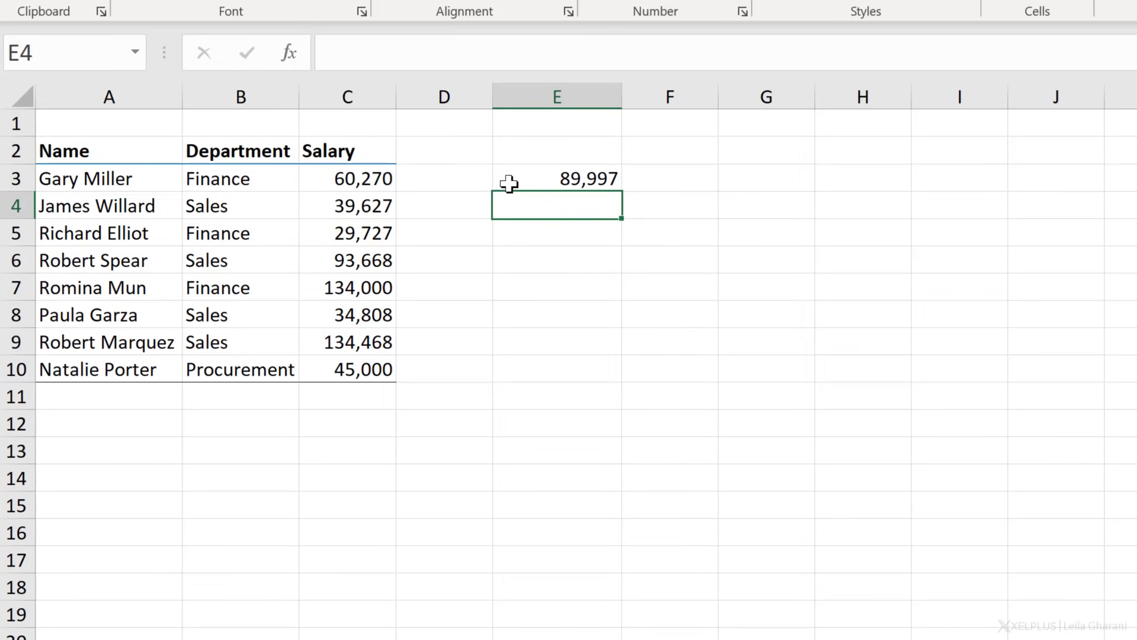
- Edit E3 to =C3+C5-C4 so the result becomes 50,370
{"action": "left_click", "coordinate": [557, 179]}
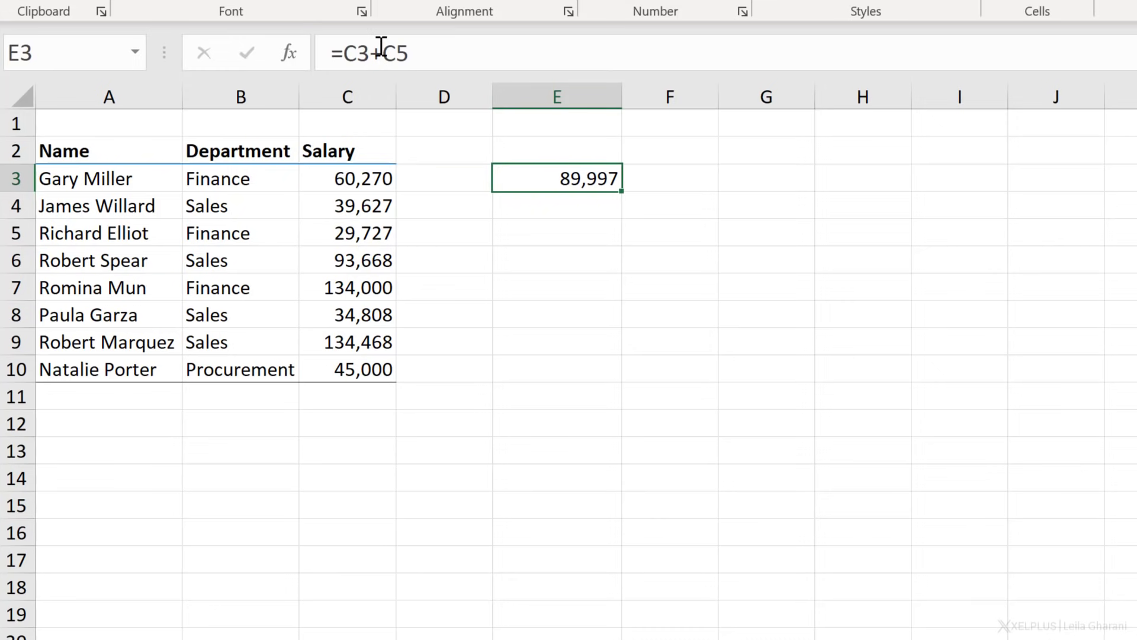
{"action": "double_click", "coordinate": [557, 177]}
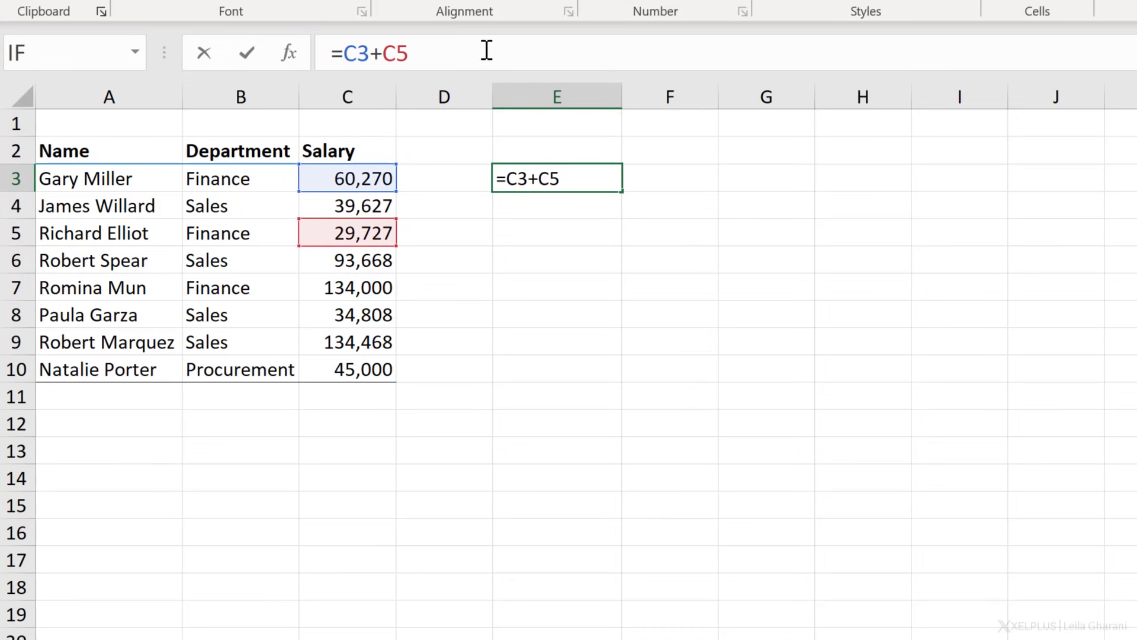
{"action": "type", "text": "-"}
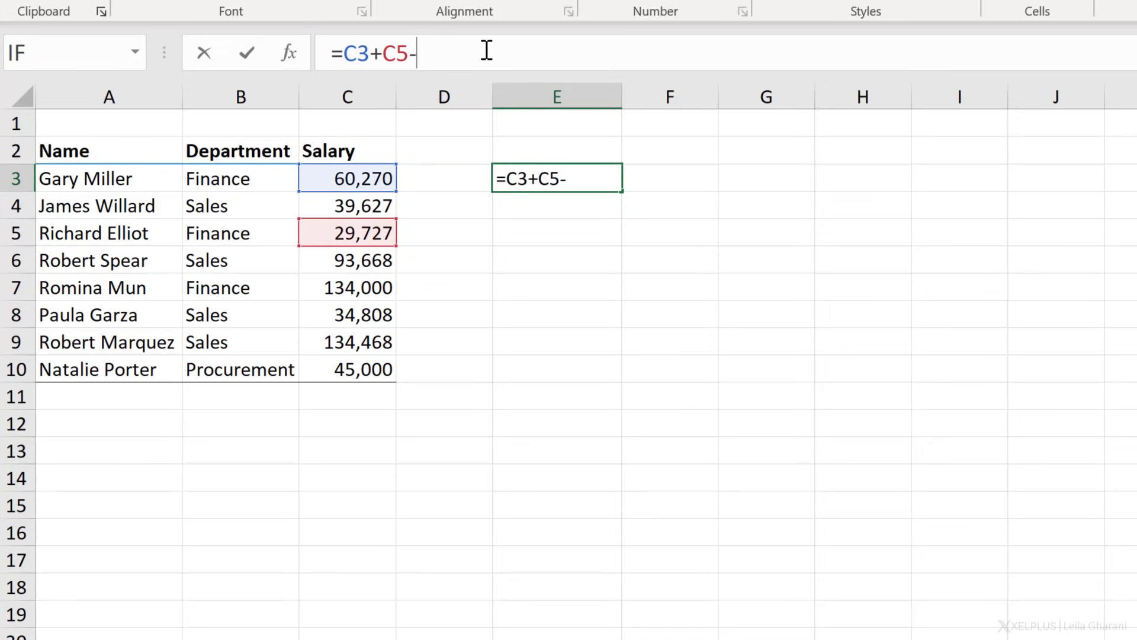
{"action": "left_click", "coordinate": [347, 205]}
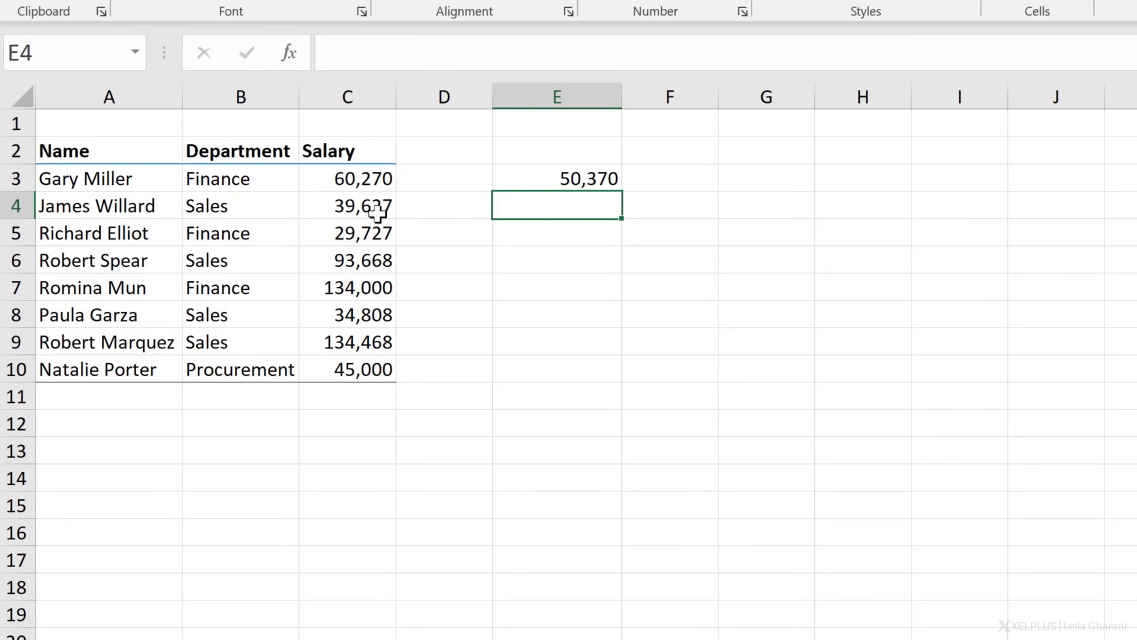
{"action": "mouse_move", "coordinate": [544, 181]}
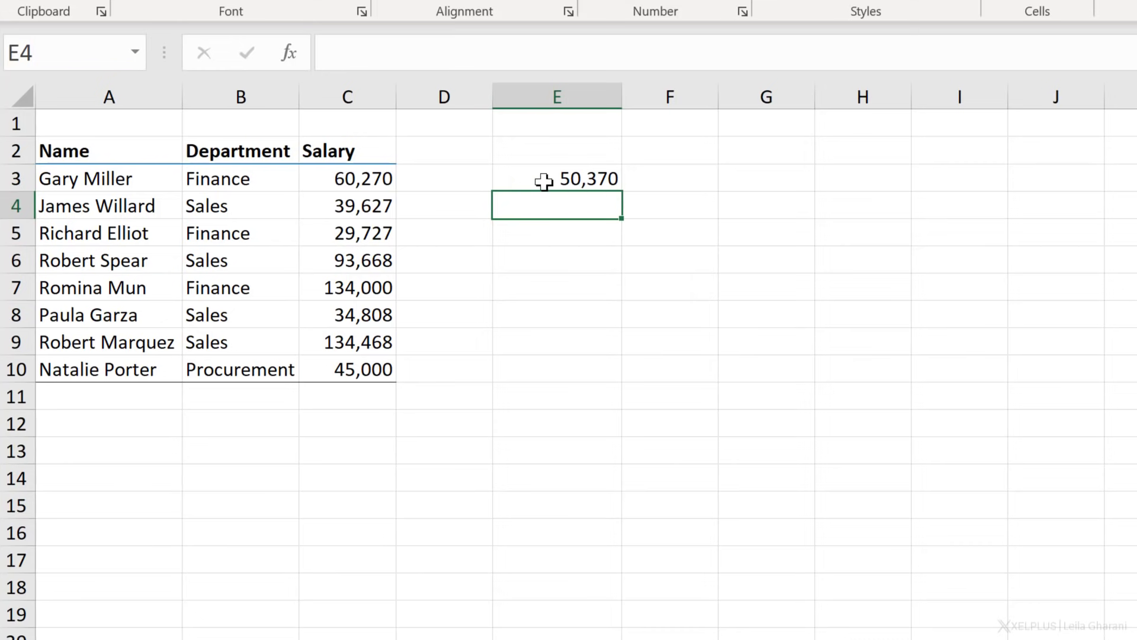
{"action": "left_click", "coordinate": [347, 179]}
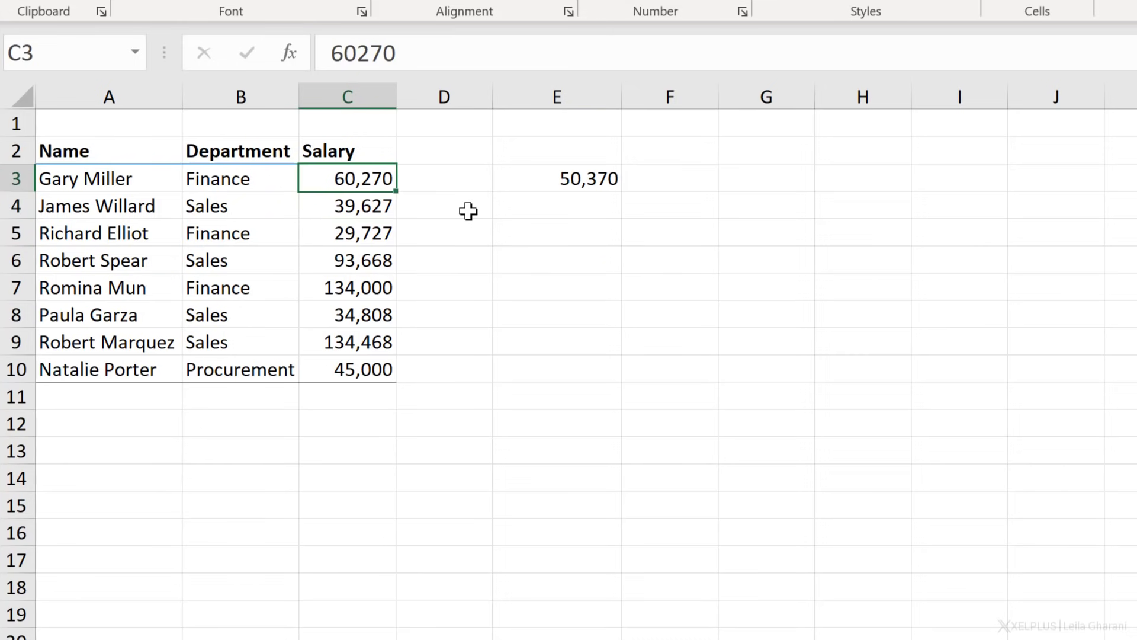
{"action": "mouse_move", "coordinate": [551, 186]}
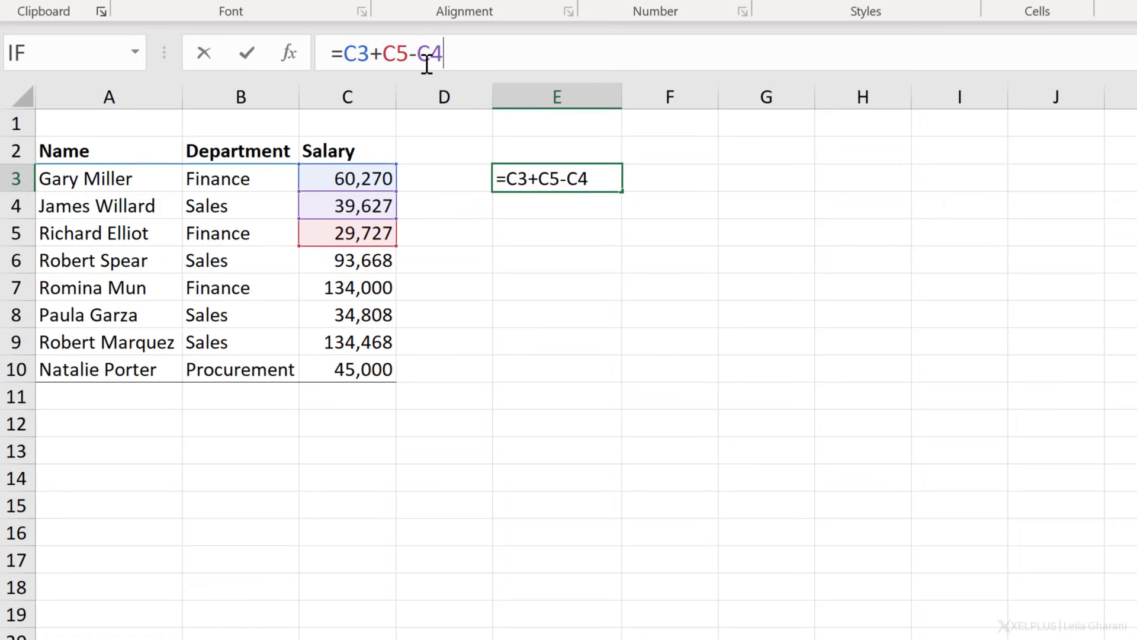
- Rewrite E3 as =(C3*C5)/C4, giving 45,213
{"action": "key", "text": "BackSpace"}
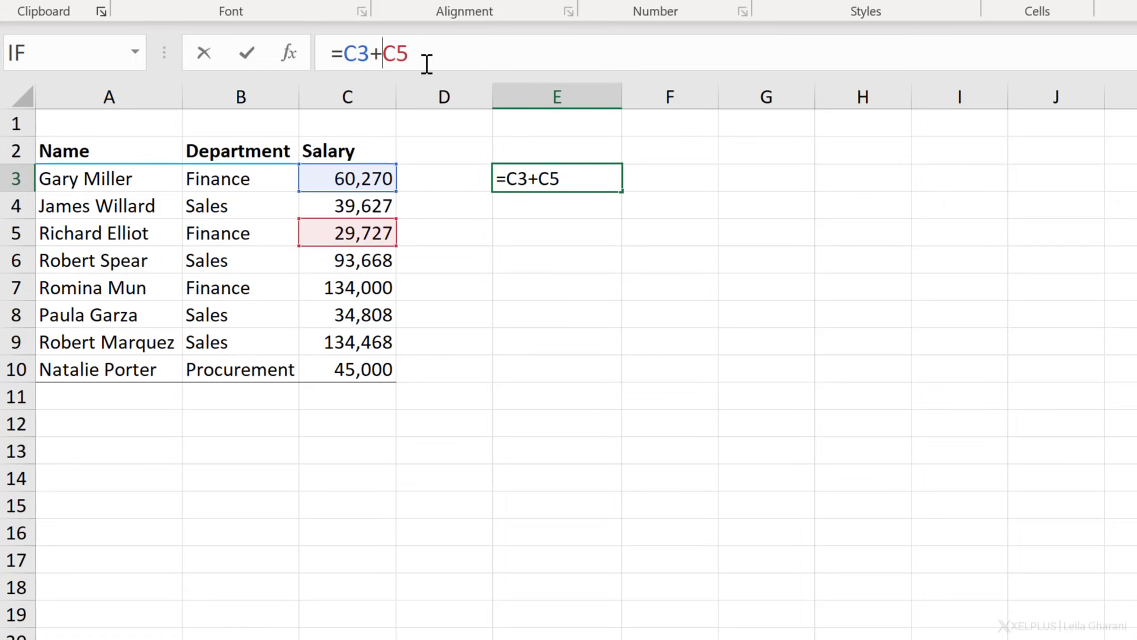
{"action": "type", "text": "/"}
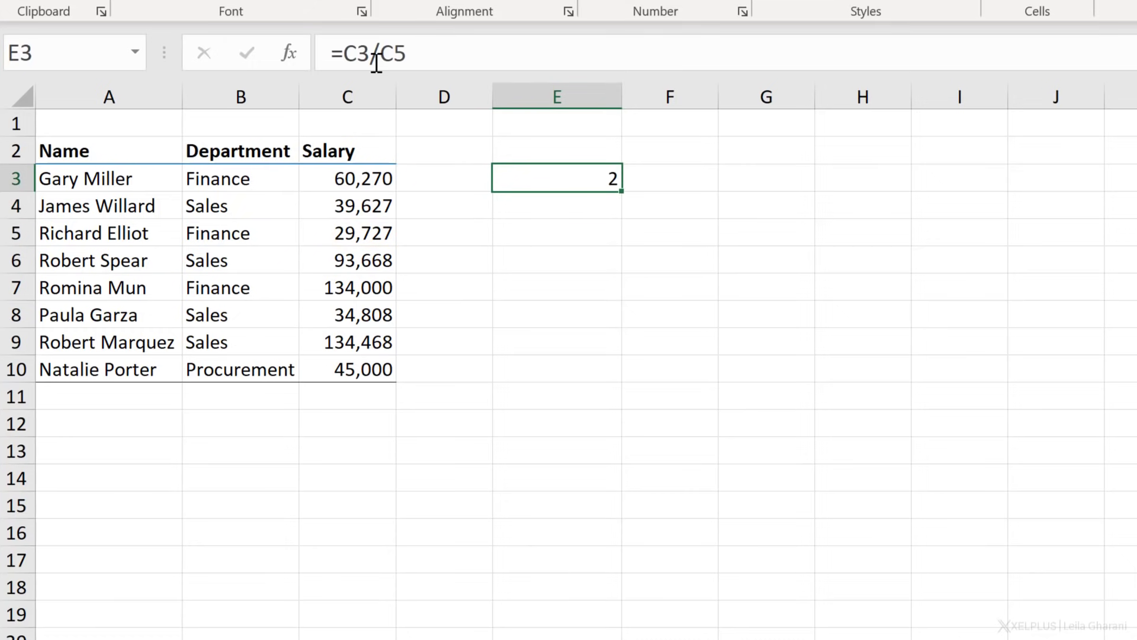
{"action": "key", "text": "Backspace"}
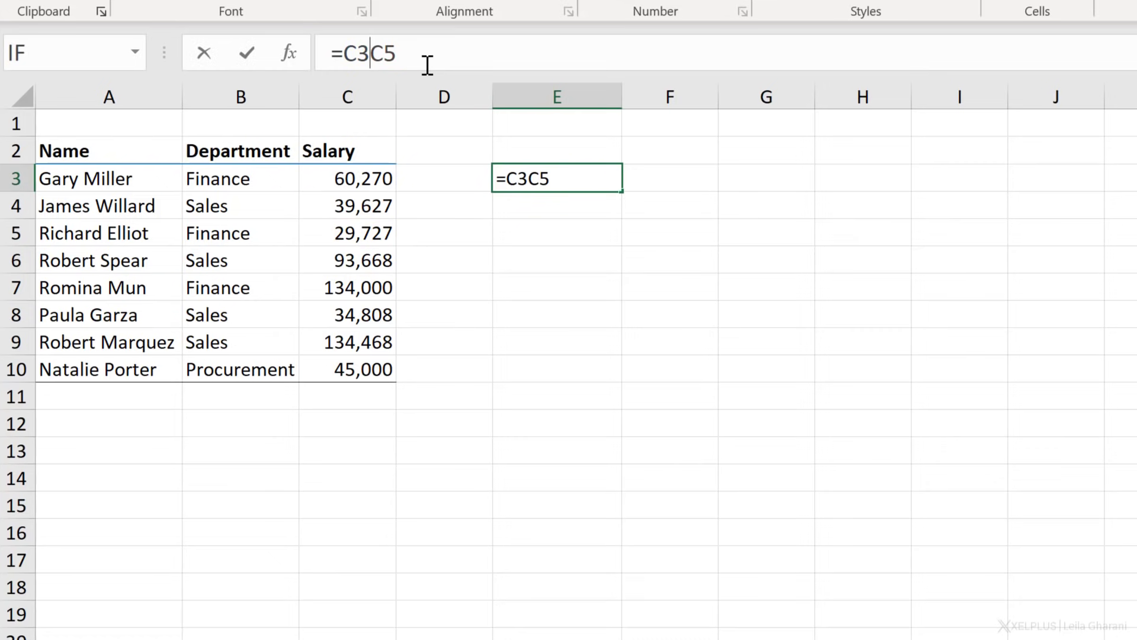
{"action": "type", "text": "*"}
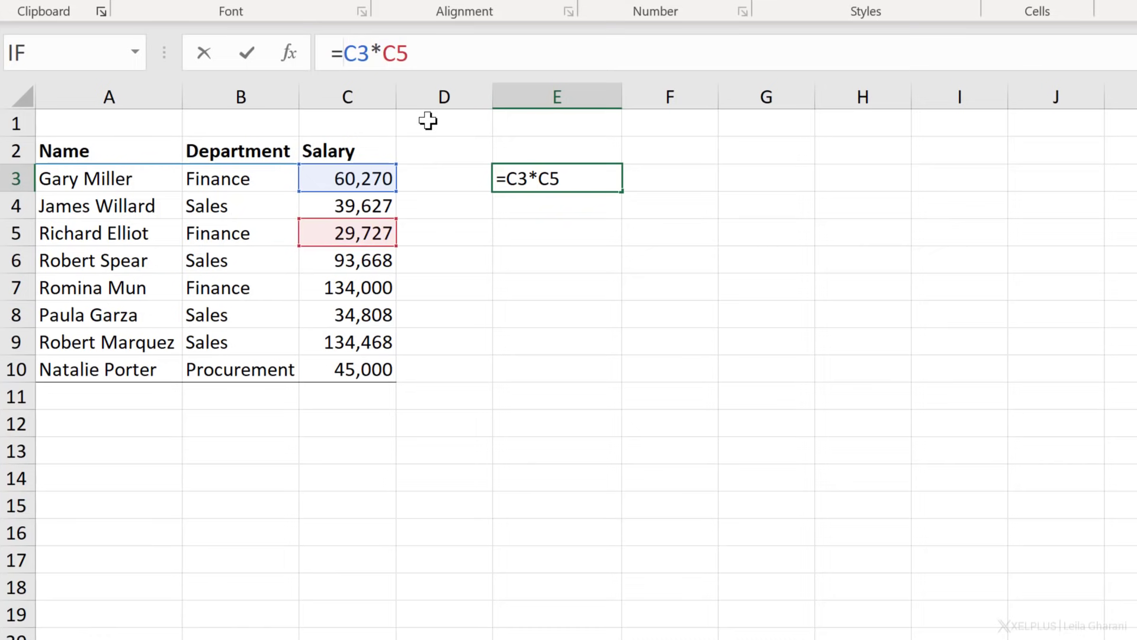
{"action": "type", "text": "("}
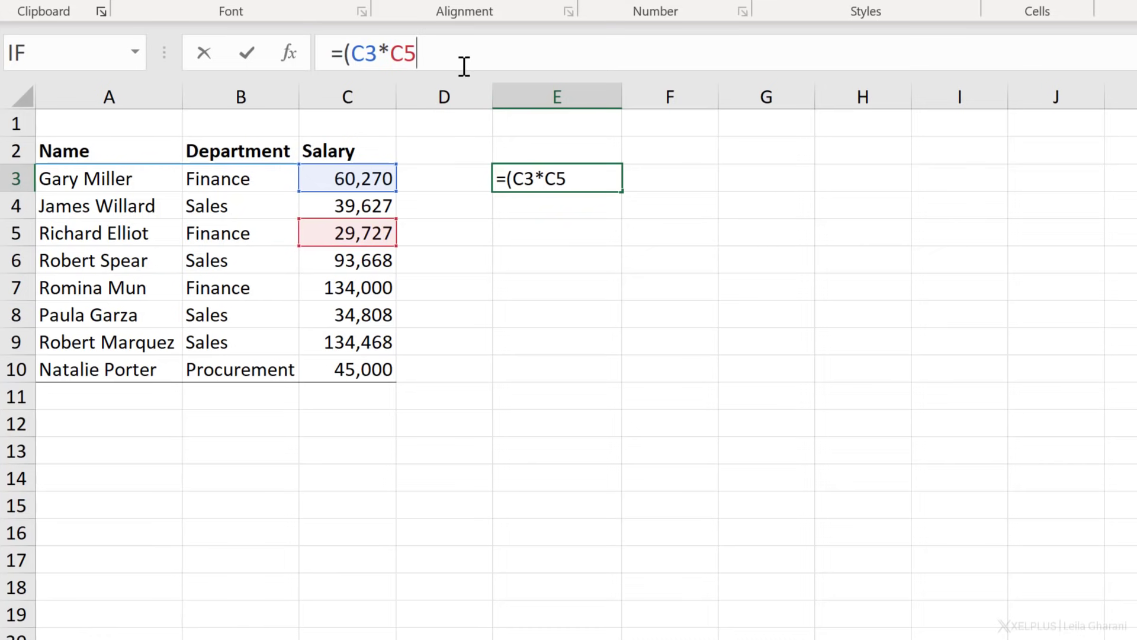
{"action": "type", "text": ")"}
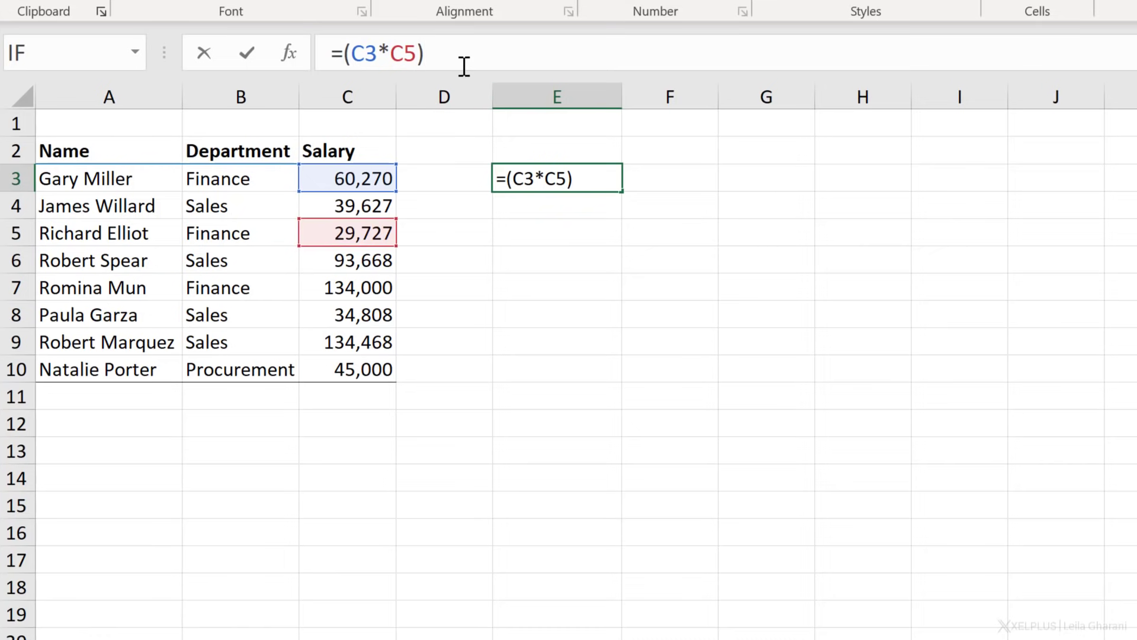
{"action": "type", "text": "/"}
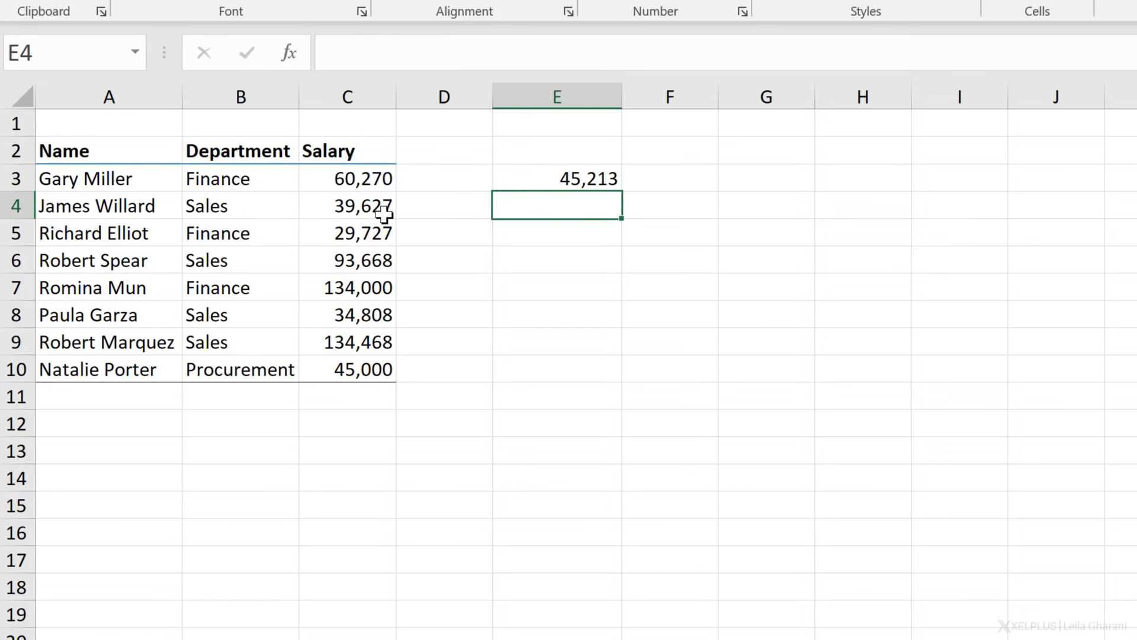
{"action": "left_click", "coordinate": [556, 179]}
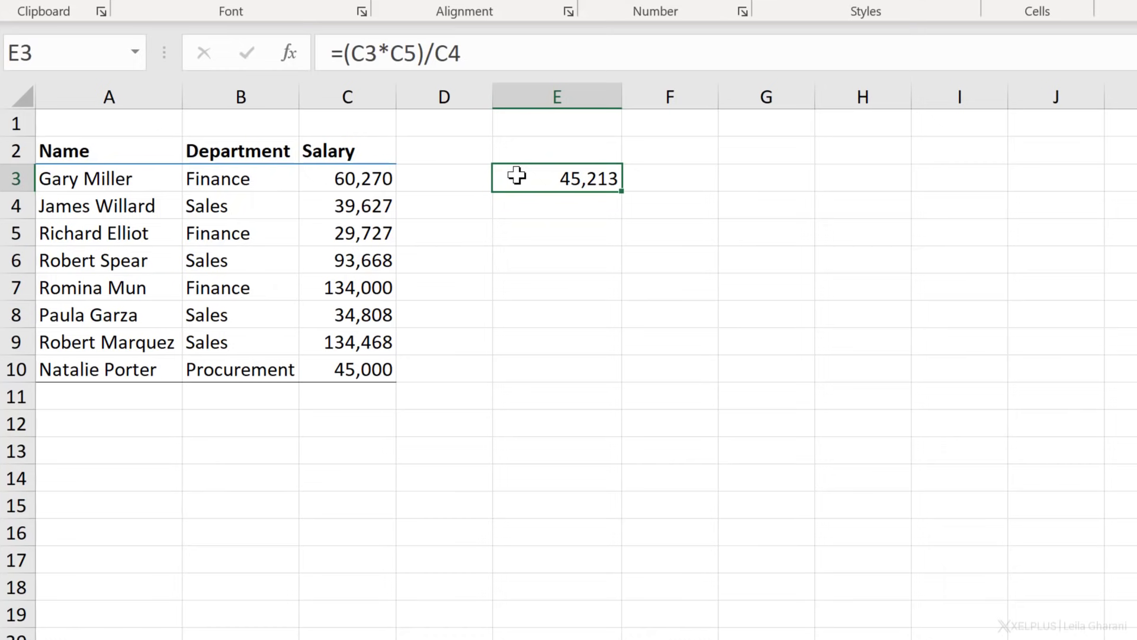
{"action": "mouse_move", "coordinate": [517, 186]}
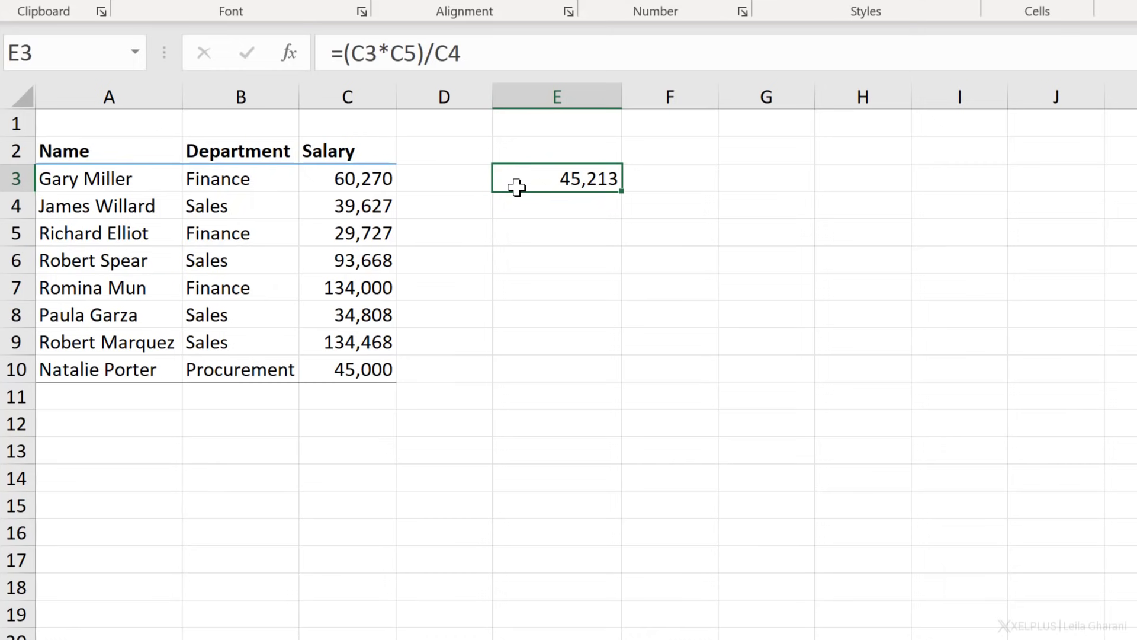
{"action": "mouse_move", "coordinate": [356, 411]}
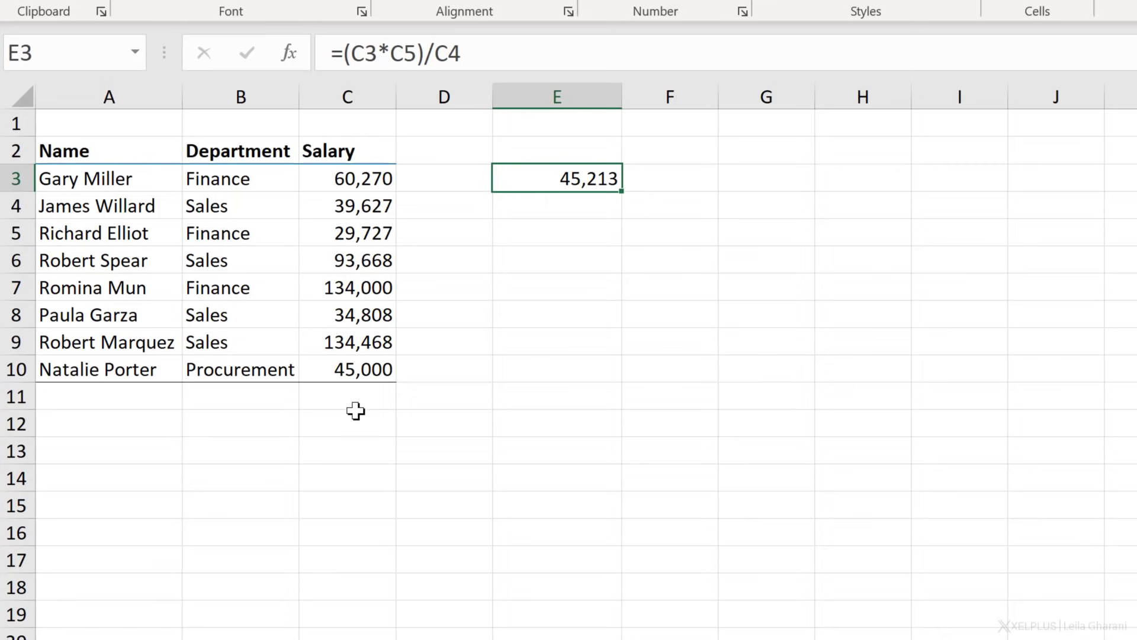
- Enter =SUM(C3:C10) in C11, totalling the eight salaries to 571,568
{"action": "left_click", "coordinate": [347, 395]}
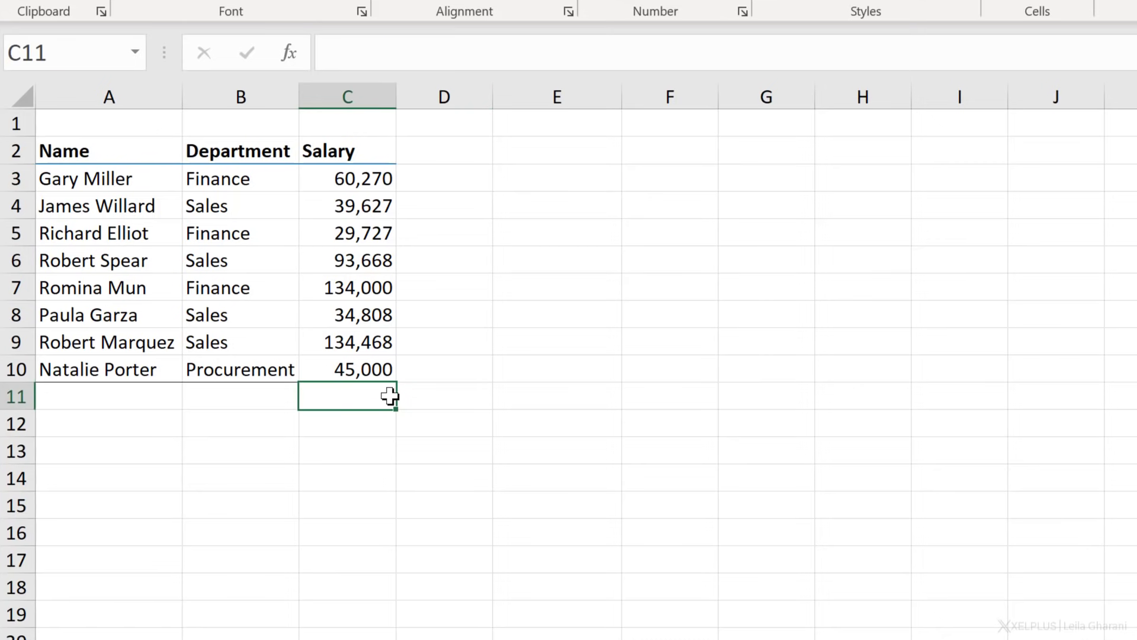
{"action": "type", "text": "="}
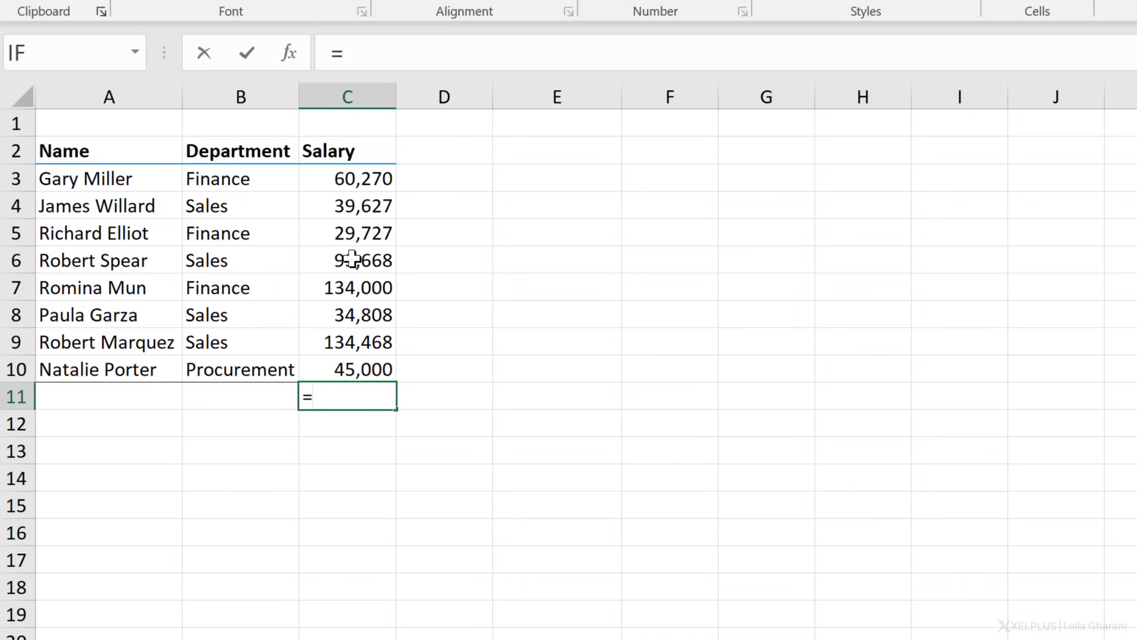
{"action": "mouse_move", "coordinate": [505, 372]}
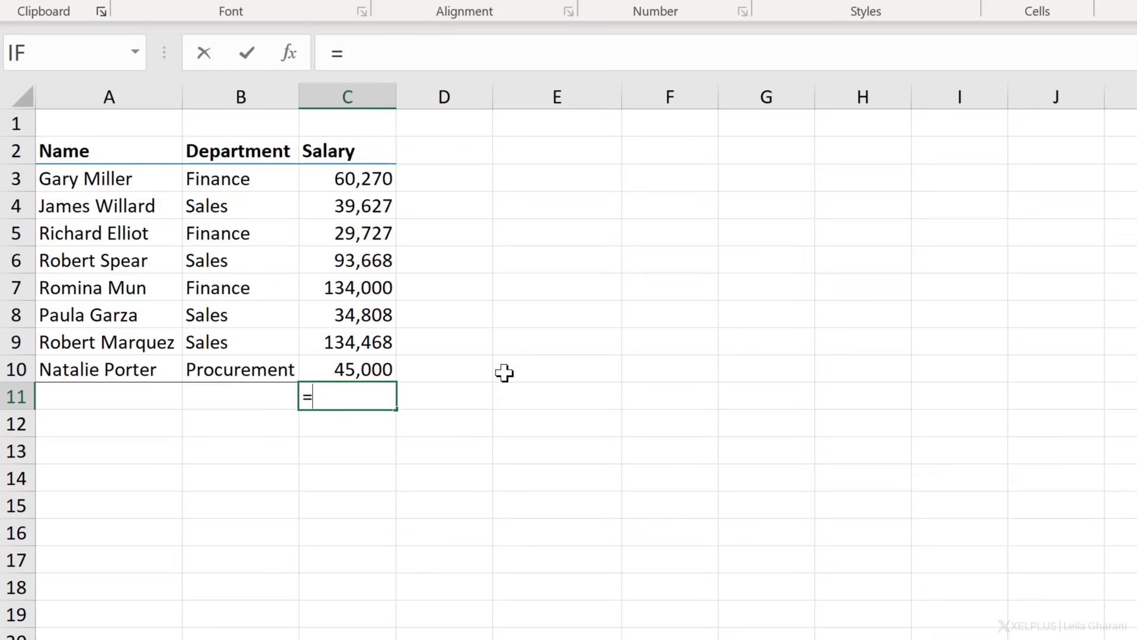
{"action": "mouse_move", "coordinate": [399, 328]}
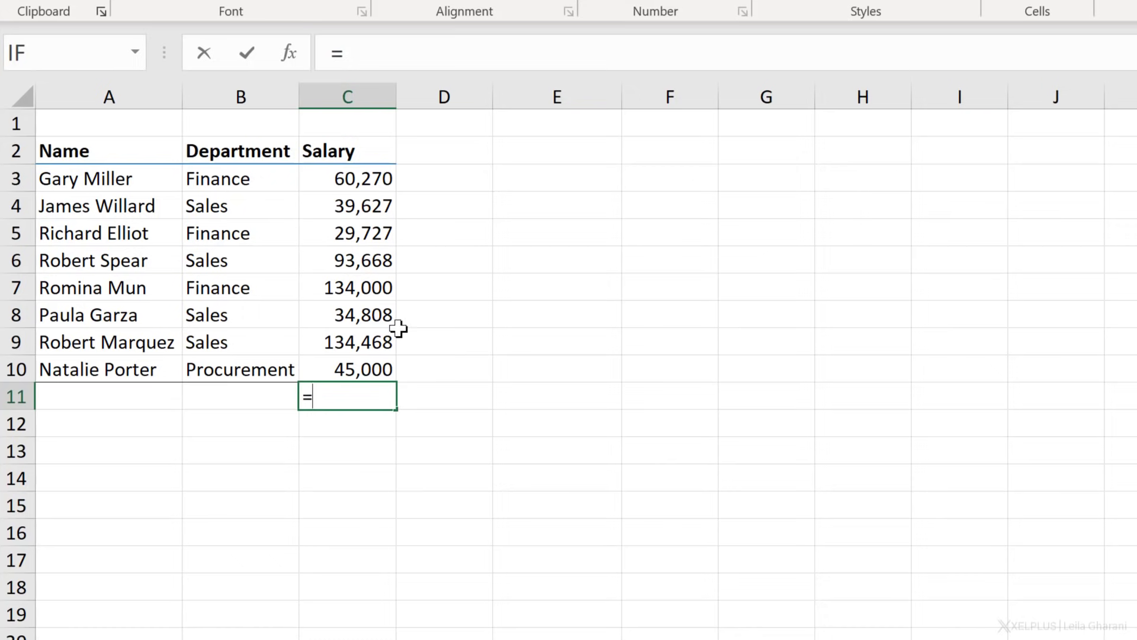
{"action": "type", "text": "su"}
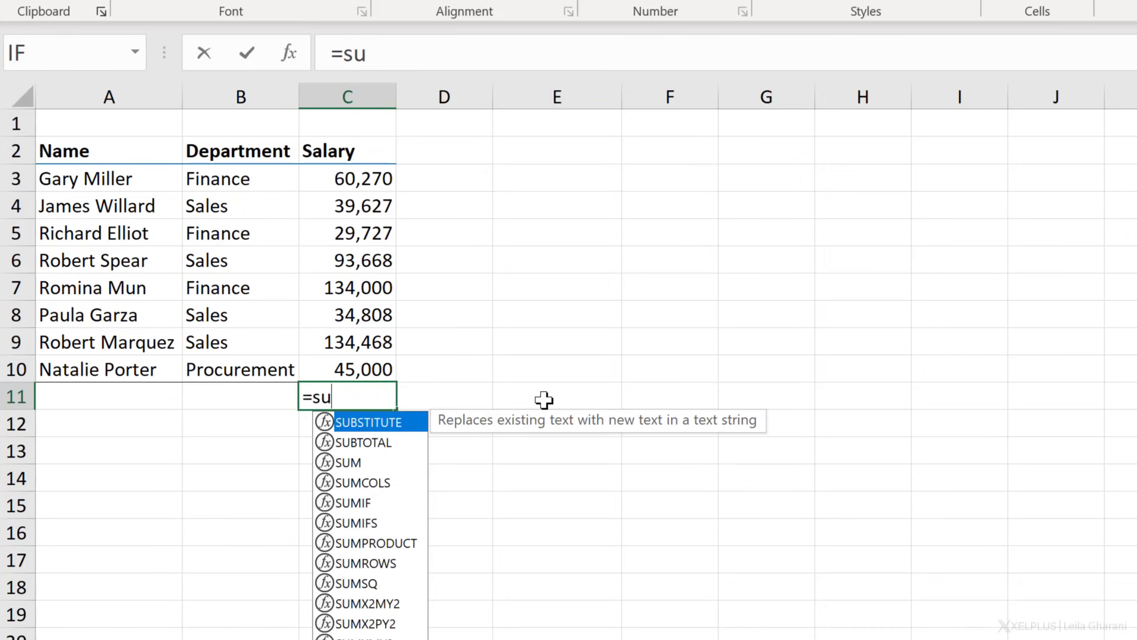
{"action": "type", "text": "m"}
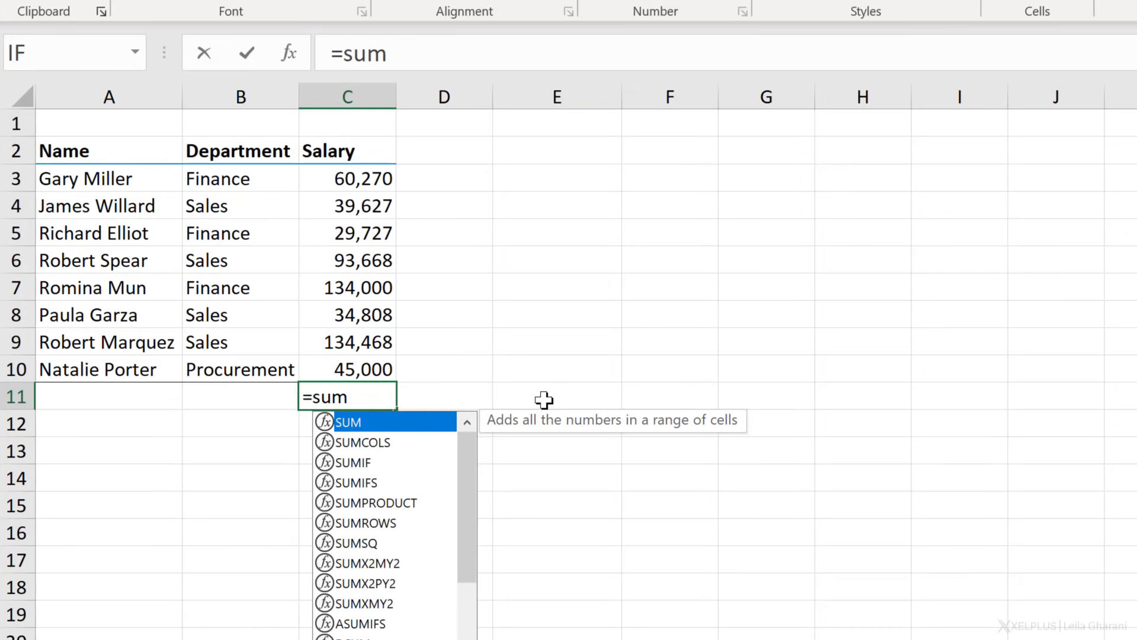
{"action": "mouse_move", "coordinate": [366, 577]}
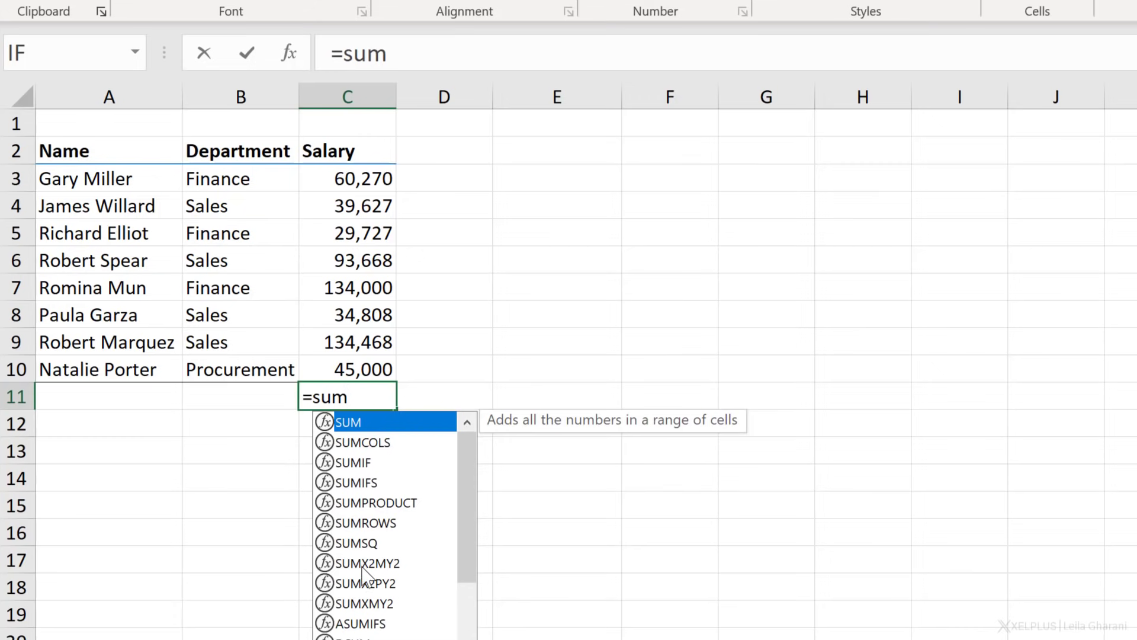
{"action": "mouse_move", "coordinate": [369, 628]}
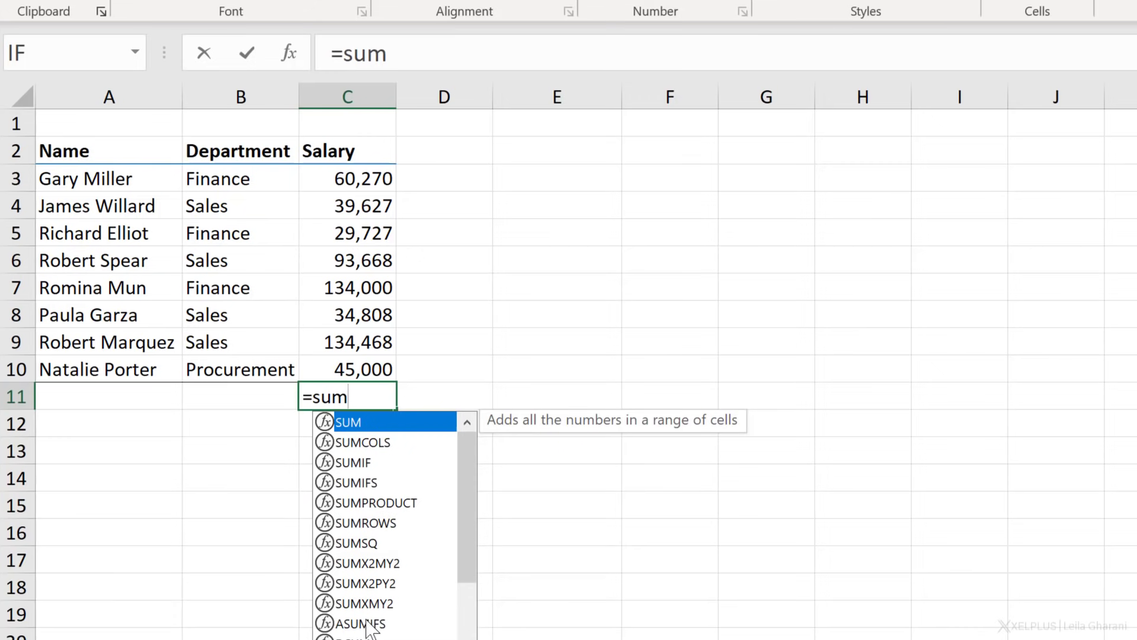
{"action": "mouse_move", "coordinate": [385, 472]}
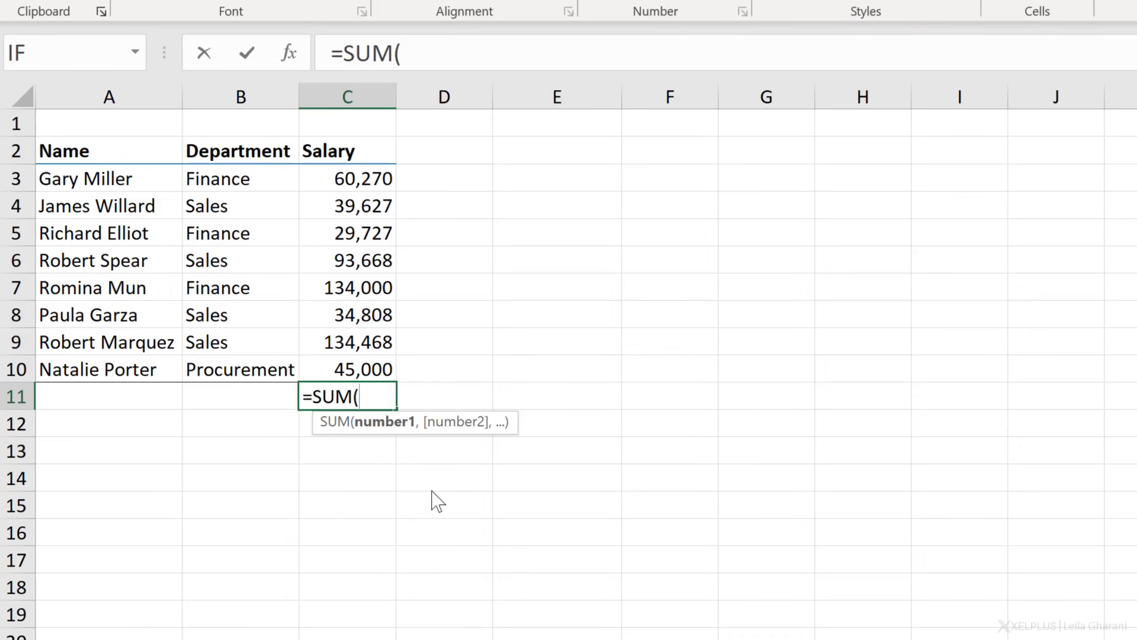
{"action": "mouse_move", "coordinate": [372, 490]}
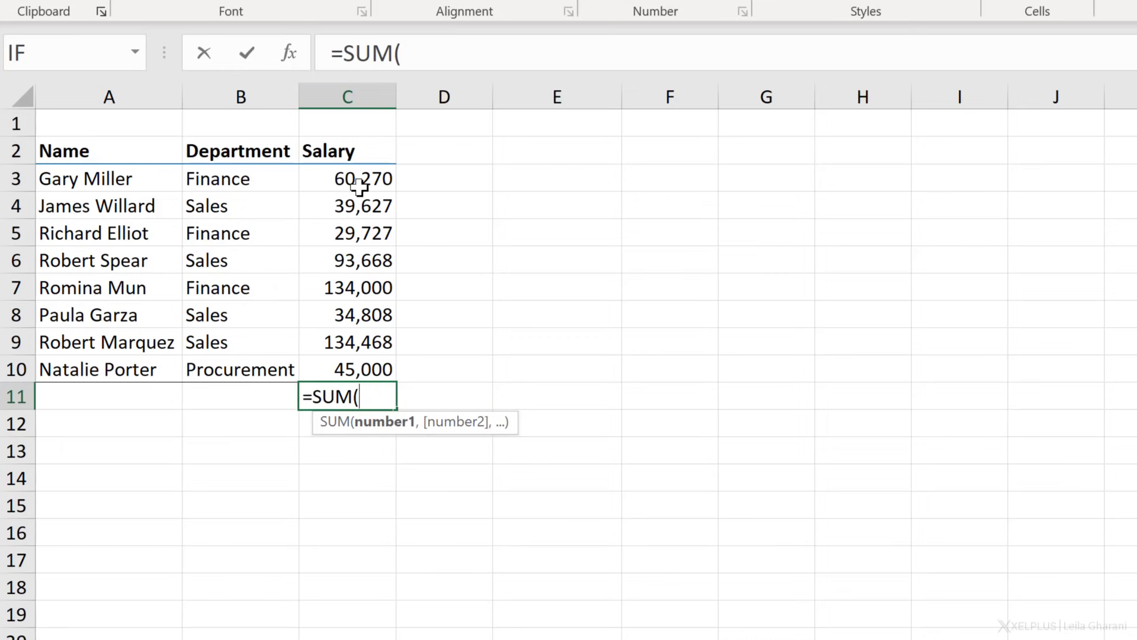
{"action": "mouse_move", "coordinate": [355, 192]}
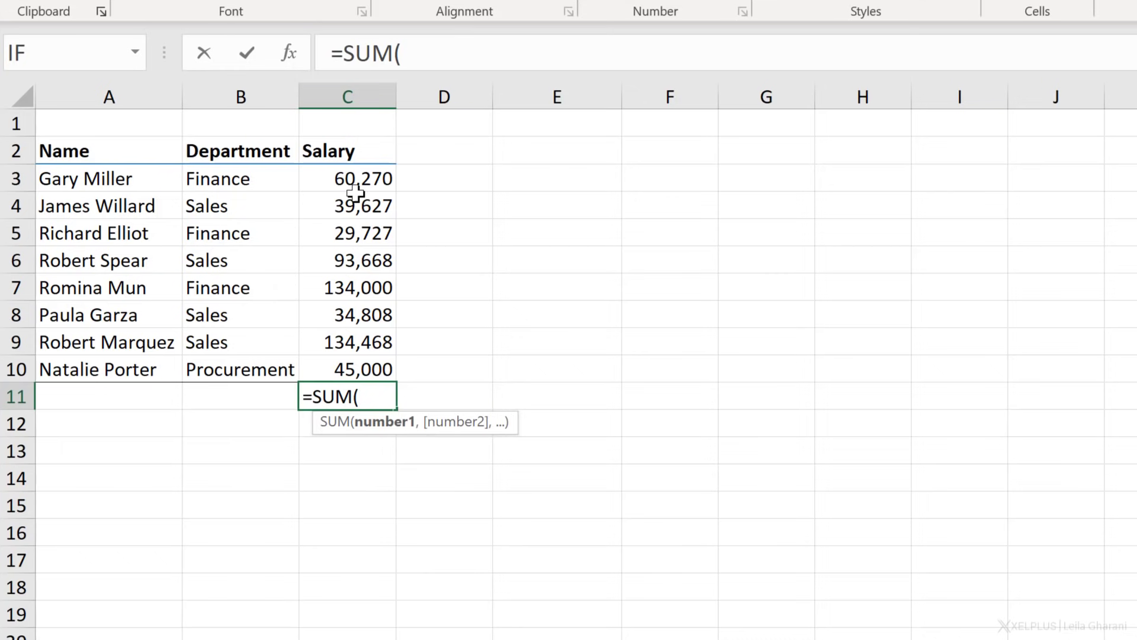
{"action": "mouse_move", "coordinate": [360, 182]}
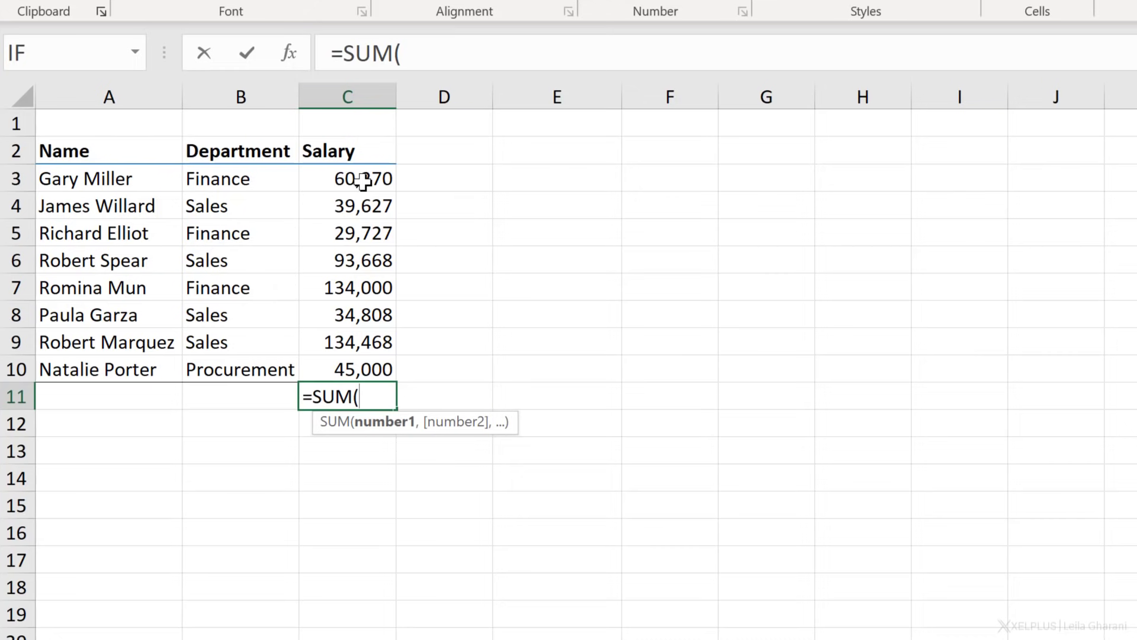
{"action": "left_click_drag", "start_coordinate": [348, 179], "coordinate": [347, 370]}
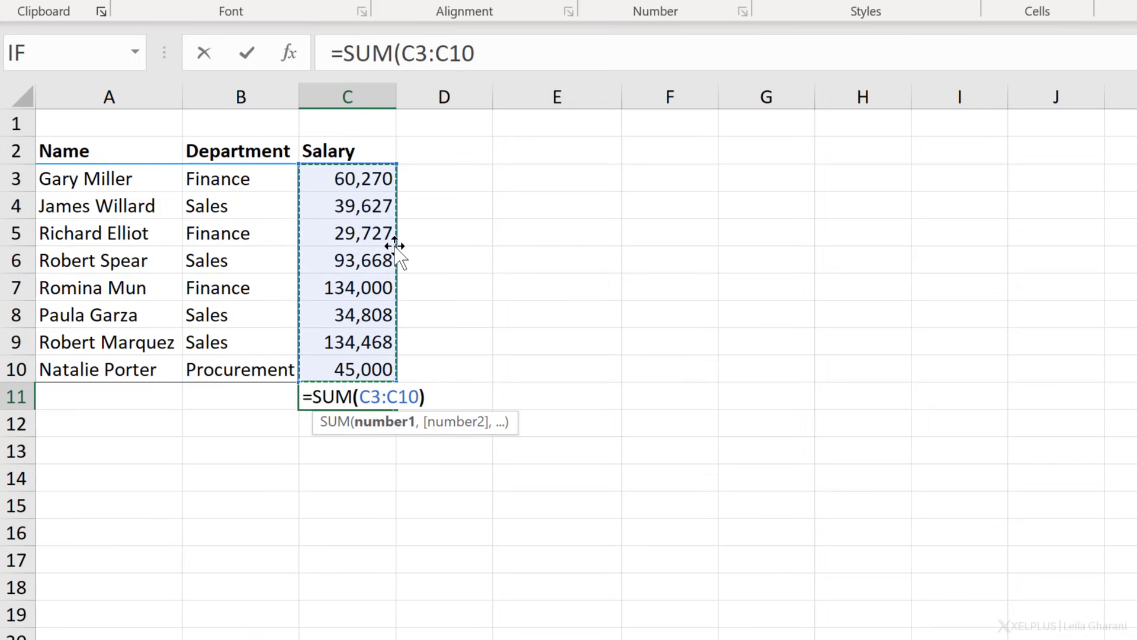
{"action": "key", "text": "Enter"}
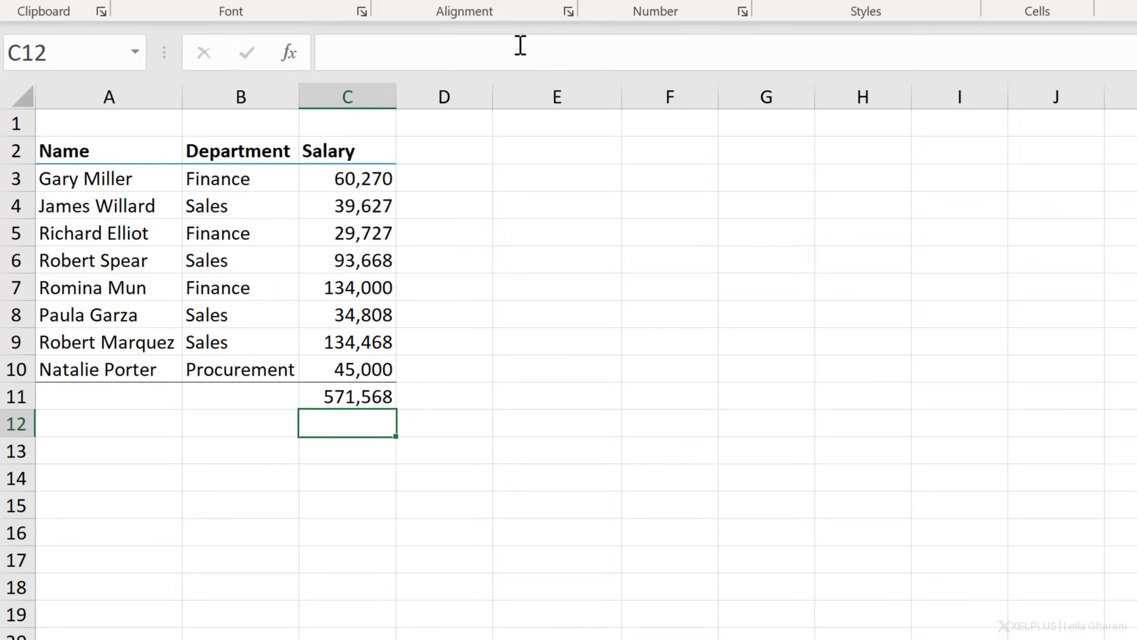
- Reselect the C11 total to inspect its SUM formula
{"action": "left_click", "coordinate": [347, 395]}
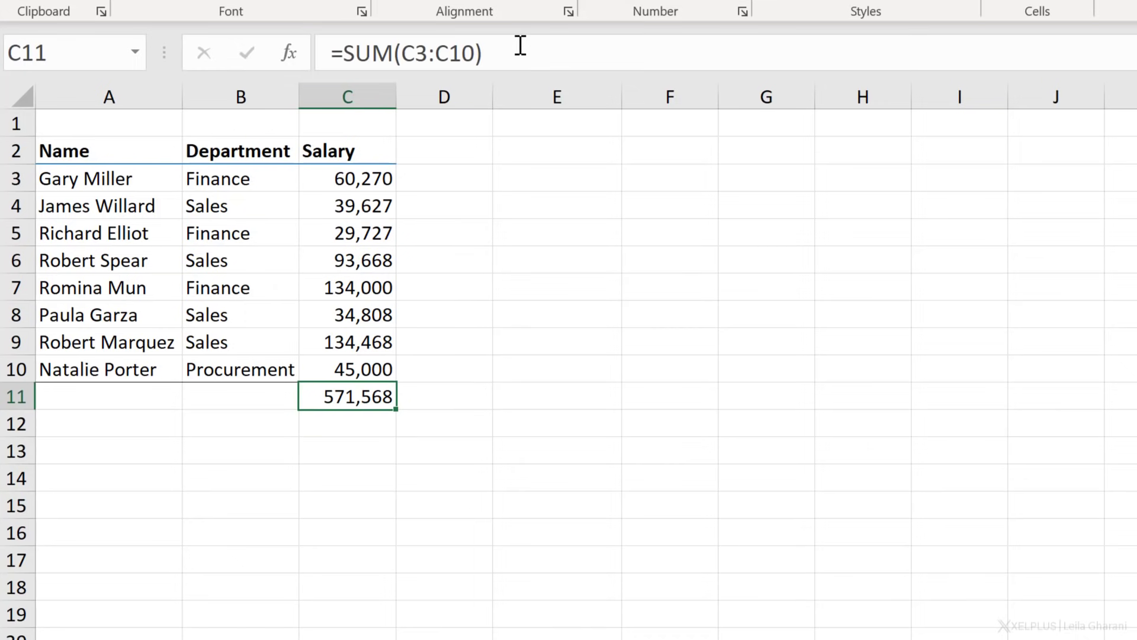
{"action": "mouse_move", "coordinate": [385, 165]}
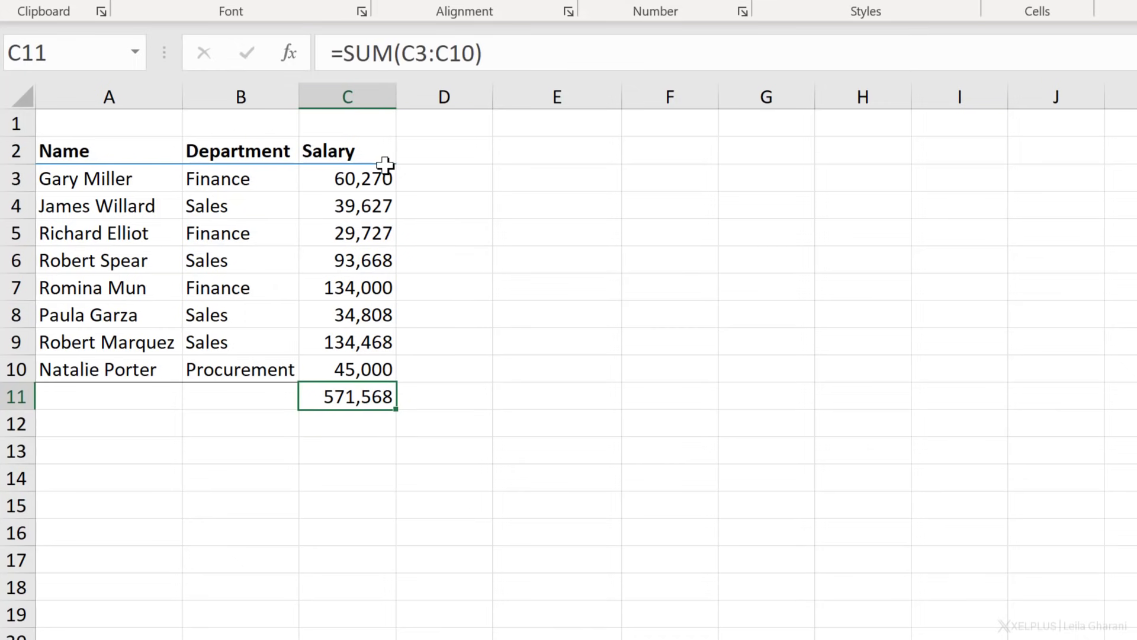
{"action": "mouse_move", "coordinate": [376, 452]}
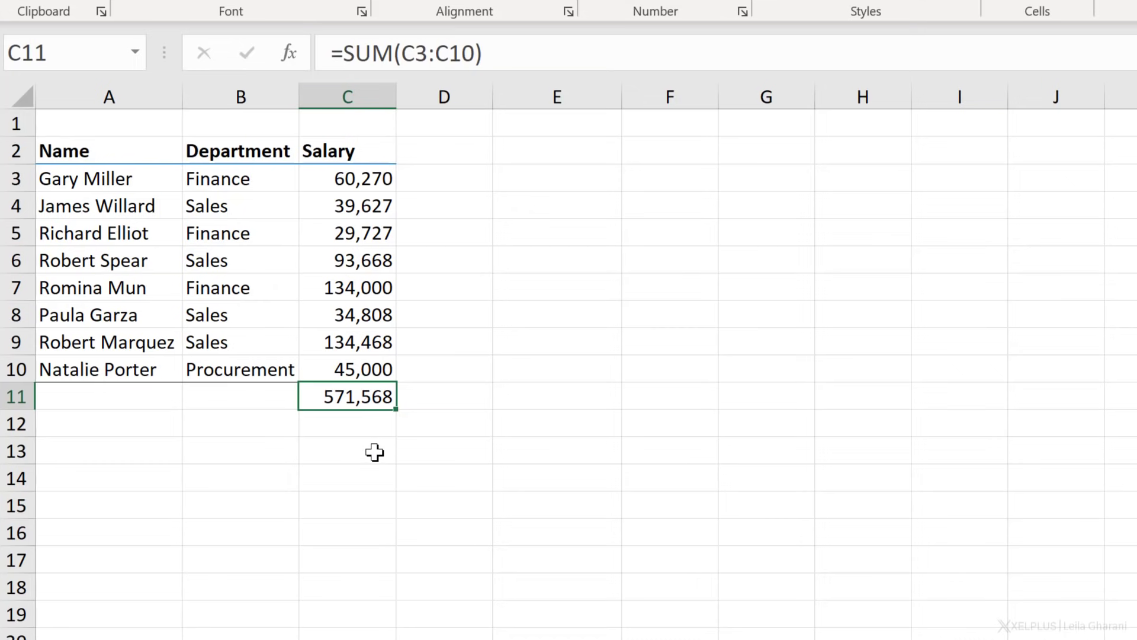
{"action": "left_click", "coordinate": [347, 424]}
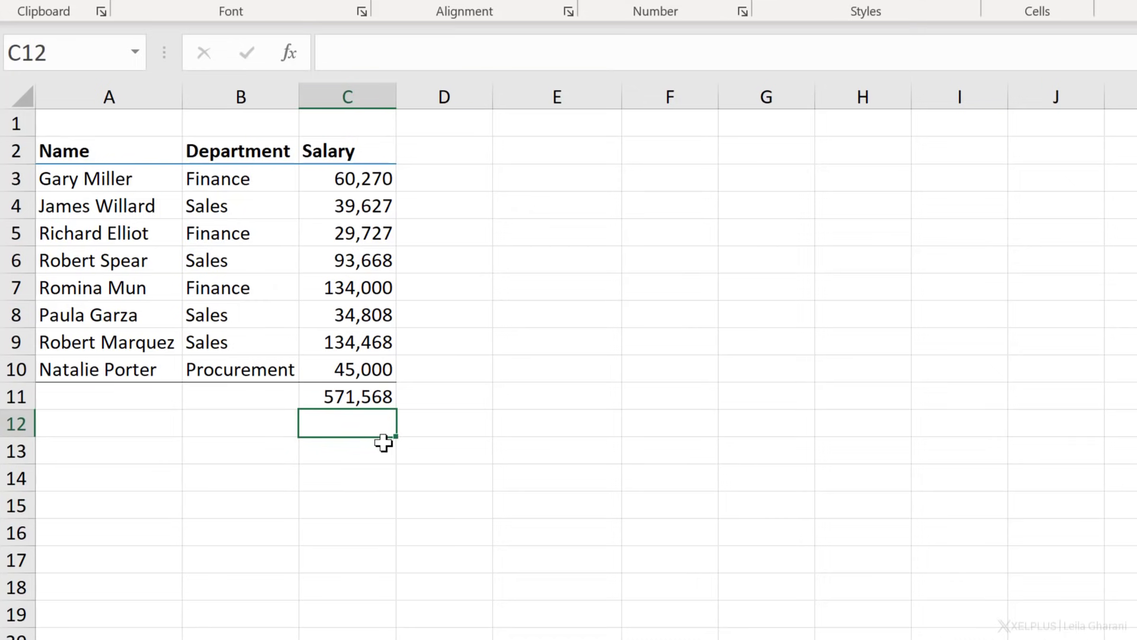
{"action": "mouse_move", "coordinate": [356, 356]}
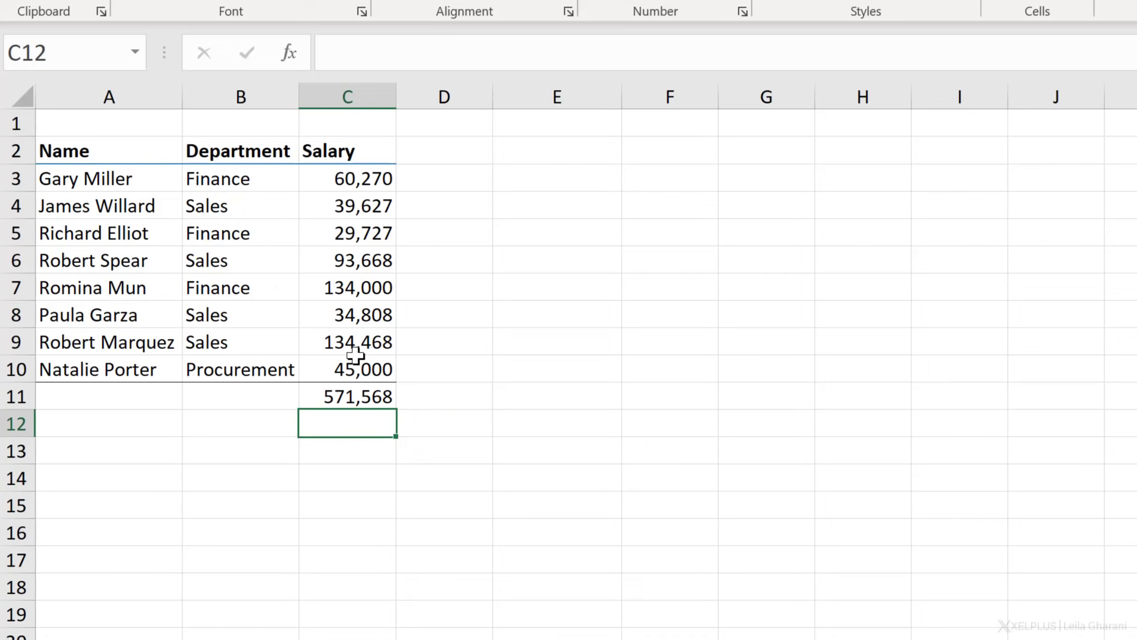
{"action": "left_click", "coordinate": [347, 396]}
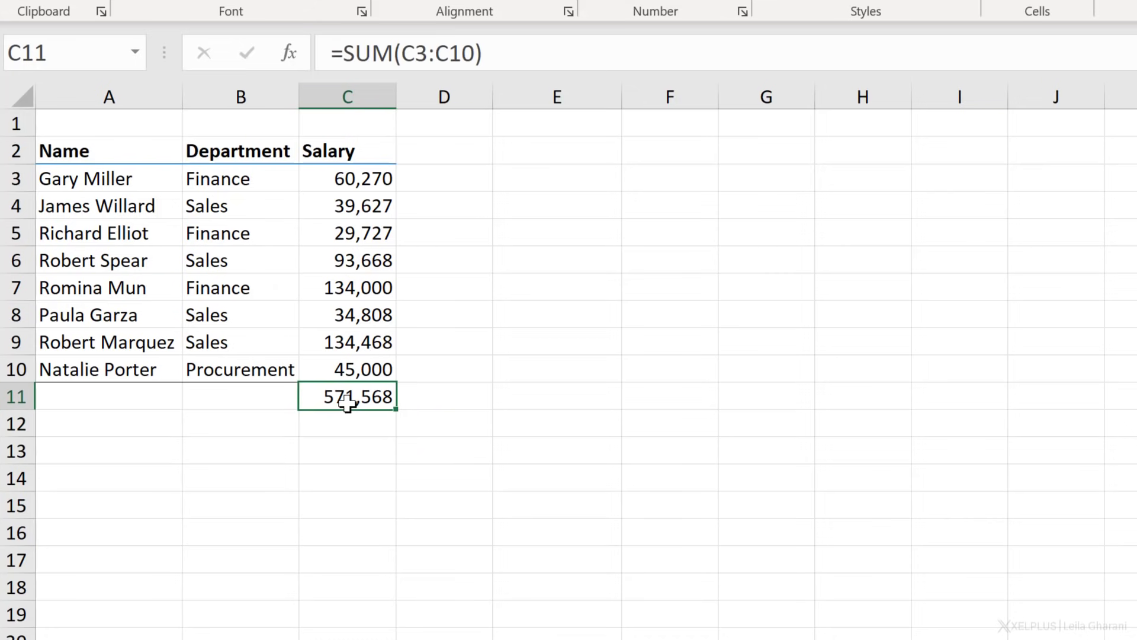
{"action": "mouse_move", "coordinate": [370, 420]}
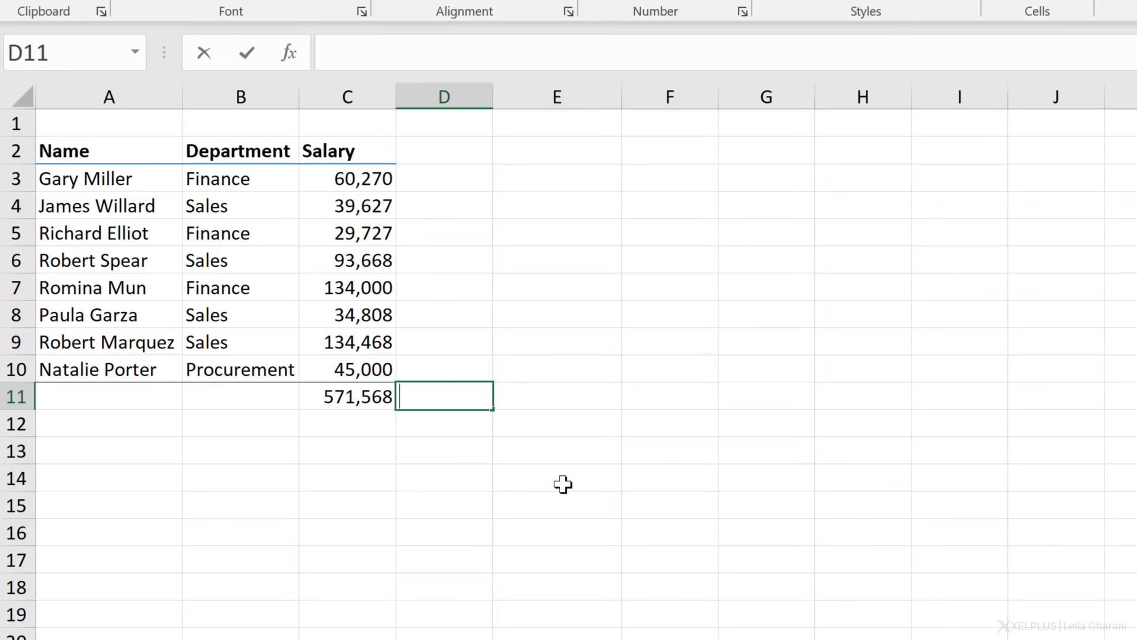
- Abandon a half-typed =add formula in D11 and show the Formulas function library
{"action": "type", "text": "=add"}
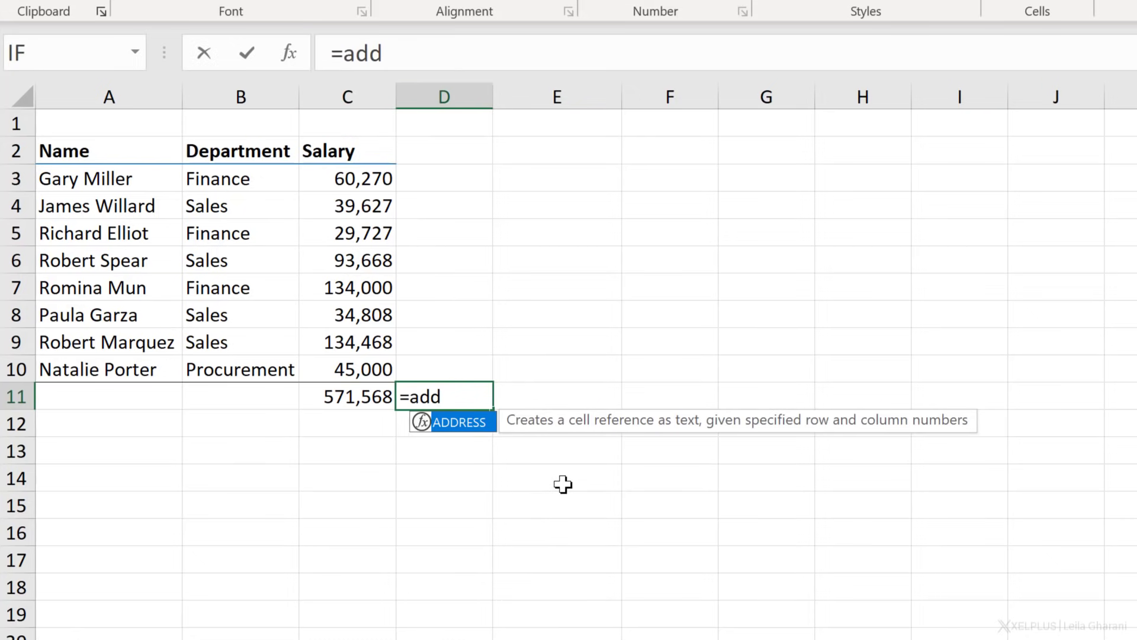
{"action": "key", "text": "Escape"}
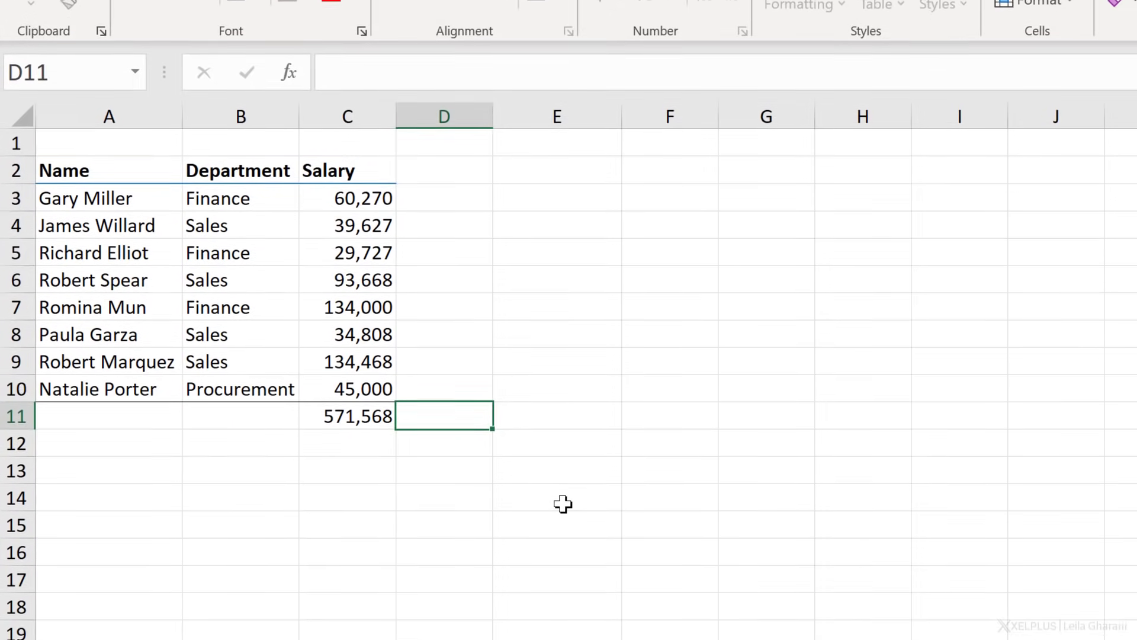
{"action": "key", "text": "Down"}
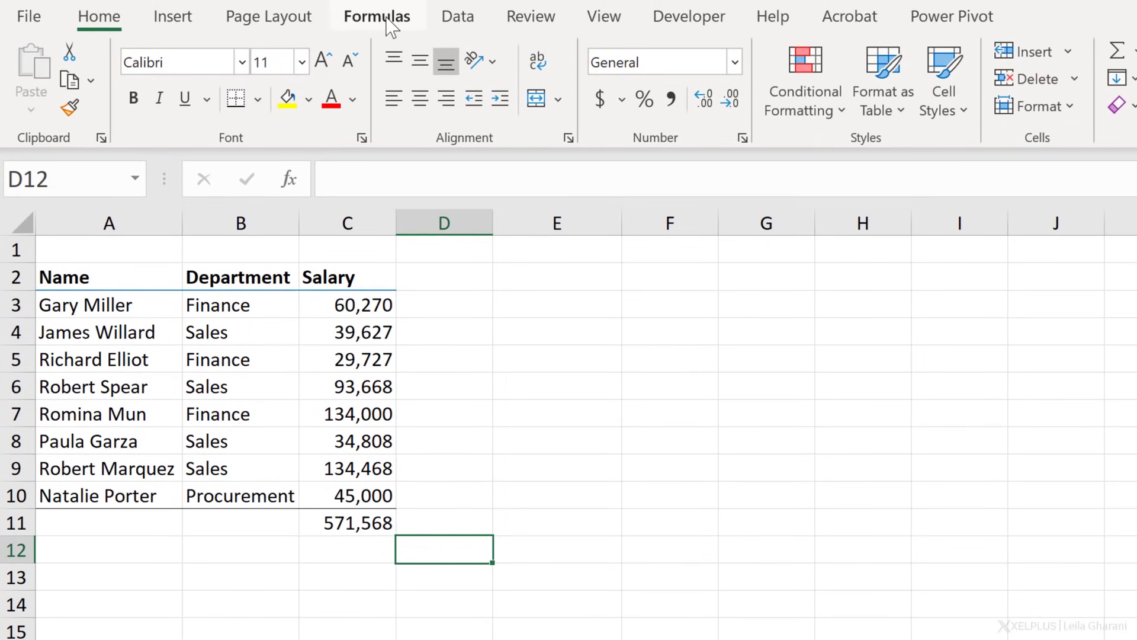
{"action": "left_click", "coordinate": [376, 16]}
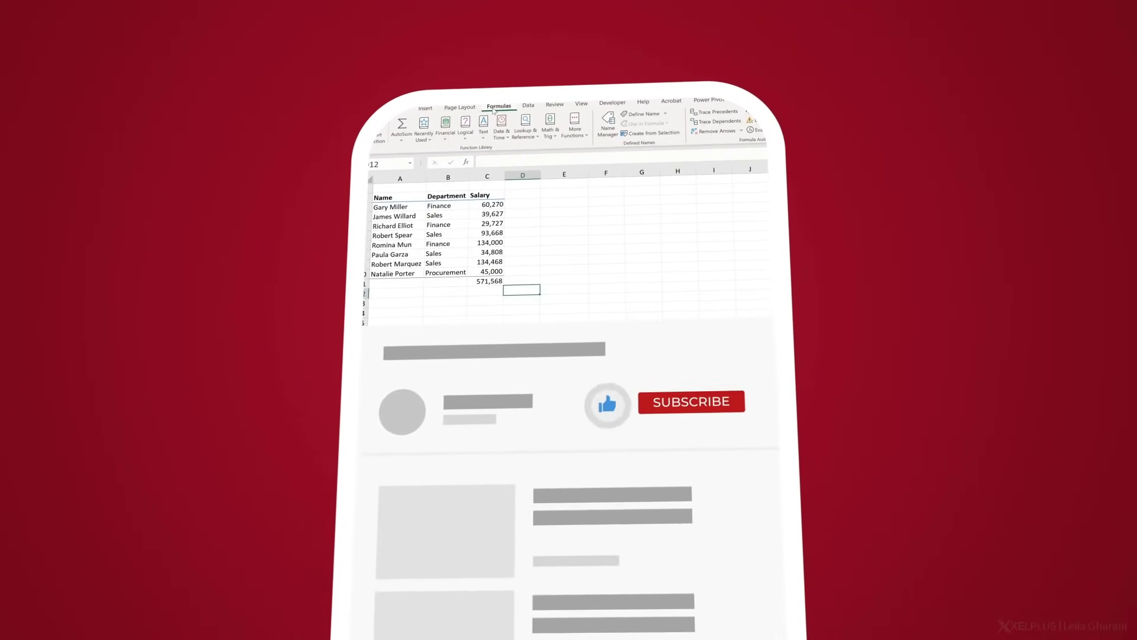
{"action": "left_click", "coordinate": [690, 402]}
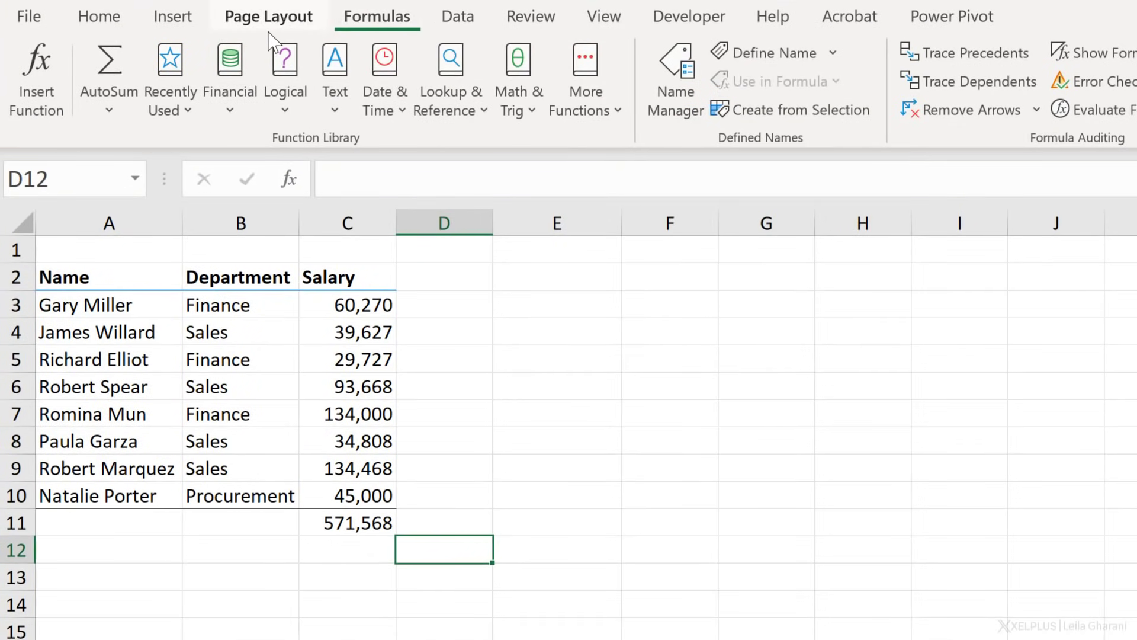
{"action": "left_click", "coordinate": [36, 69]}
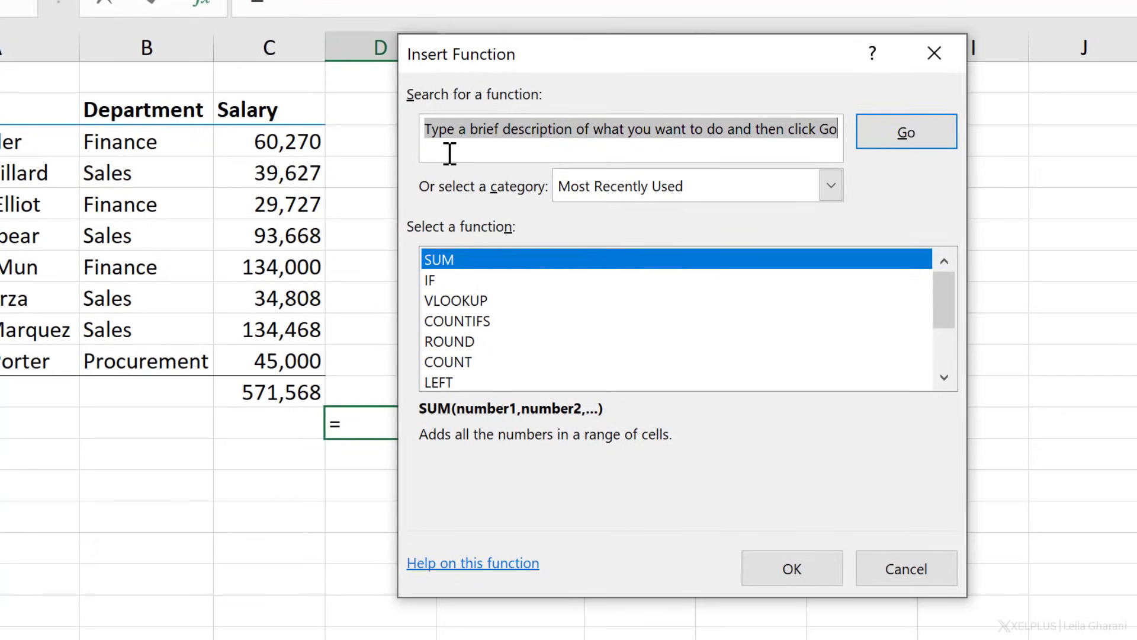
{"action": "type", "text": "add v"}
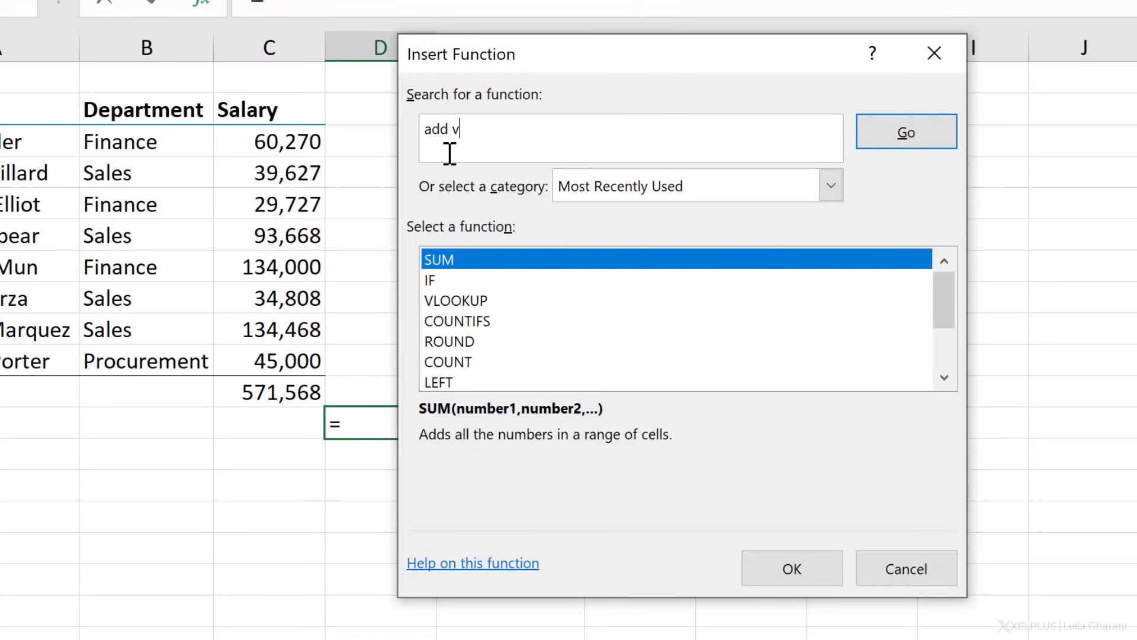
{"action": "type", "text": "alues"}
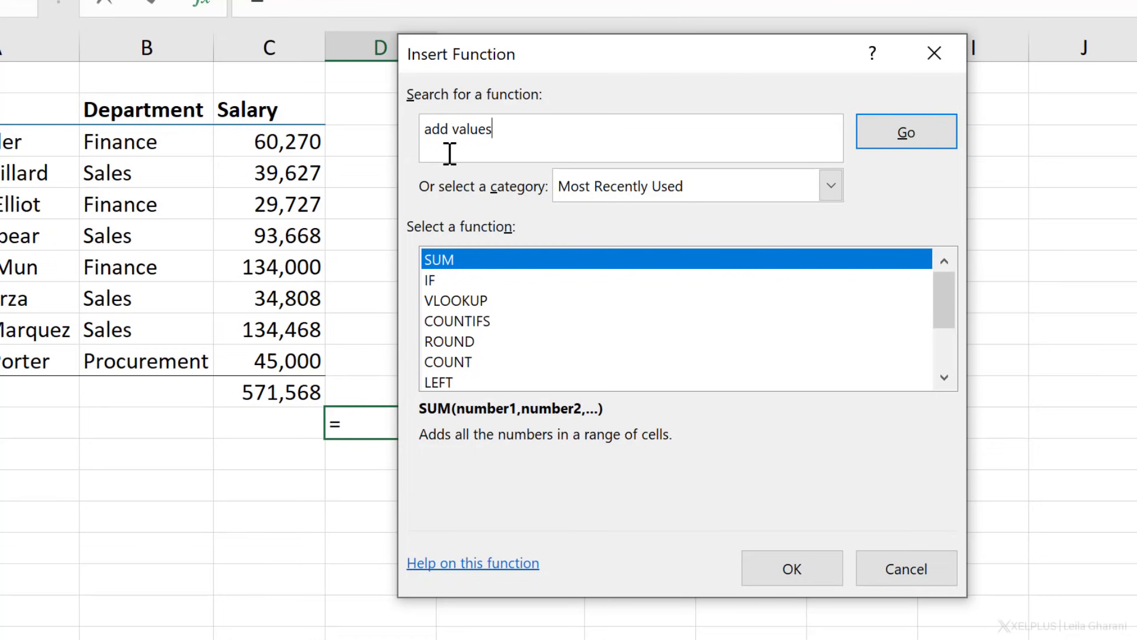
{"action": "left_click", "coordinate": [905, 132]}
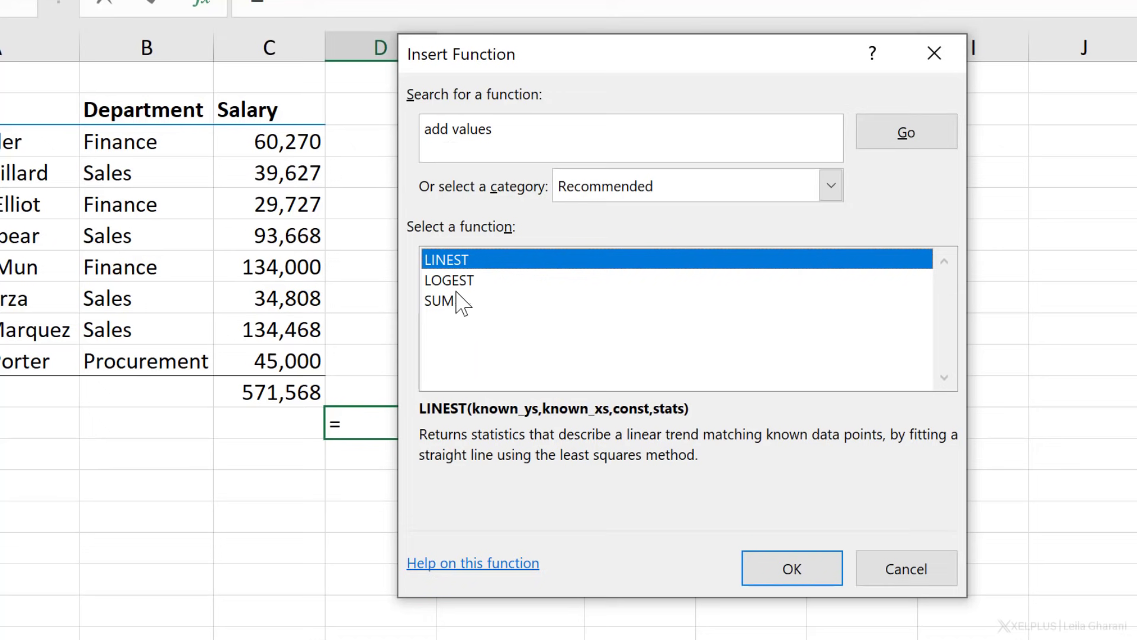
{"action": "left_click", "coordinate": [448, 279]}
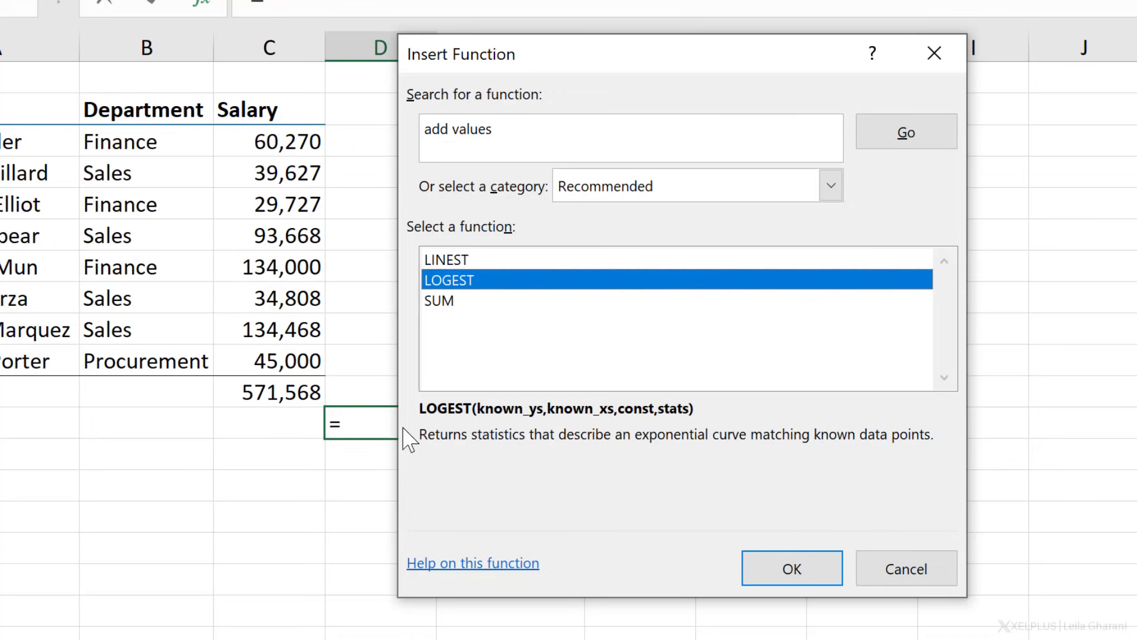
{"action": "left_click", "coordinate": [438, 300]}
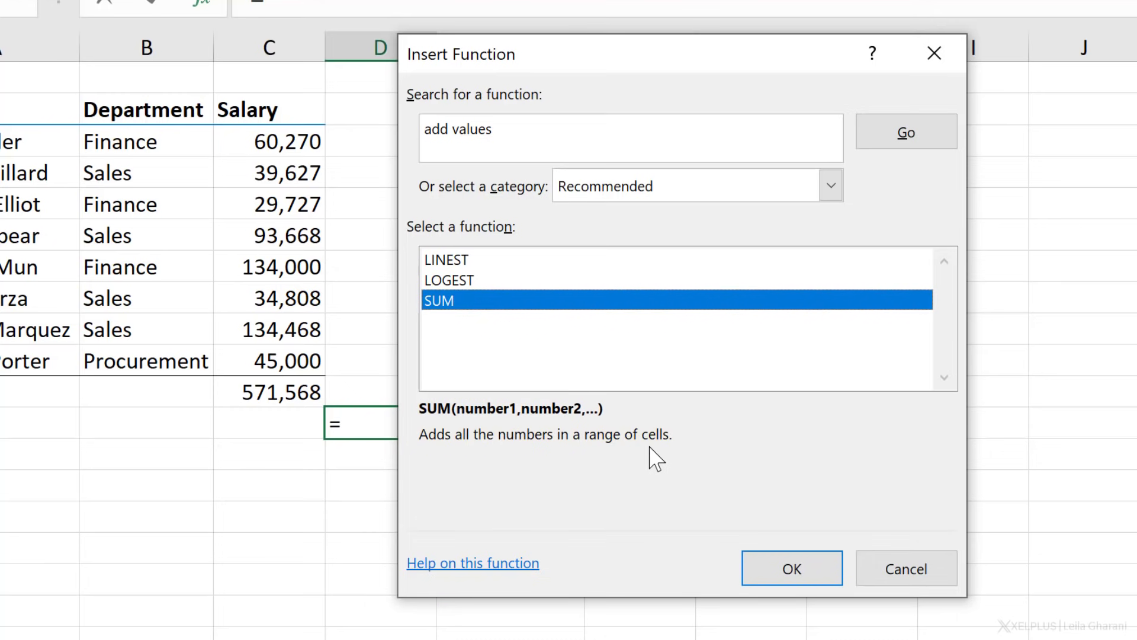
{"action": "left_click", "coordinate": [906, 567]}
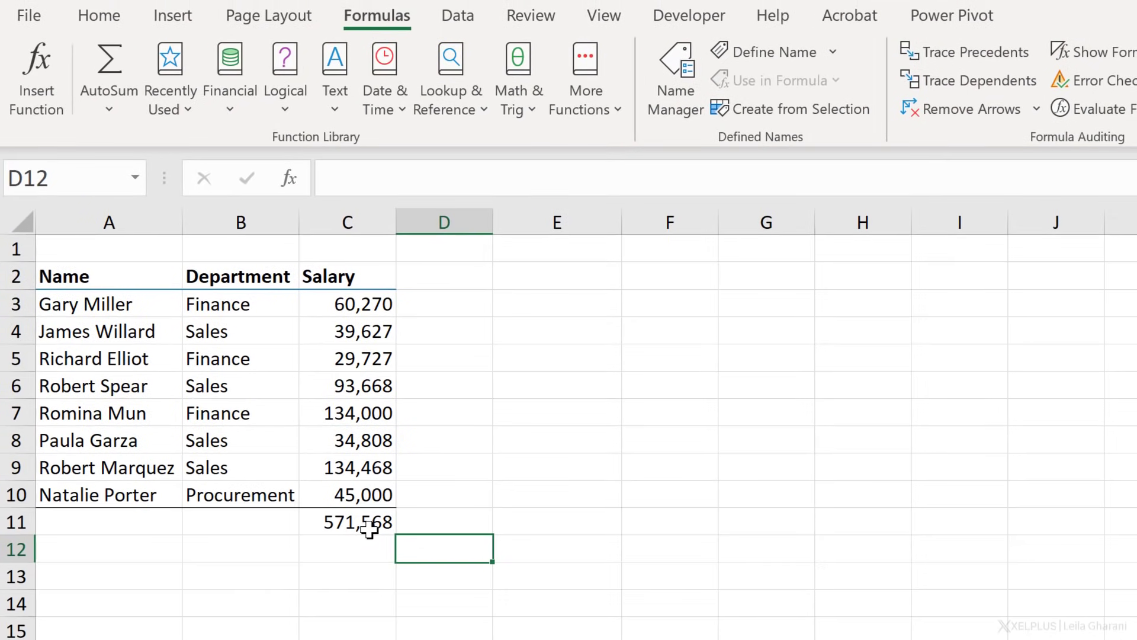
- Insert a quick SUM of C3:C10 in C11, then delete the total again
{"action": "left_click", "coordinate": [347, 521]}
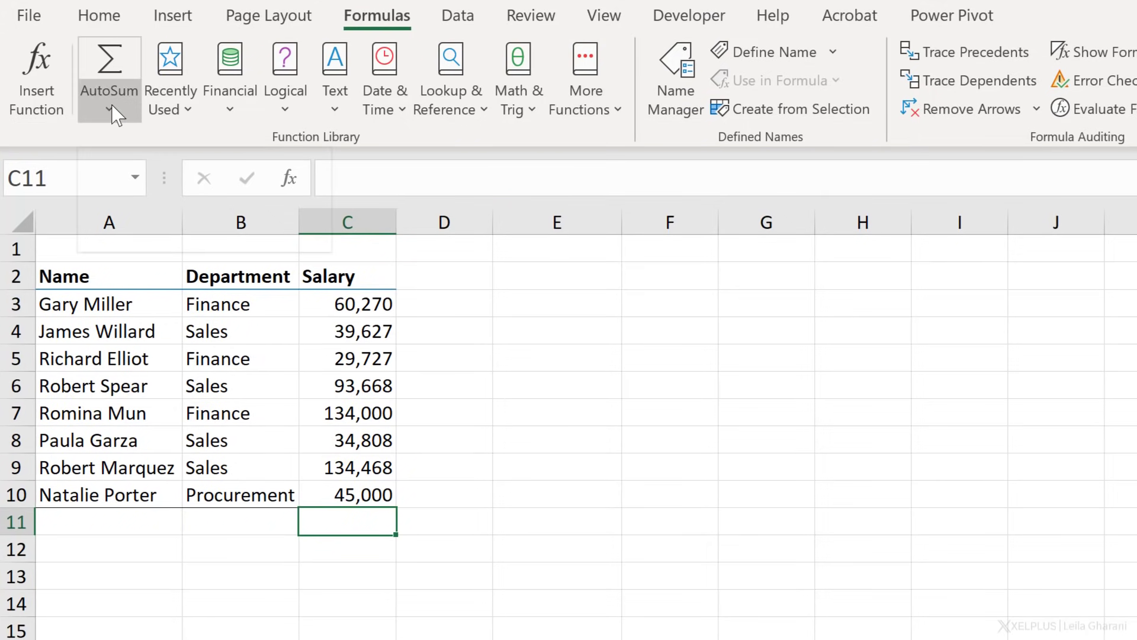
{"action": "left_click", "coordinate": [109, 113]}
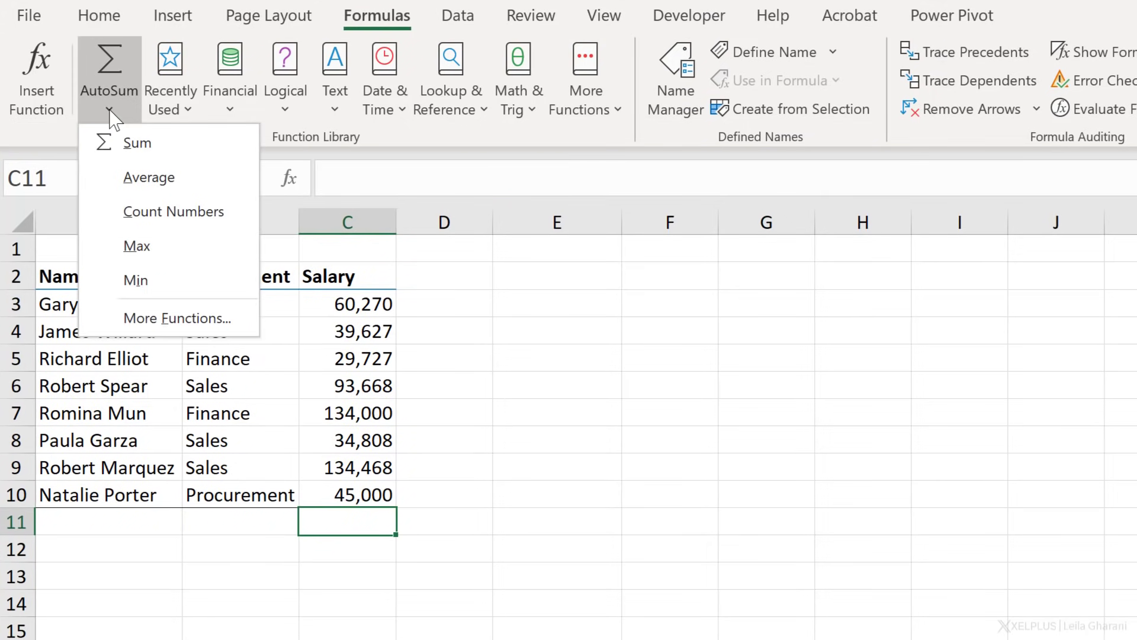
{"action": "mouse_move", "coordinate": [137, 143]}
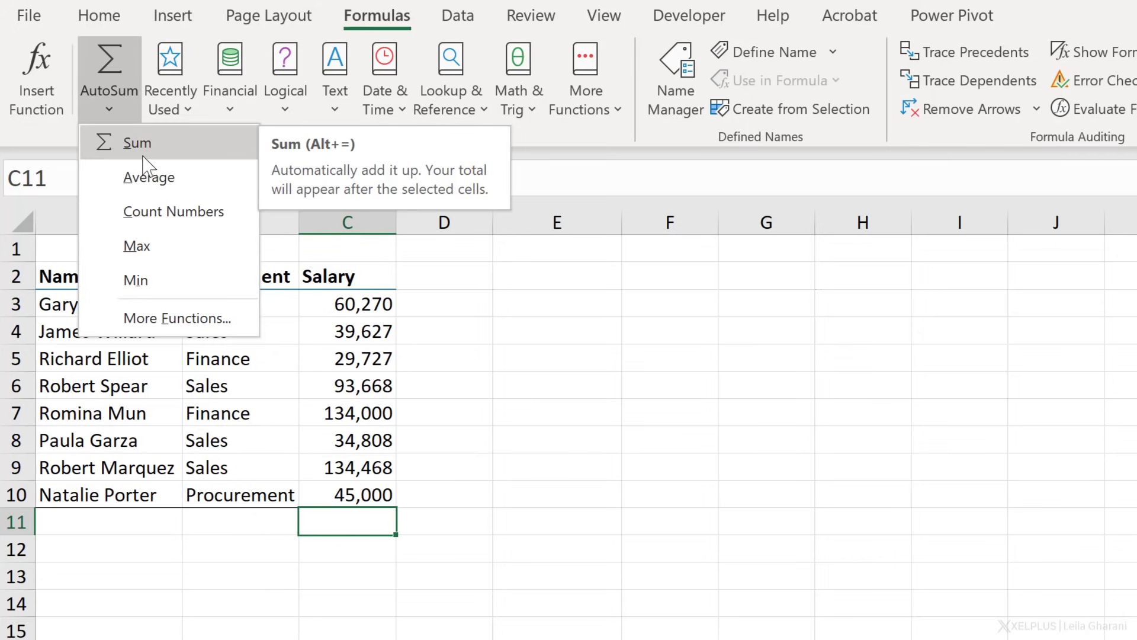
{"action": "left_click", "coordinate": [136, 142]}
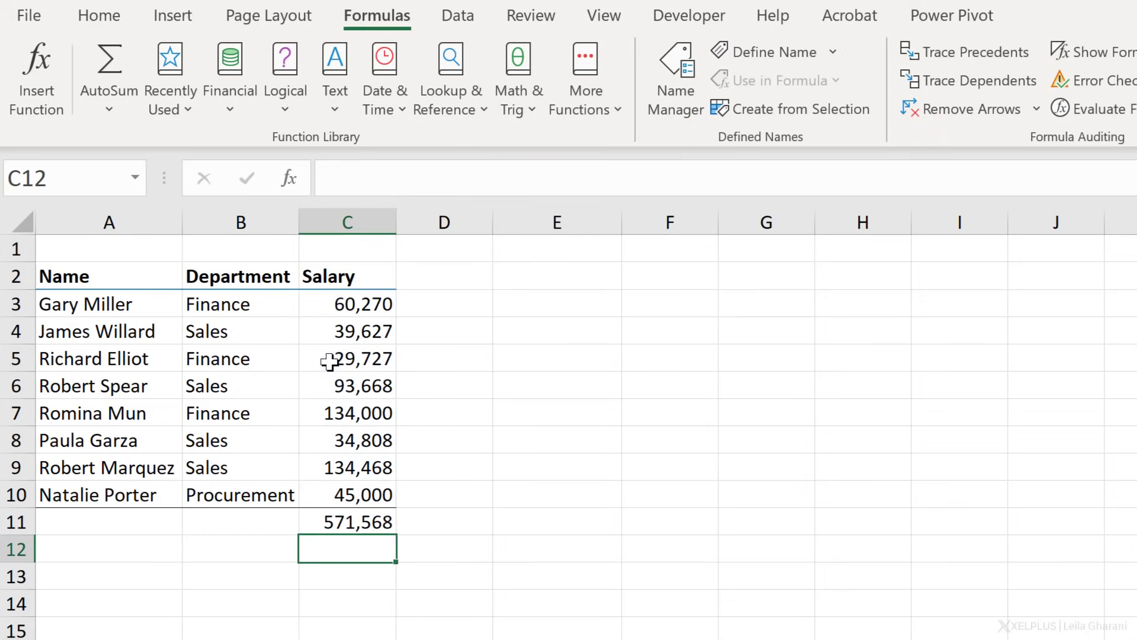
{"action": "left_click", "coordinate": [347, 521]}
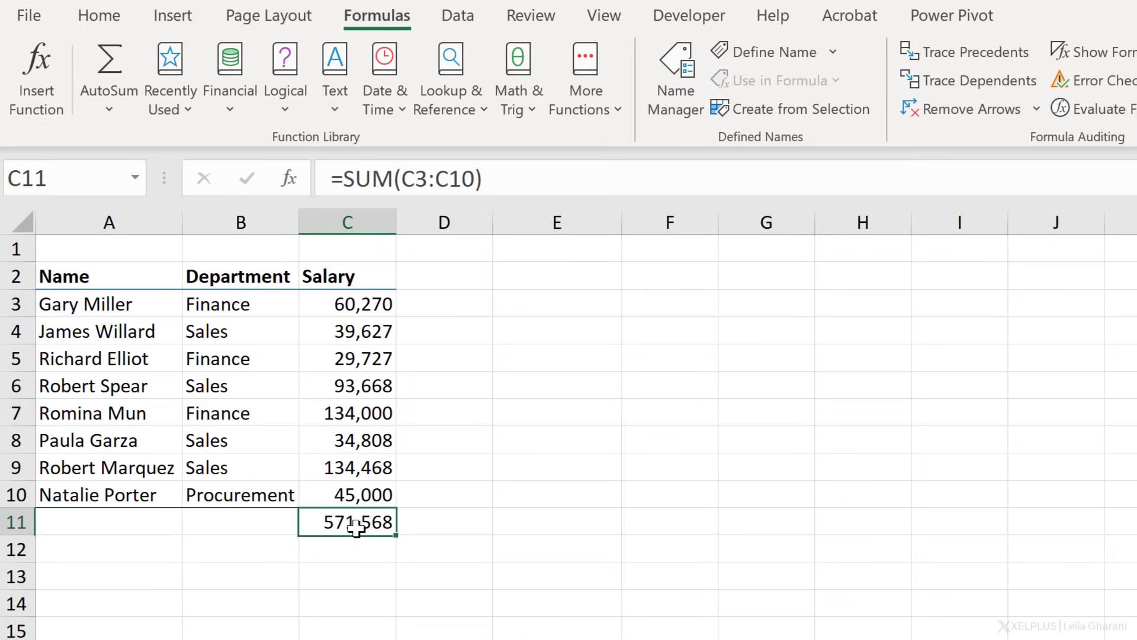
{"action": "key", "text": "Delete"}
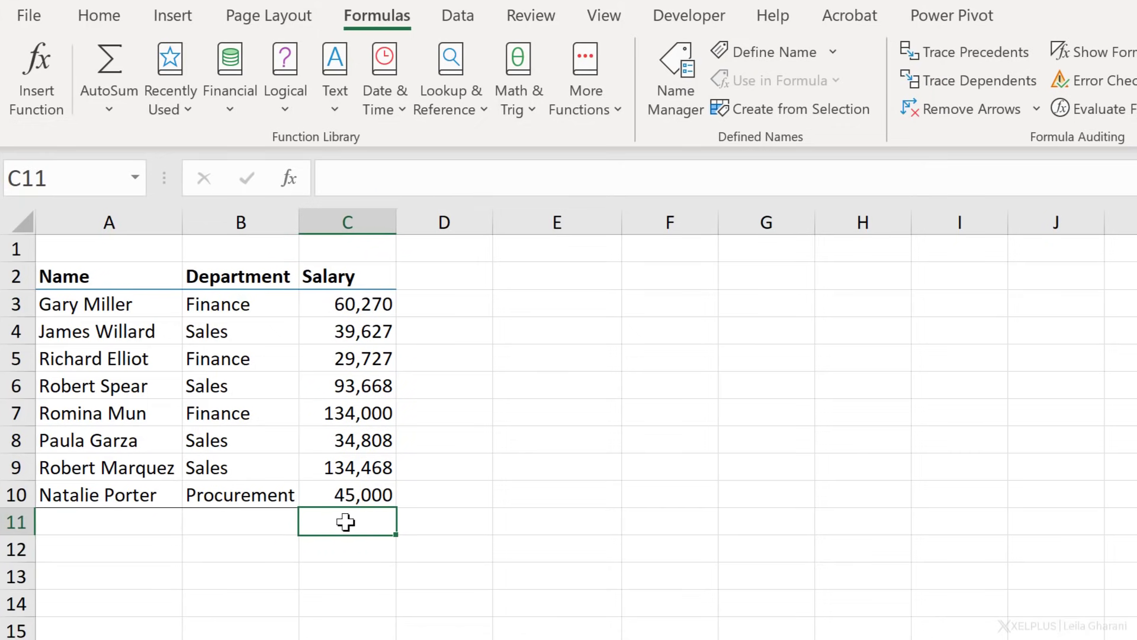
- AutoSum C3:C10 into C11 with Alt+=, restoring the 571,568 total
{"action": "left_click", "coordinate": [108, 69]}
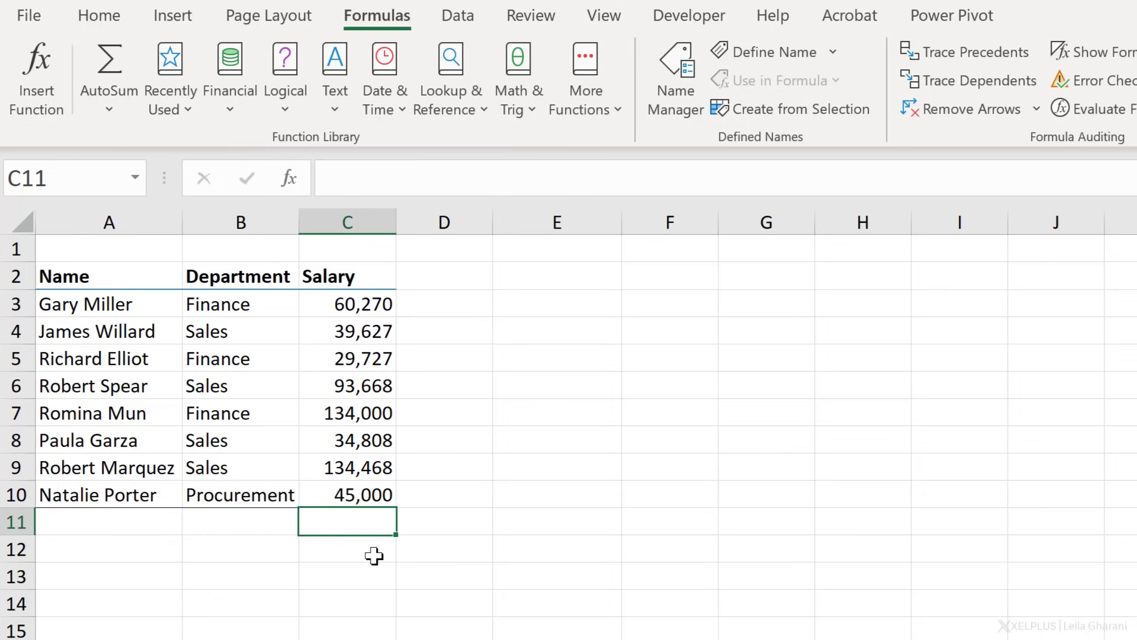
{"action": "key", "text": "alt+="}
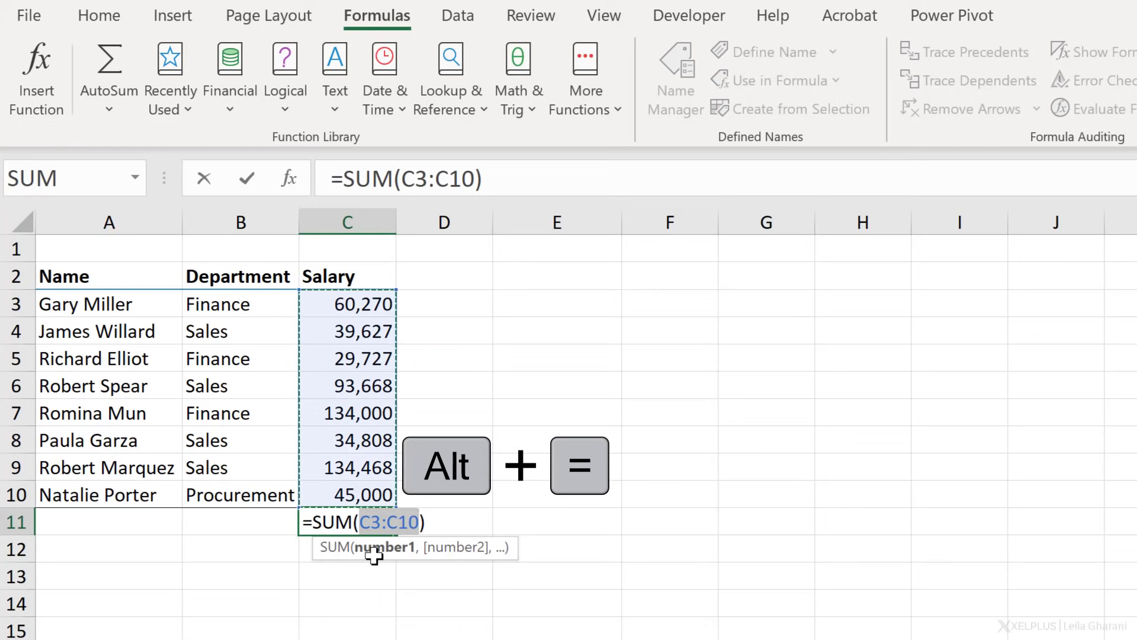
{"action": "key", "text": "Enter"}
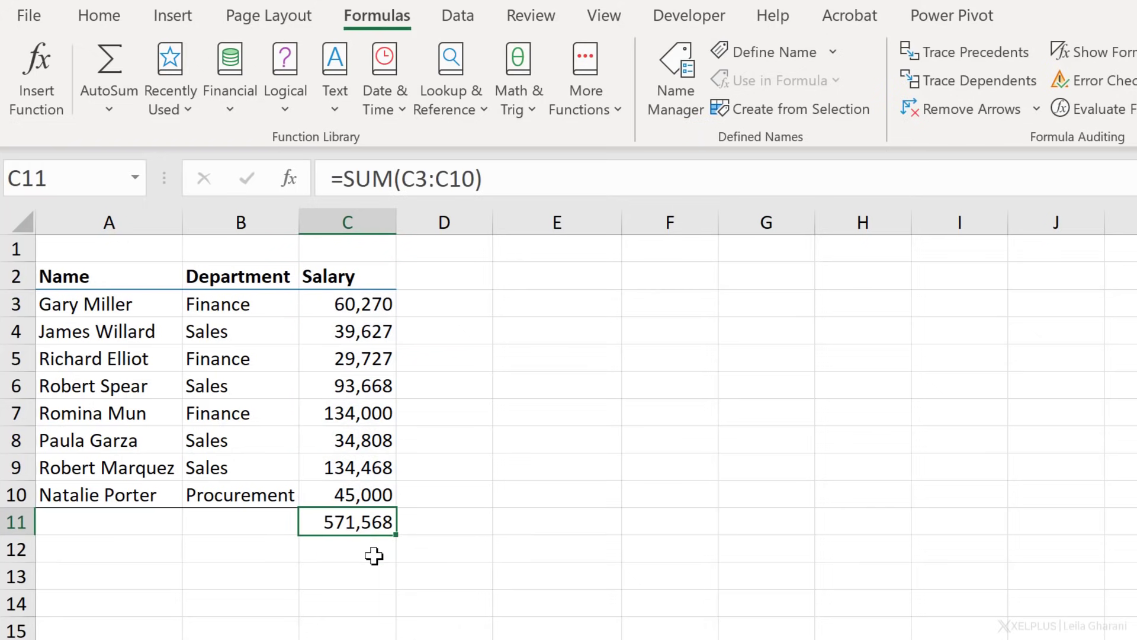
{"action": "left_click", "coordinate": [348, 385]}
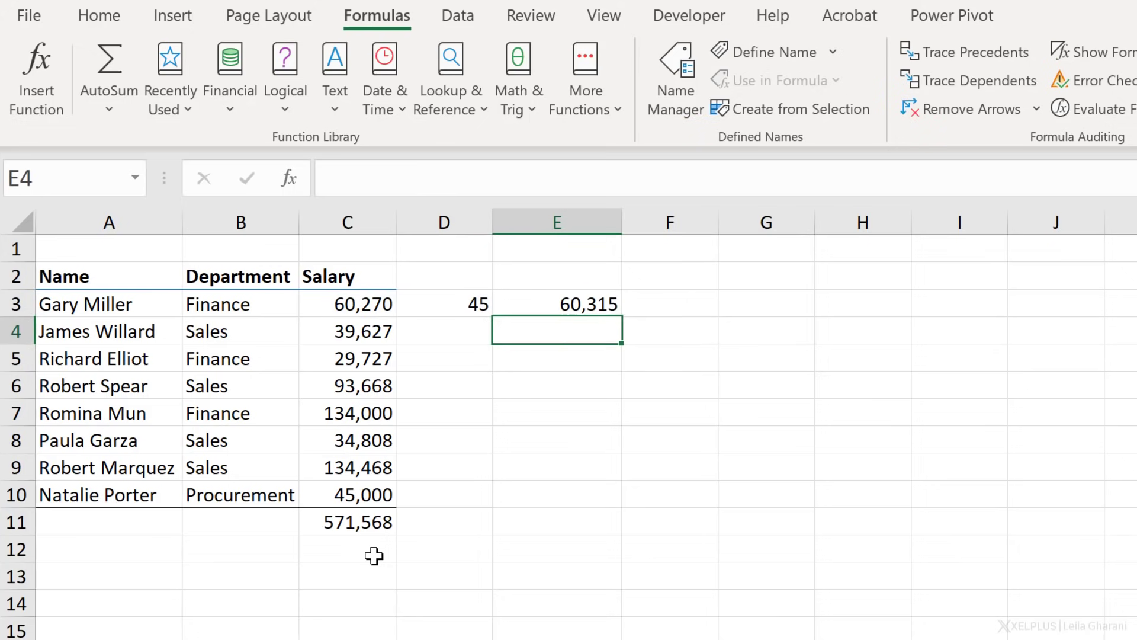
{"action": "mouse_move", "coordinate": [423, 375]}
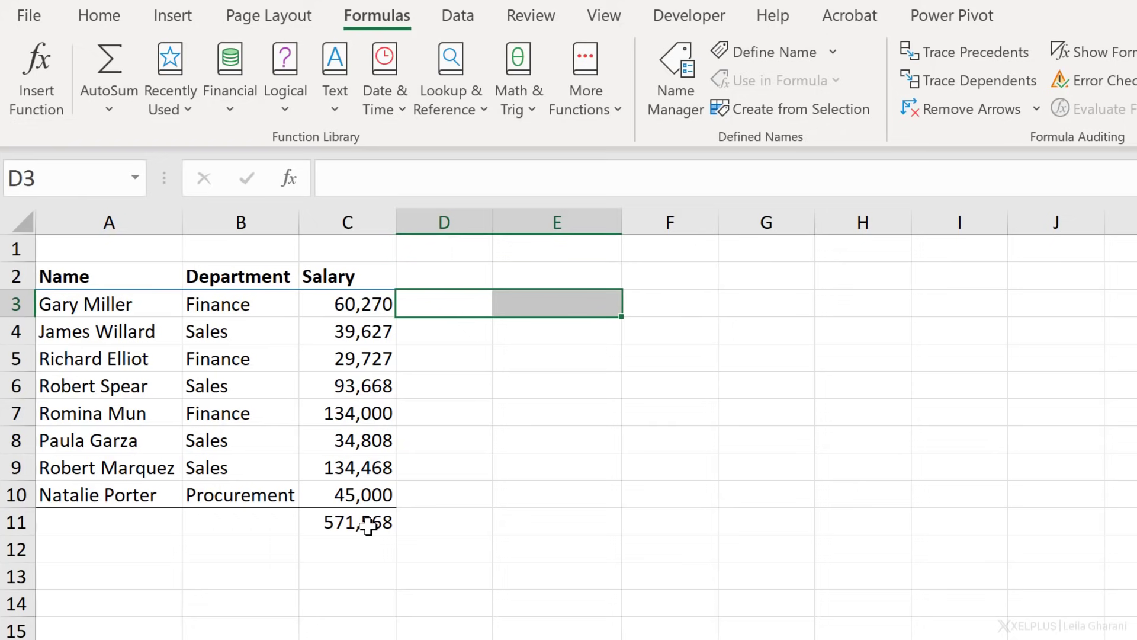
- Review the Home AutoSum function list, then label B11 as Sum
{"action": "left_click", "coordinate": [347, 521]}
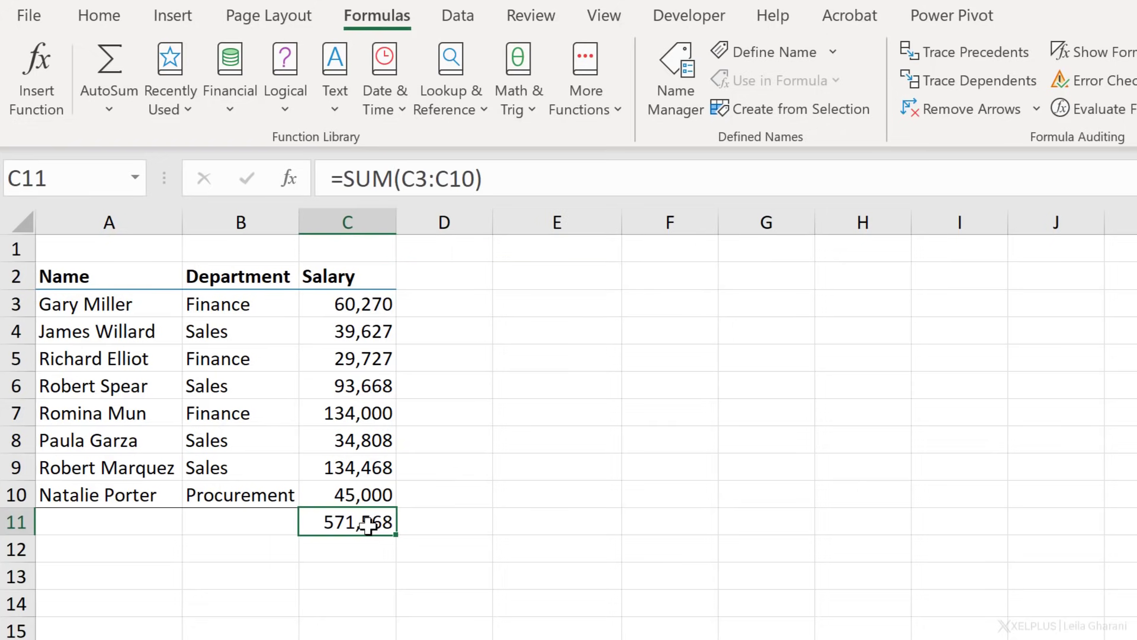
{"action": "mouse_move", "coordinate": [322, 141]}
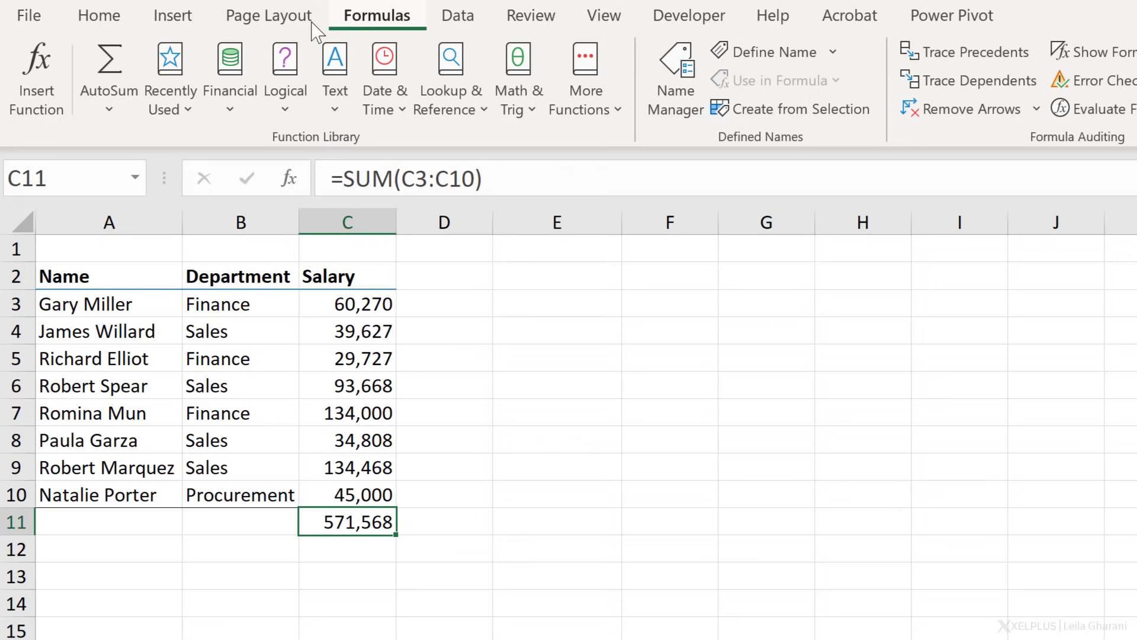
{"action": "left_click", "coordinate": [99, 14]}
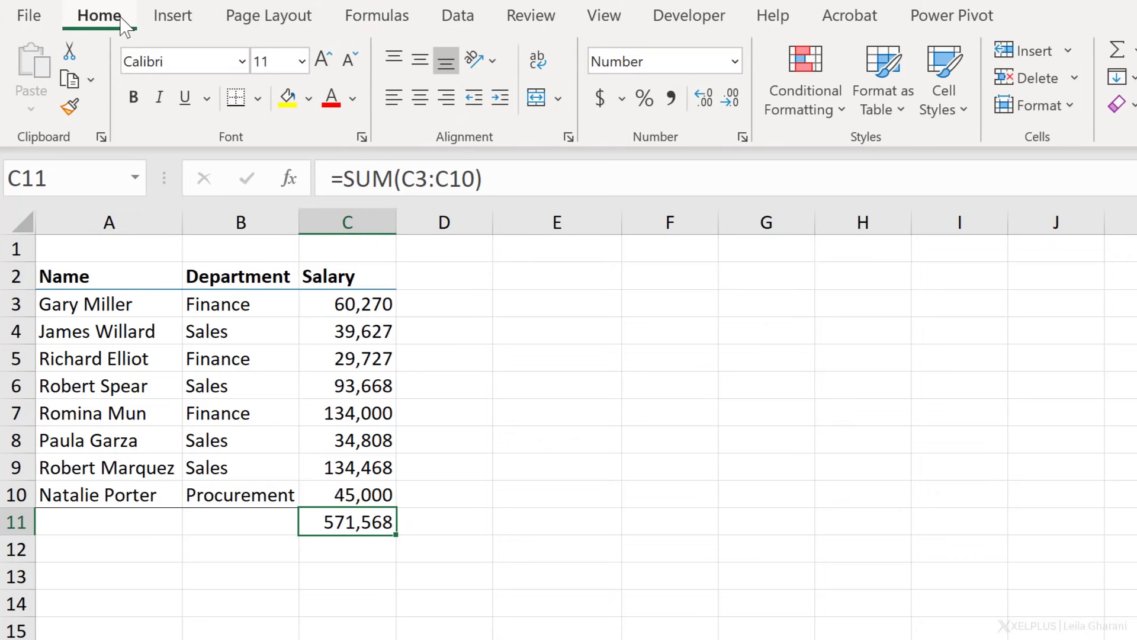
{"action": "scroll", "scroll_direction": "right", "scroll_amount": 3}
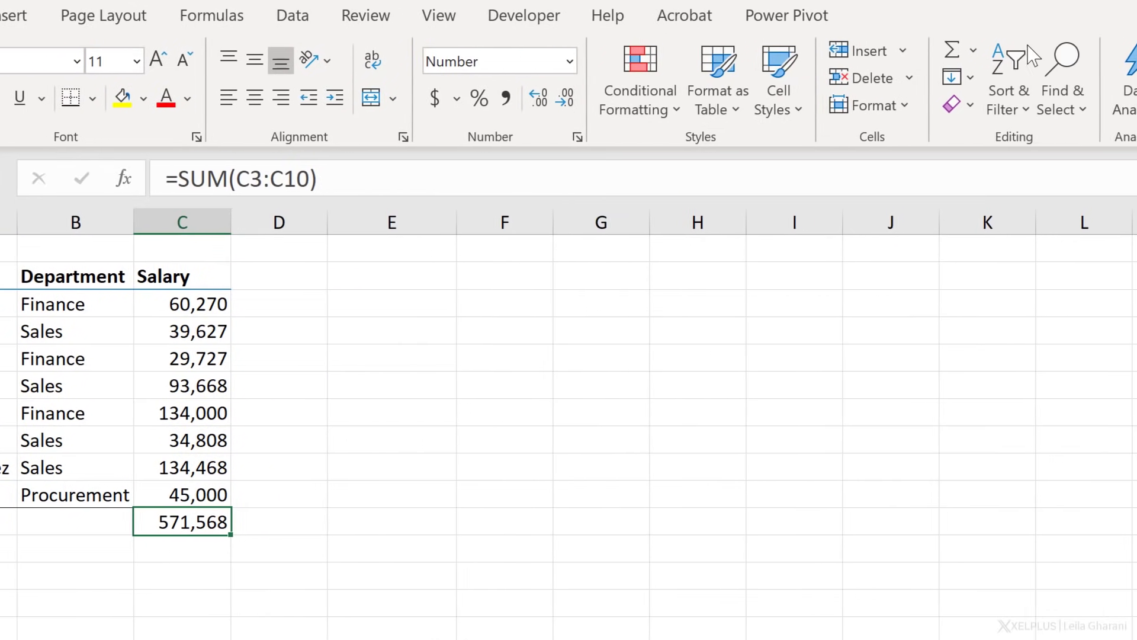
{"action": "left_click", "coordinate": [965, 51]}
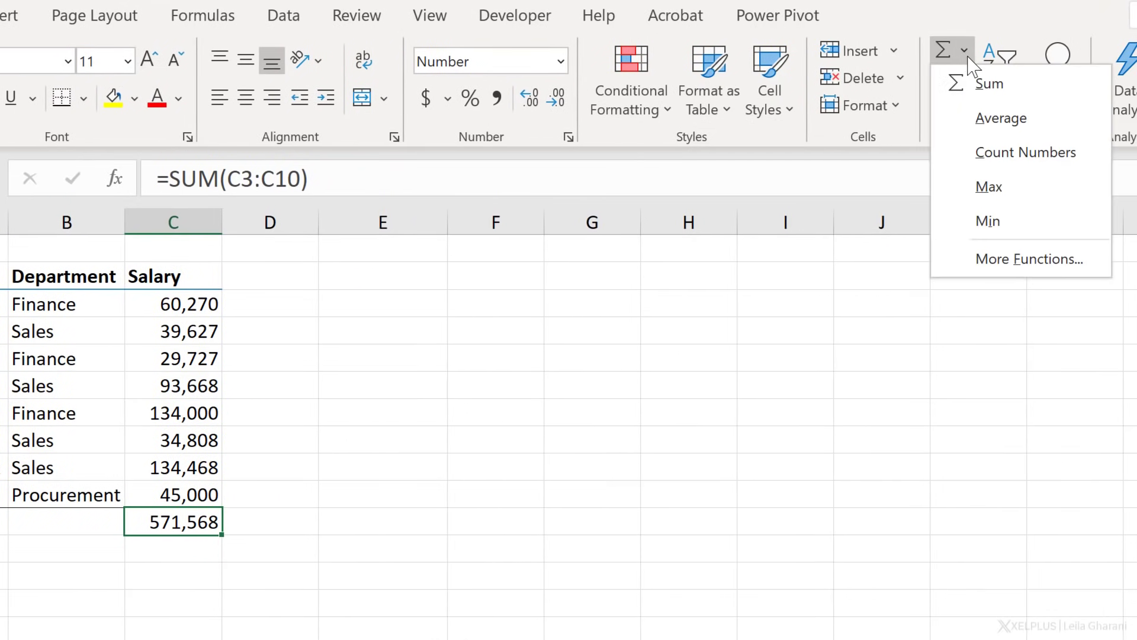
{"action": "mouse_move", "coordinate": [1025, 260]}
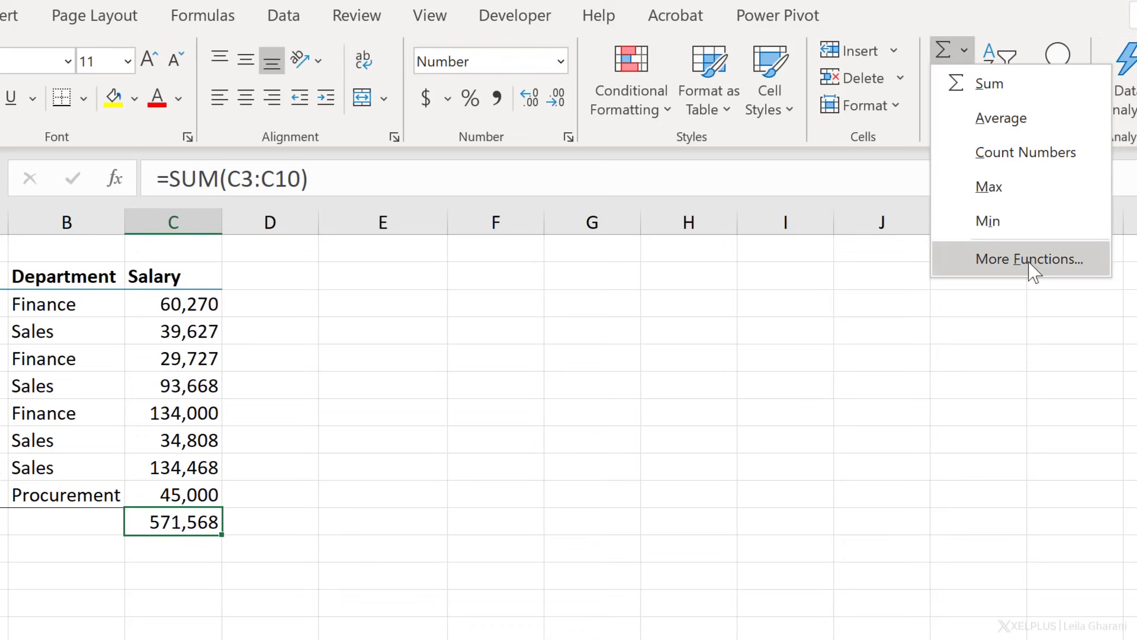
{"action": "mouse_move", "coordinate": [987, 220]}
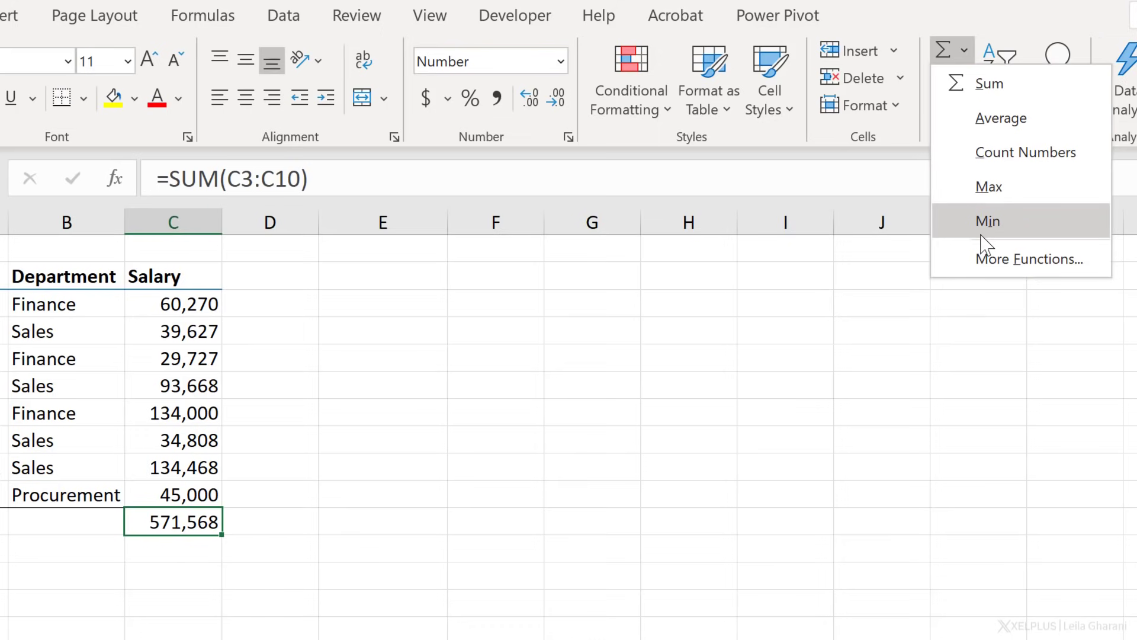
{"action": "mouse_move", "coordinate": [1026, 152]}
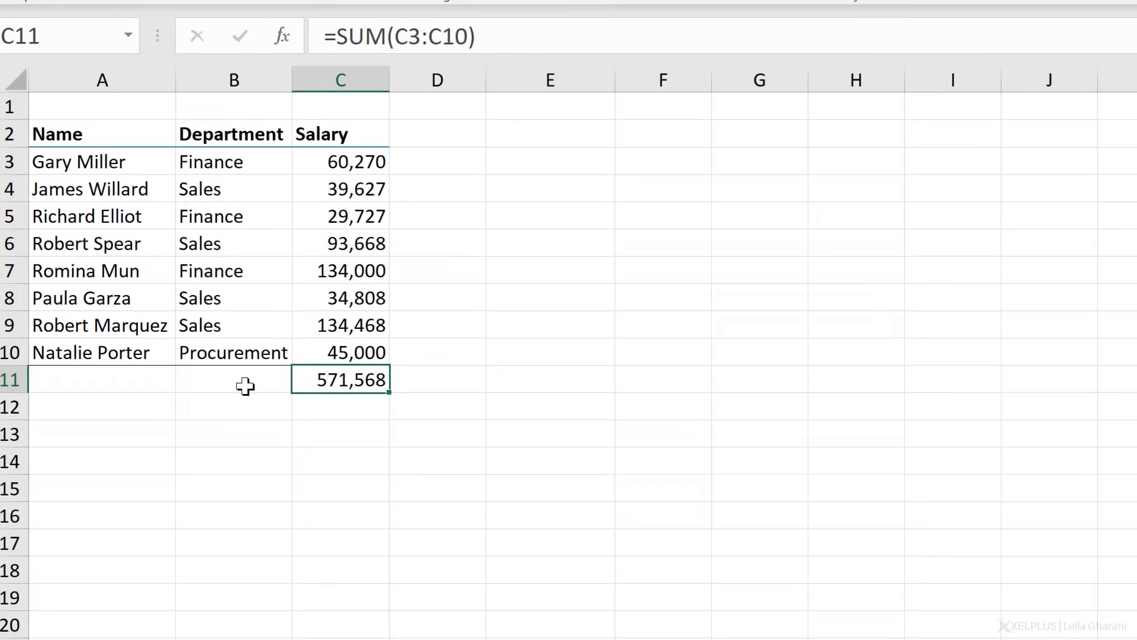
{"action": "type", "text": "Sum"}
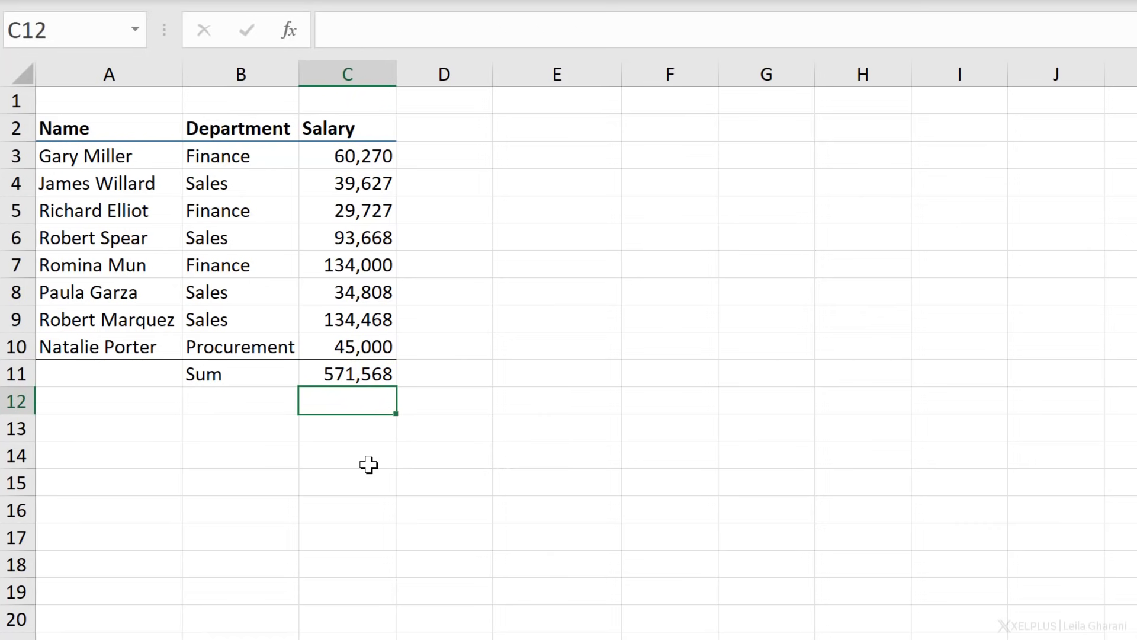
- Label B12 Average and insert an AVERAGE of the salaries in C12, showing 71,446
{"action": "type", "text": "Average"}
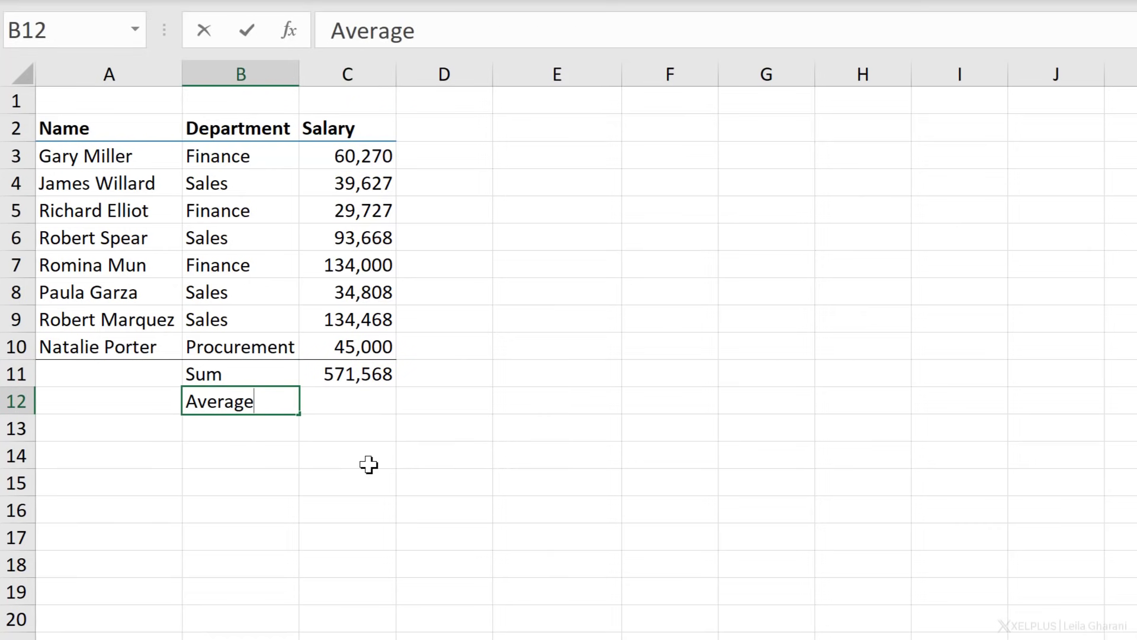
{"action": "type", "text": "=av"}
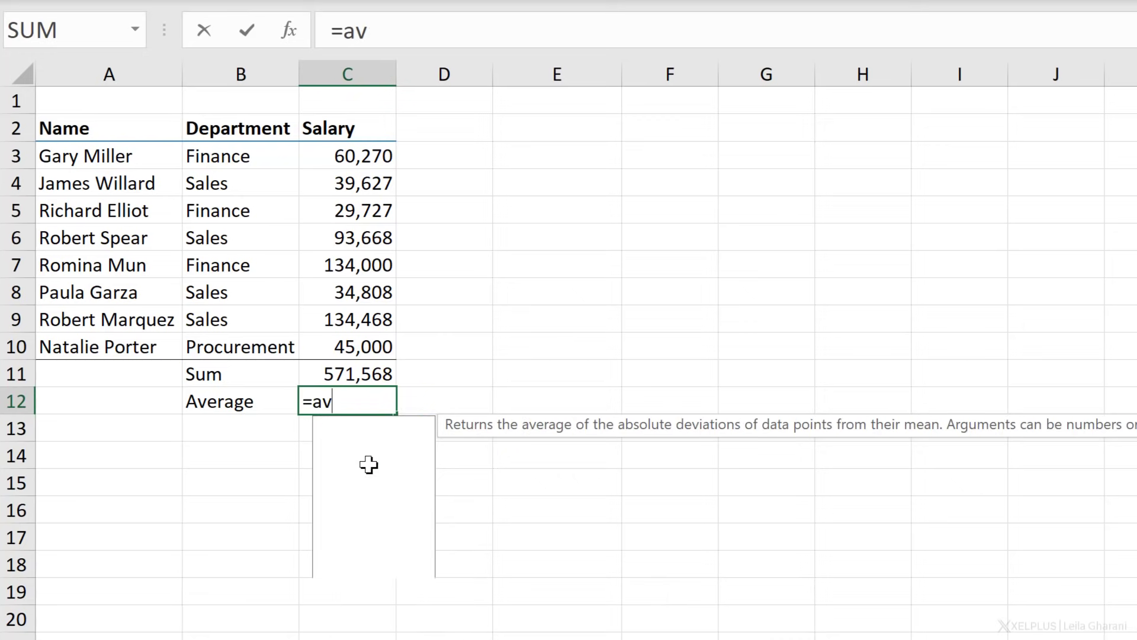
{"action": "type", "text": "er"}
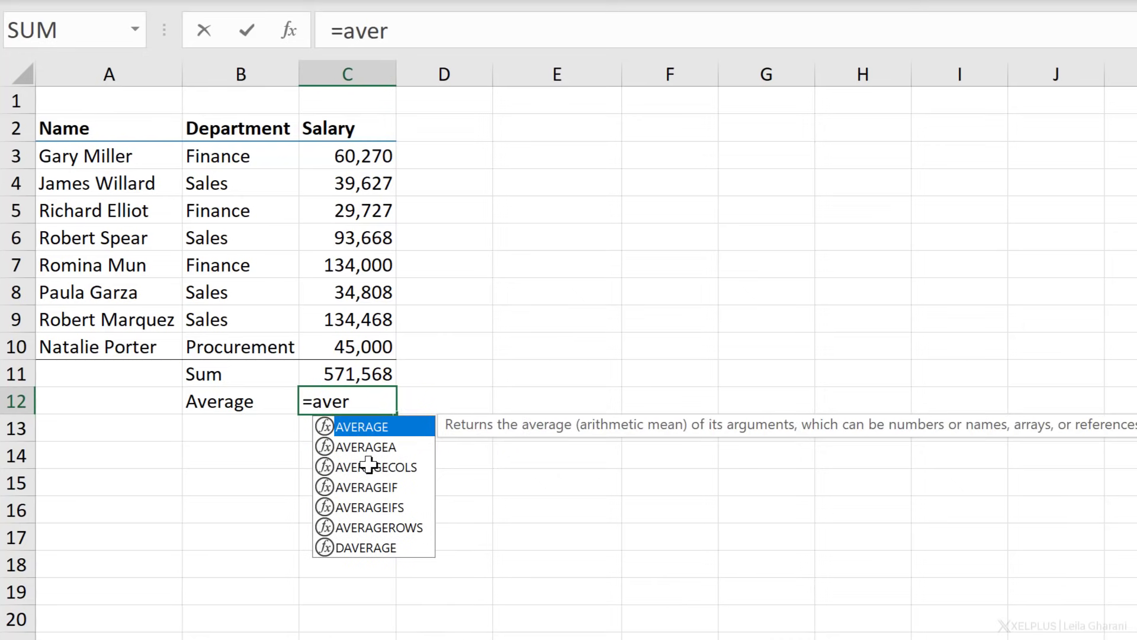
{"action": "key", "text": "Tab"}
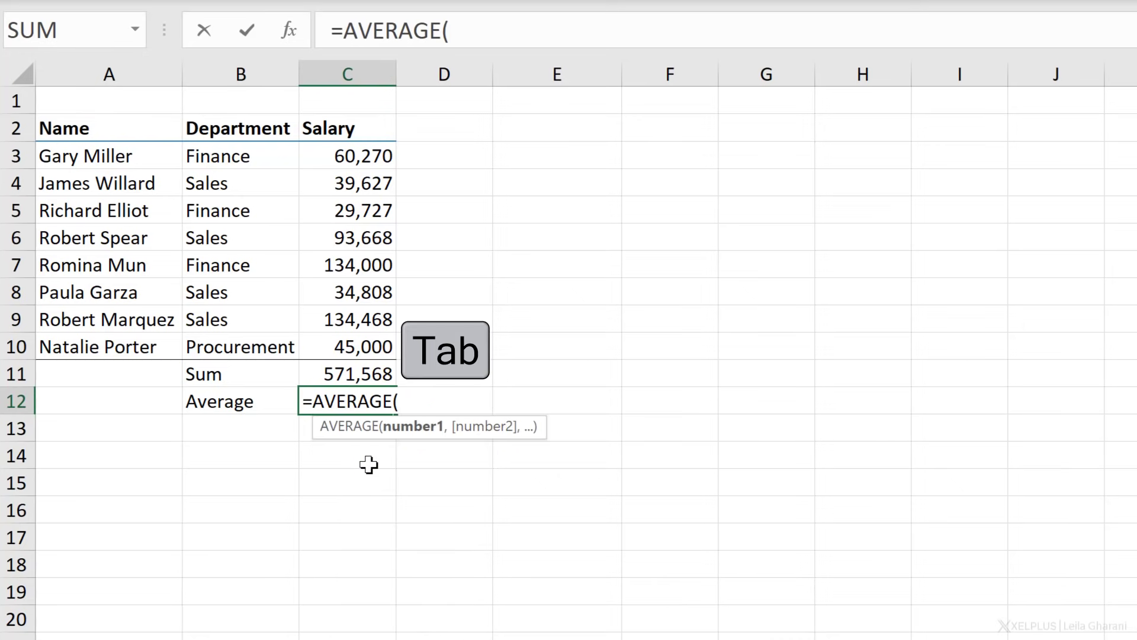
{"action": "left_click_drag", "start_coordinate": [348, 155], "coordinate": [347, 183]}
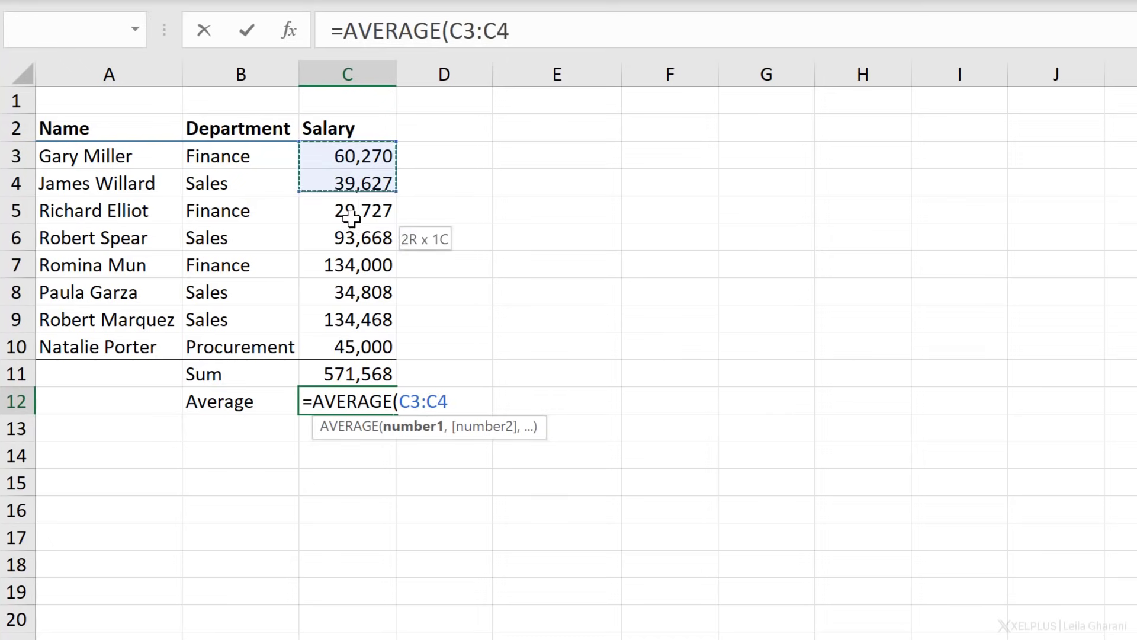
{"action": "left_click_drag", "start_coordinate": [347, 182], "coordinate": [347, 346]}
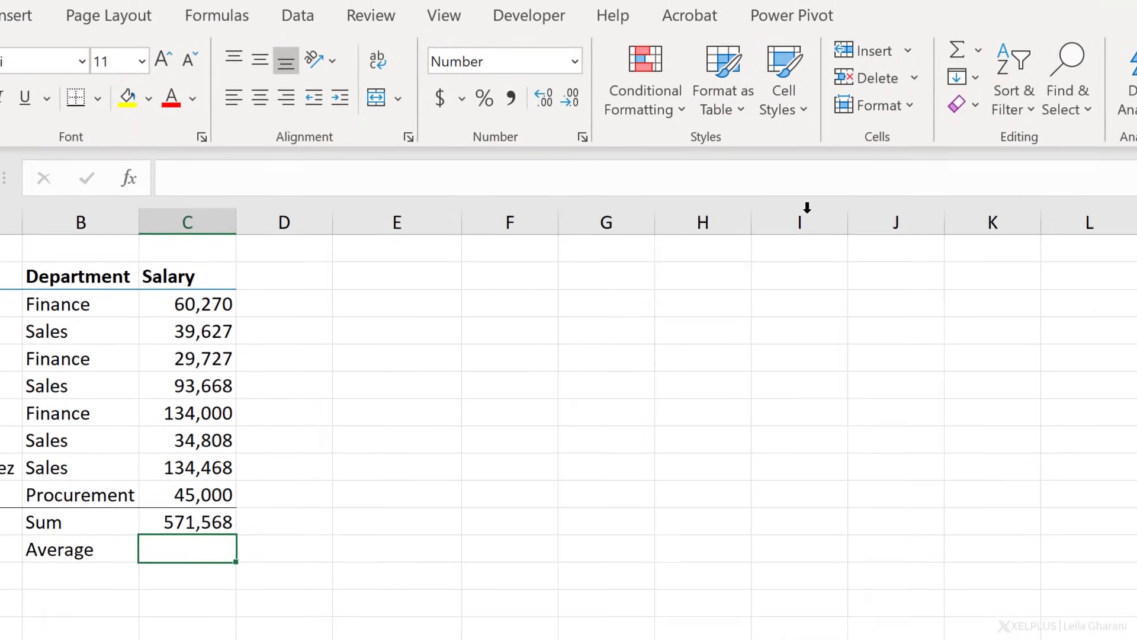
{"action": "left_click", "coordinate": [976, 52]}
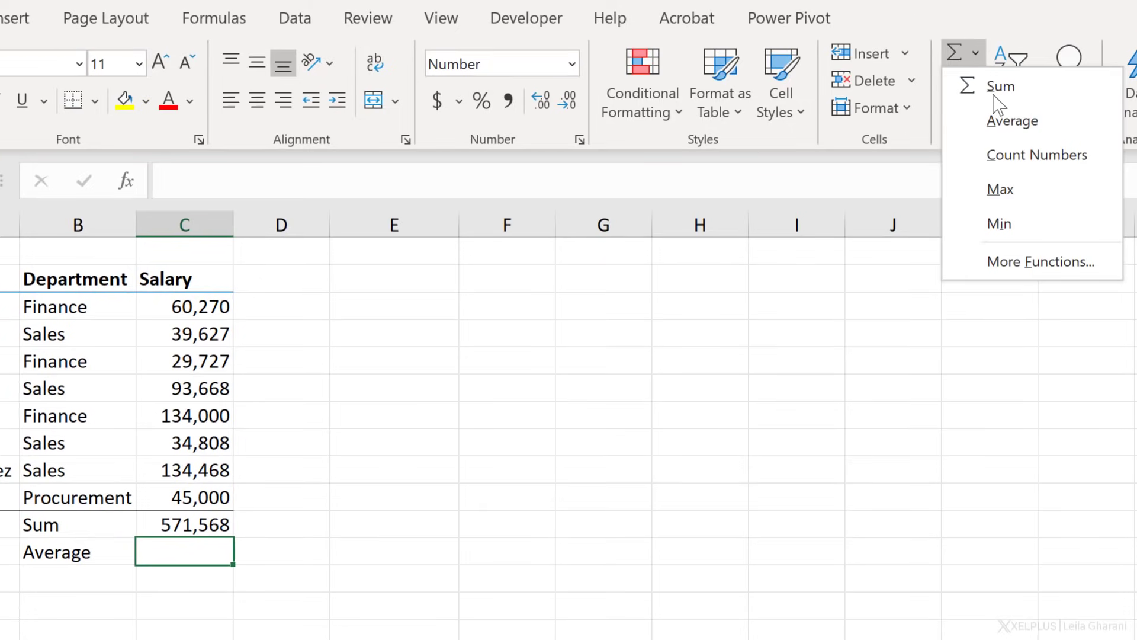
{"action": "left_click", "coordinate": [1013, 121]}
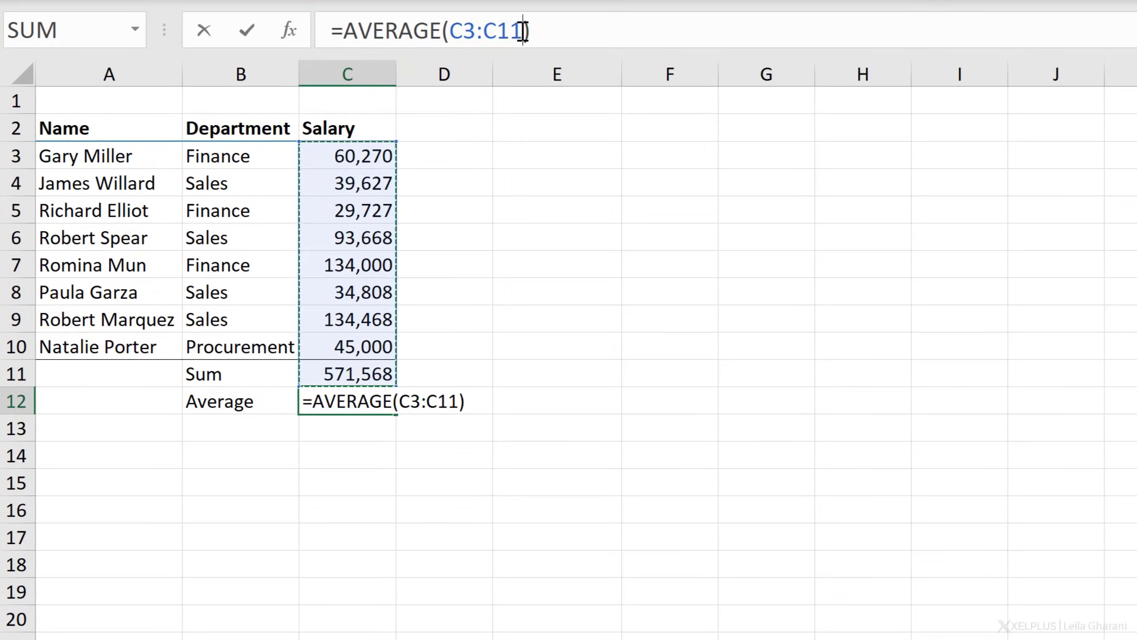
{"action": "key", "text": "Backspace"}
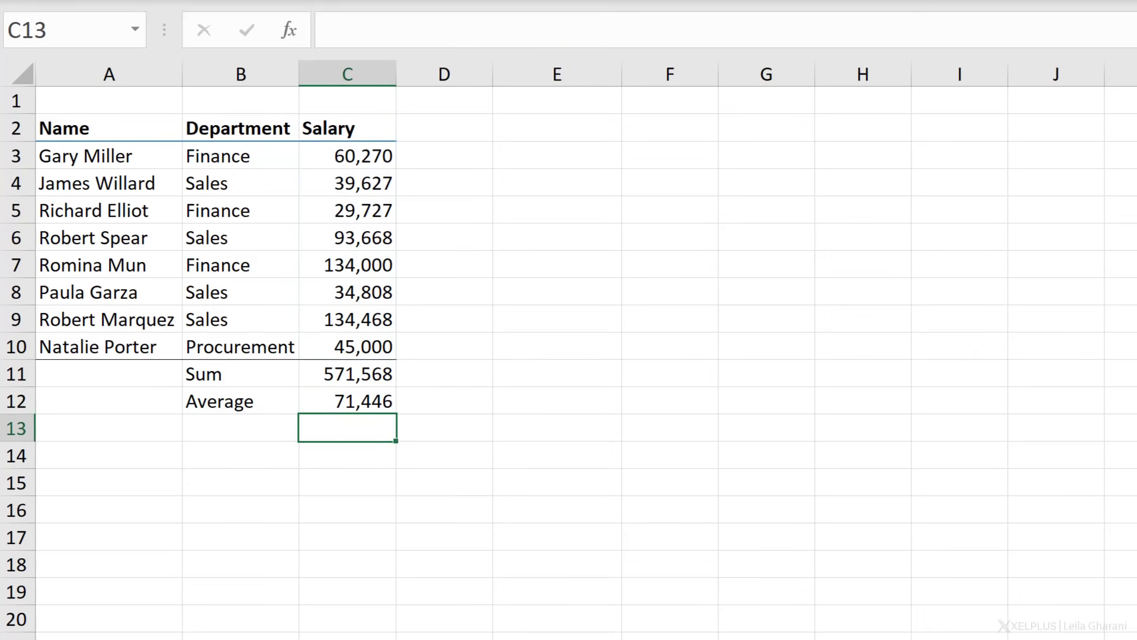
{"action": "mouse_move", "coordinate": [411, 455]}
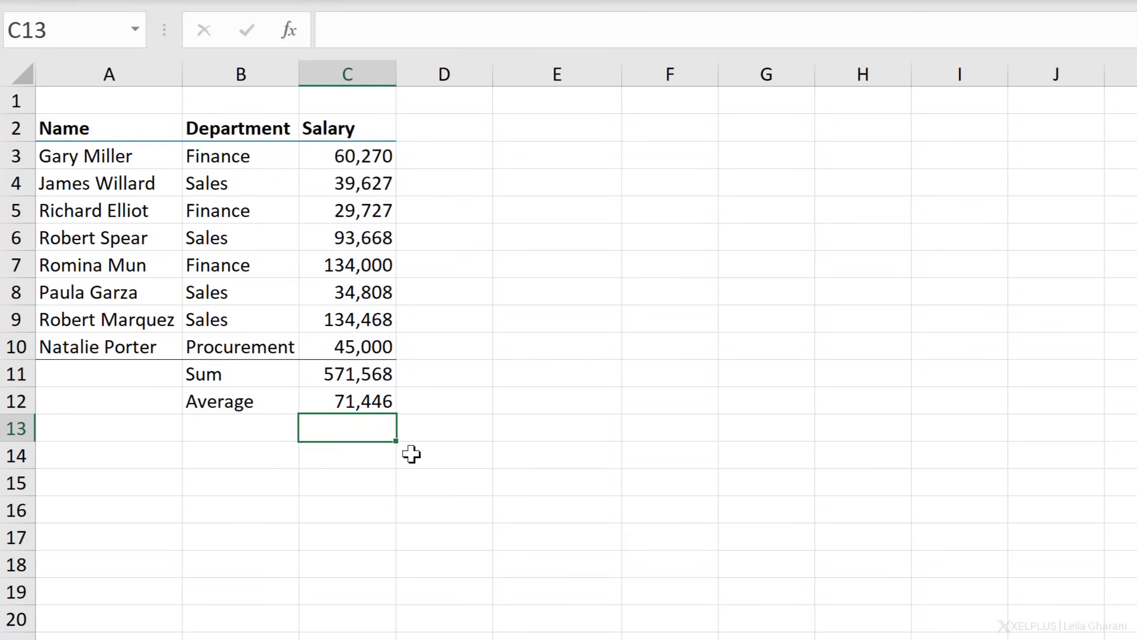
- Enter =COUNT(C3:C10) in C13, returning 8
{"action": "type", "text": "=count"}
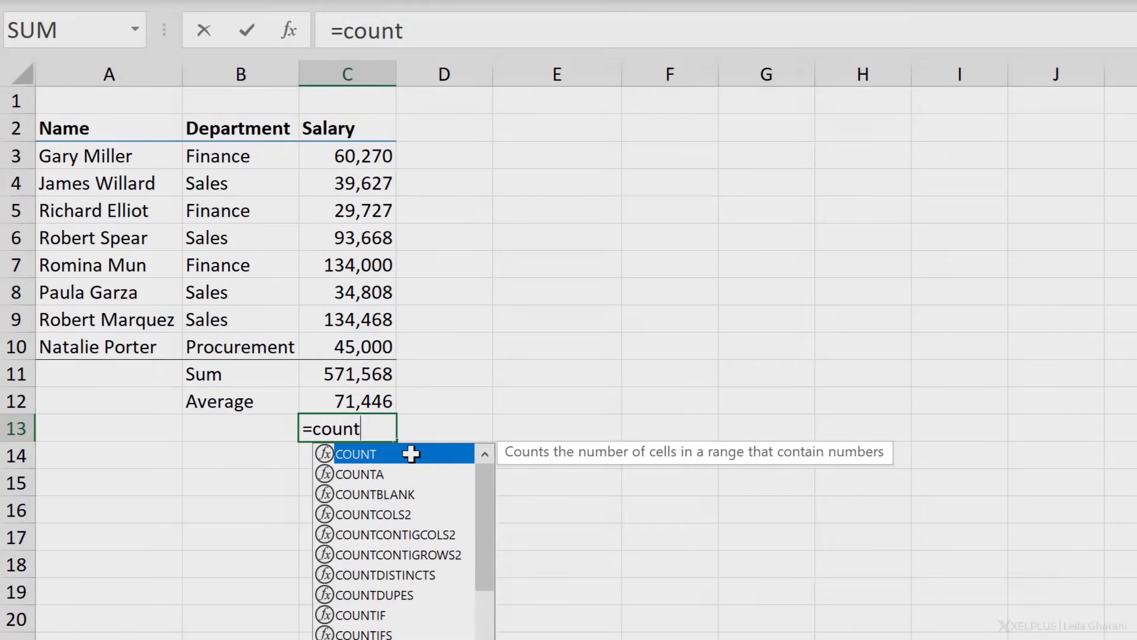
{"action": "type", "text": "("}
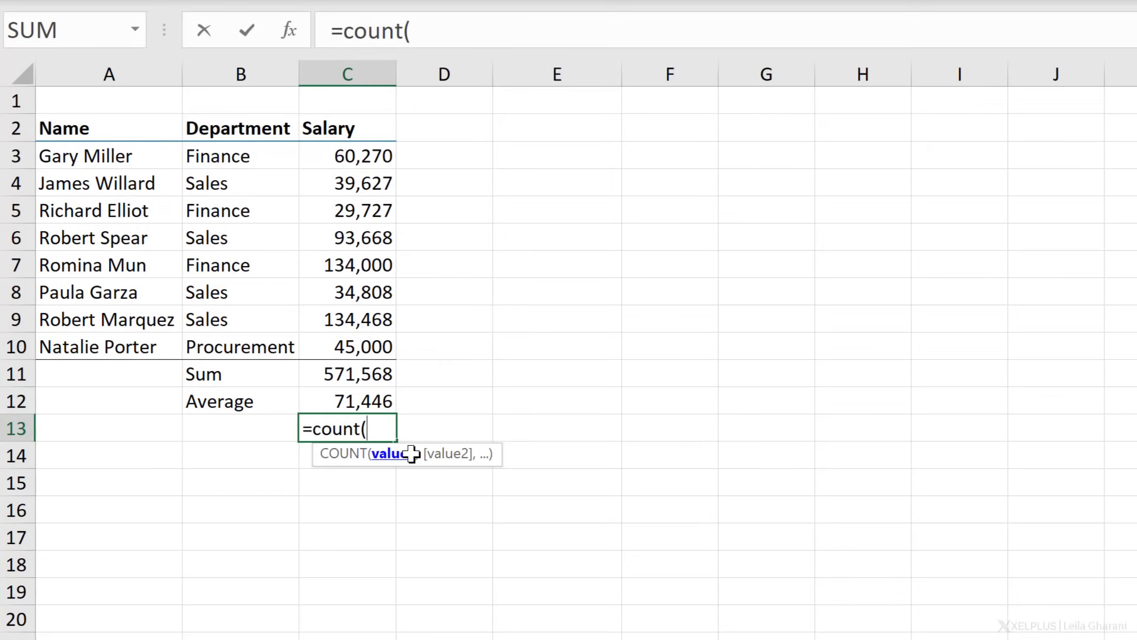
{"action": "left_click", "coordinate": [347, 156]}
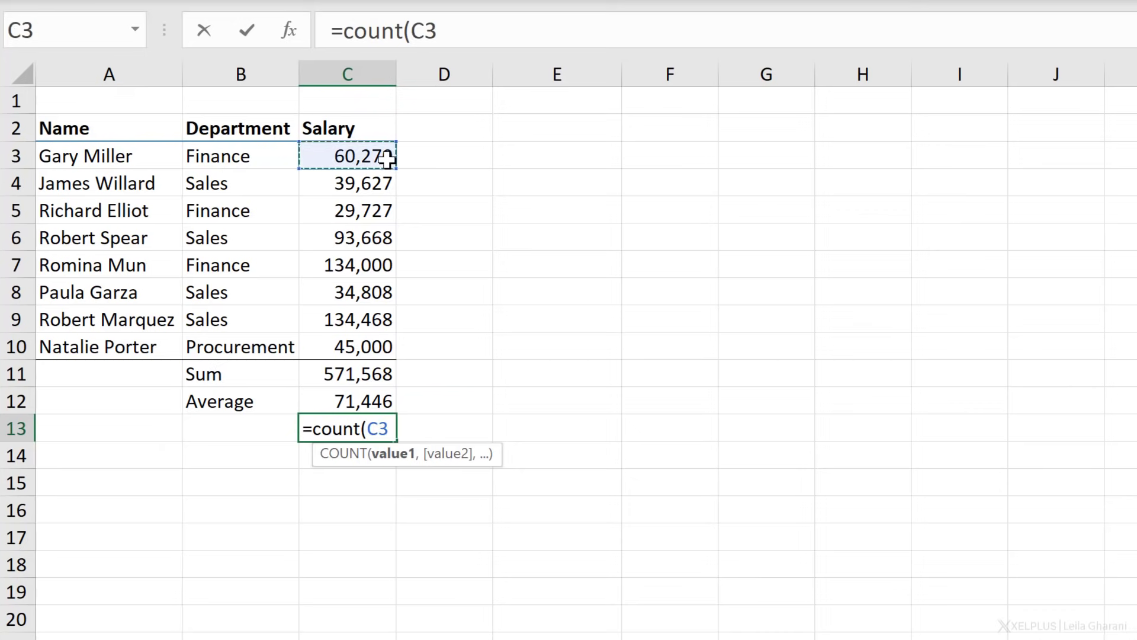
{"action": "left_click_drag", "start_coordinate": [347, 156], "coordinate": [347, 346]}
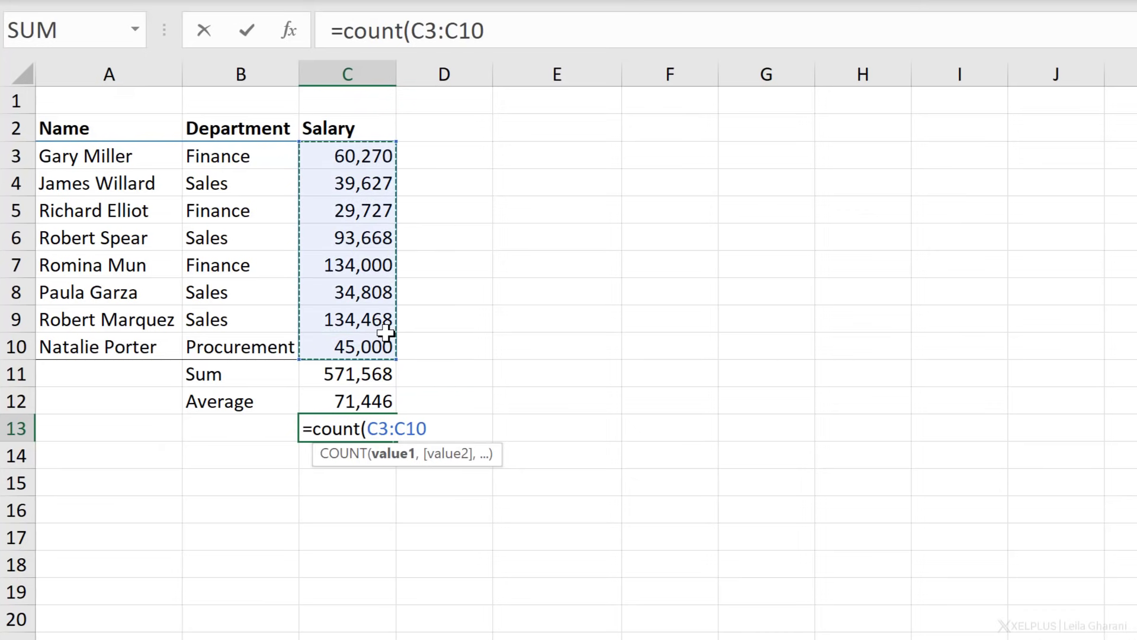
{"action": "key", "text": "Enter"}
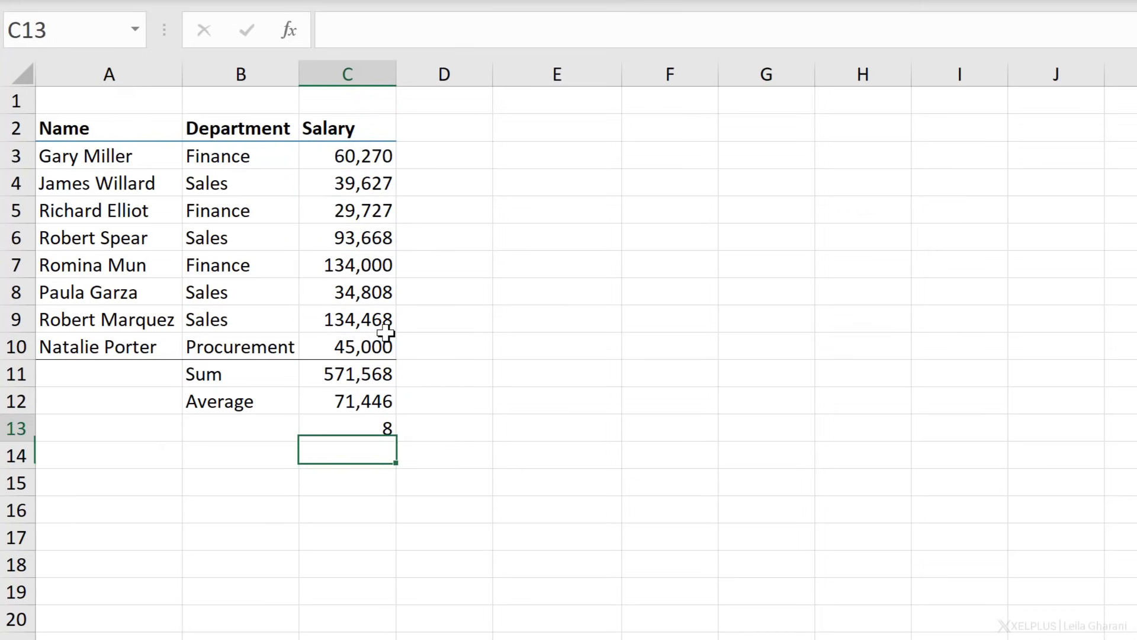
- Clear C6 to see the count drop to 7, then restore its salary 93668
{"action": "left_click", "coordinate": [347, 428]}
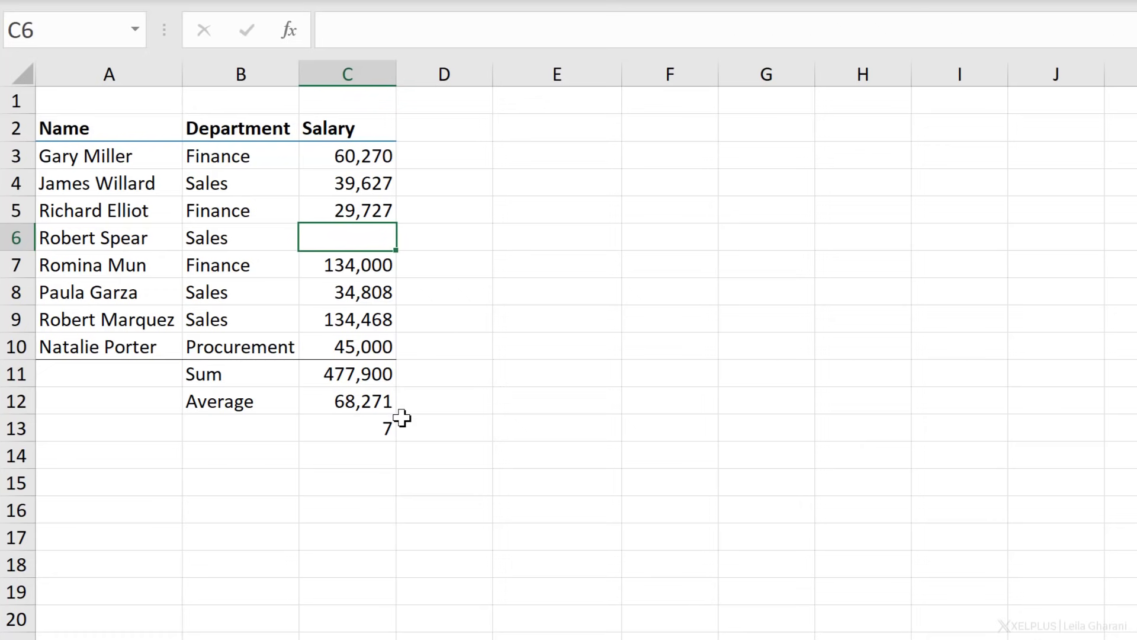
{"action": "type", "text": "93668"}
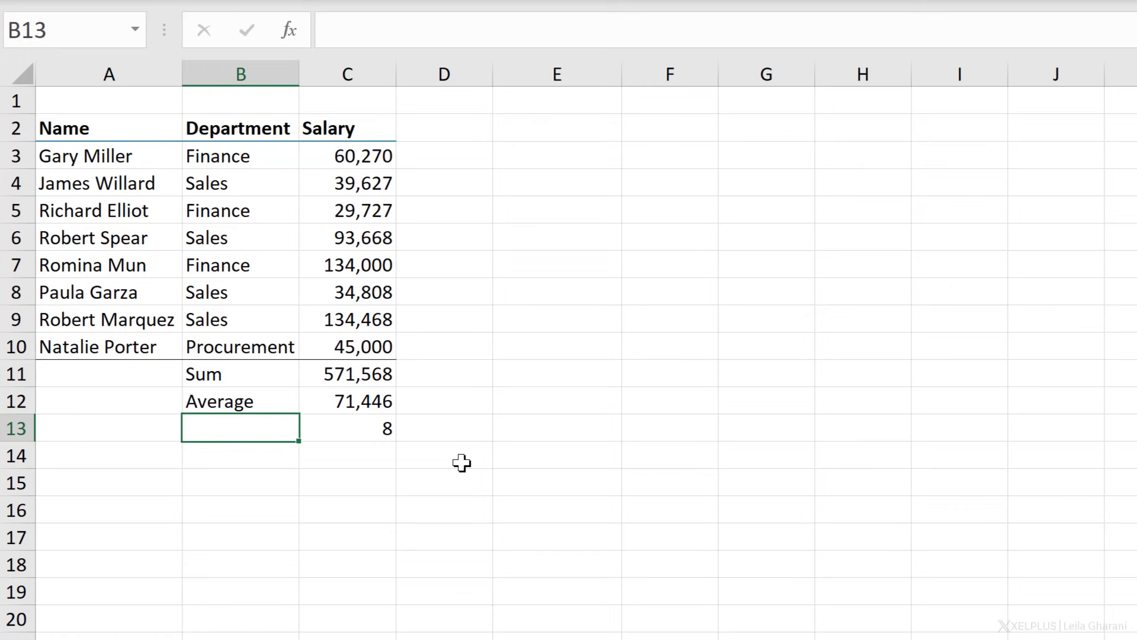
- Label rows 13-14 'Count salary' and 'Count names', with =COUNT(A3:A10) returning 0 in C14
{"action": "type", "text": "Count salary"}
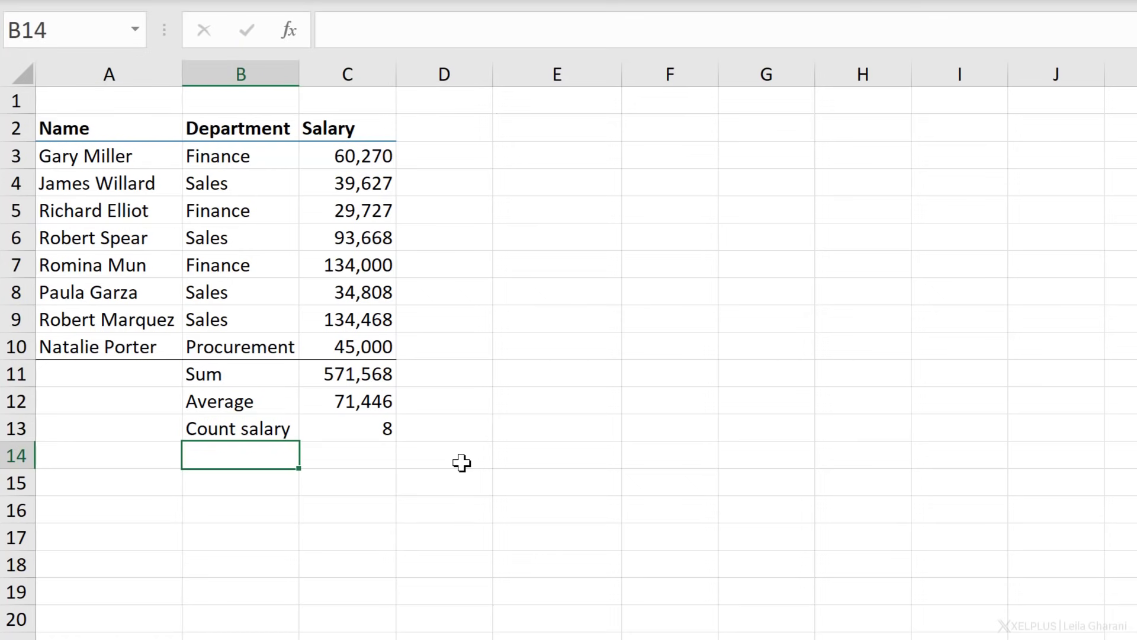
{"action": "type", "text": "Count names"}
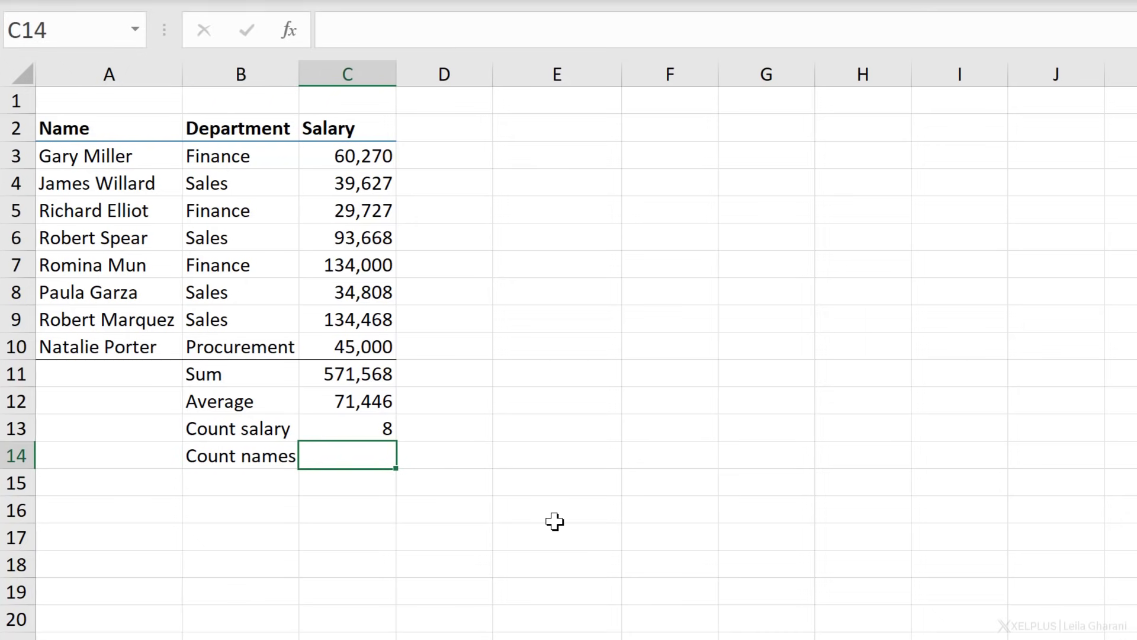
{"action": "type", "text": "=coun"}
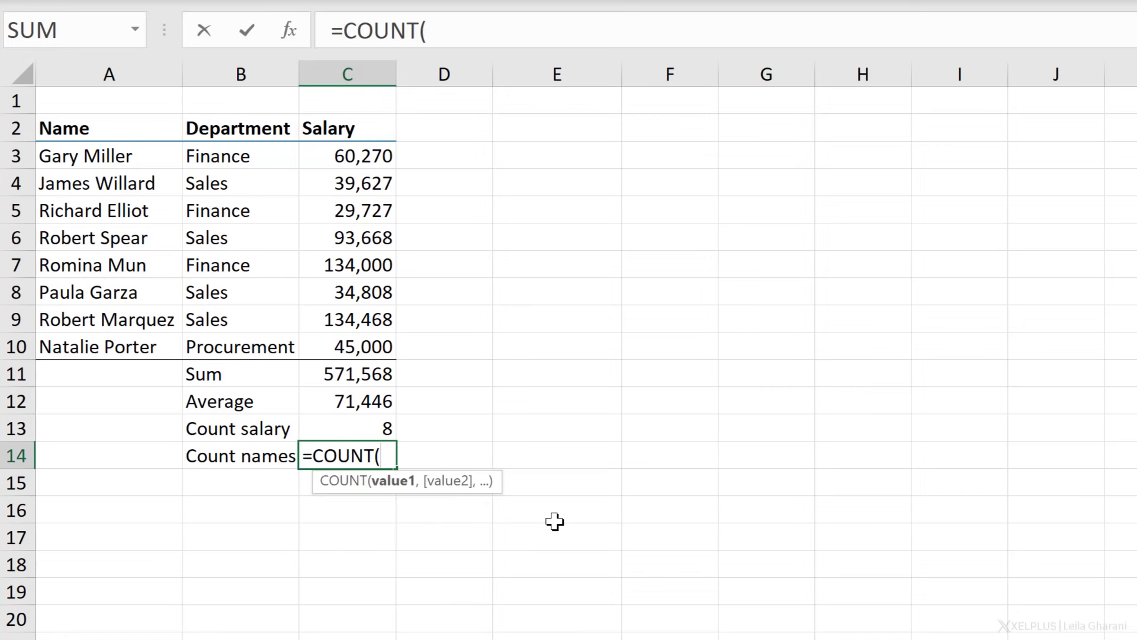
{"action": "left_click_drag", "start_coordinate": [85, 155], "coordinate": [99, 346]}
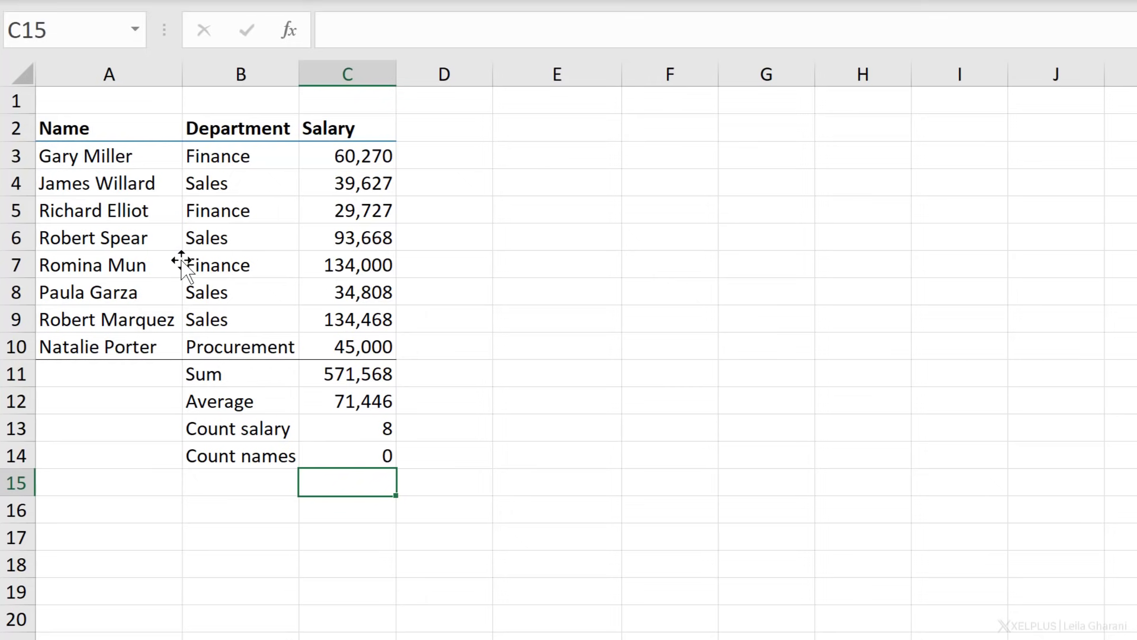
{"action": "left_click", "coordinate": [347, 455]}
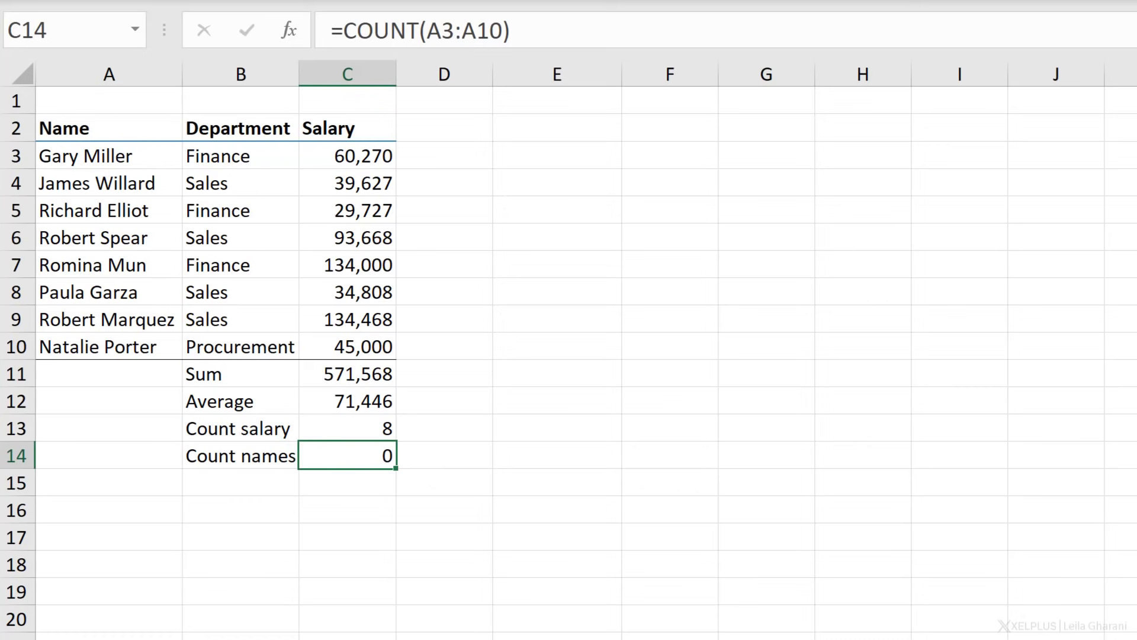
- Change C14 to =COUNTA(A3:A10) so it counts the 8 non-empty names
{"action": "type", "text": "=COUNT("}
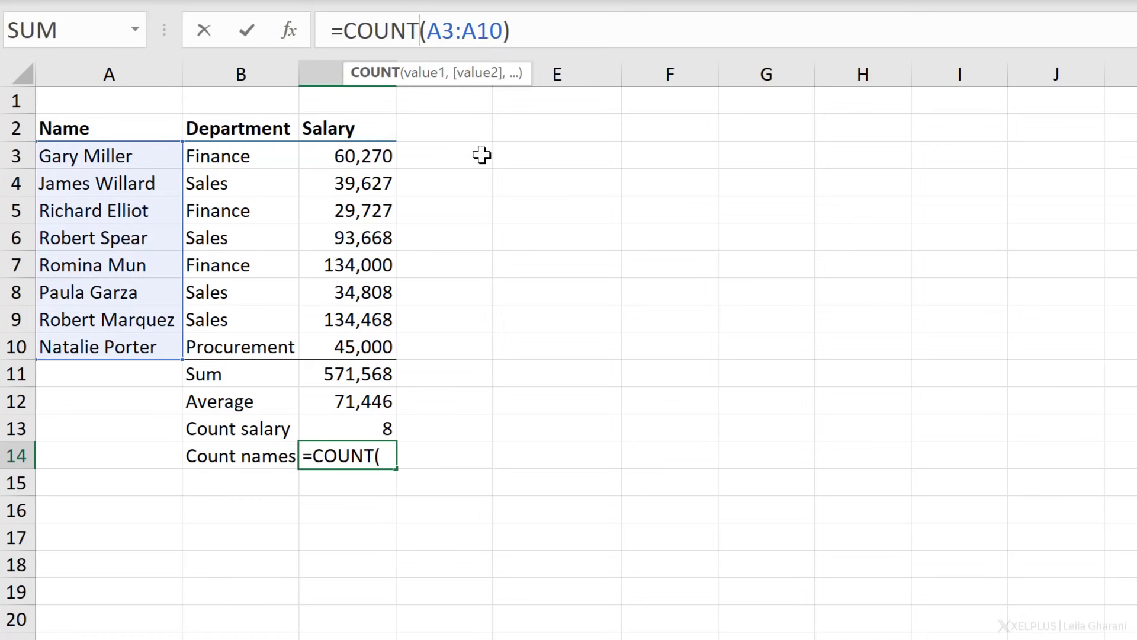
{"action": "mouse_move", "coordinate": [507, 160]}
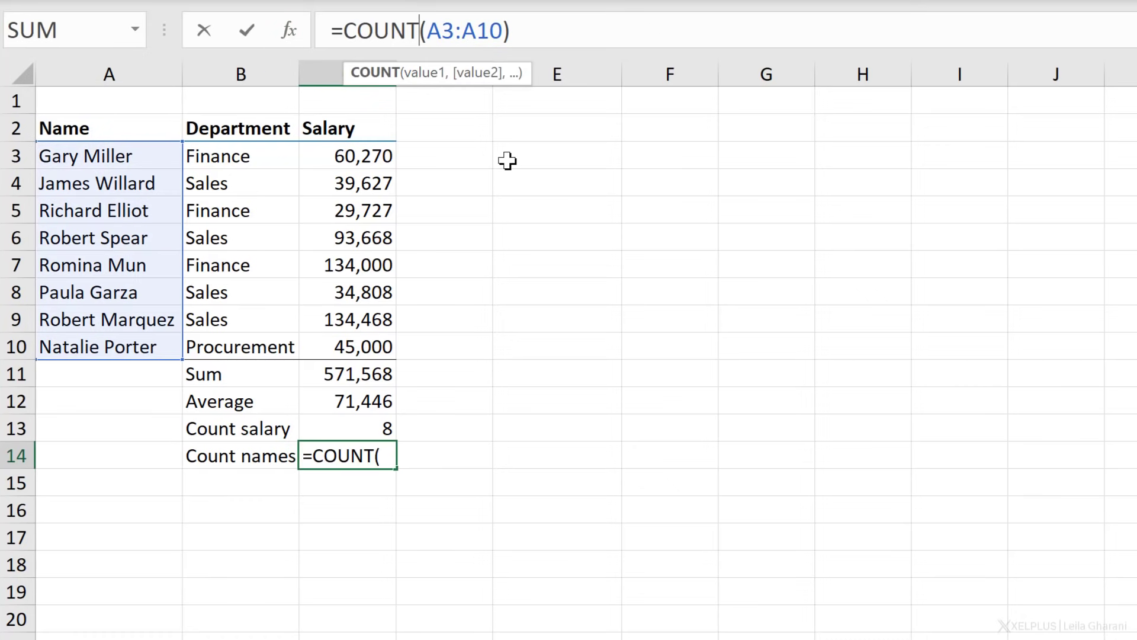
{"action": "type", "text": "a"}
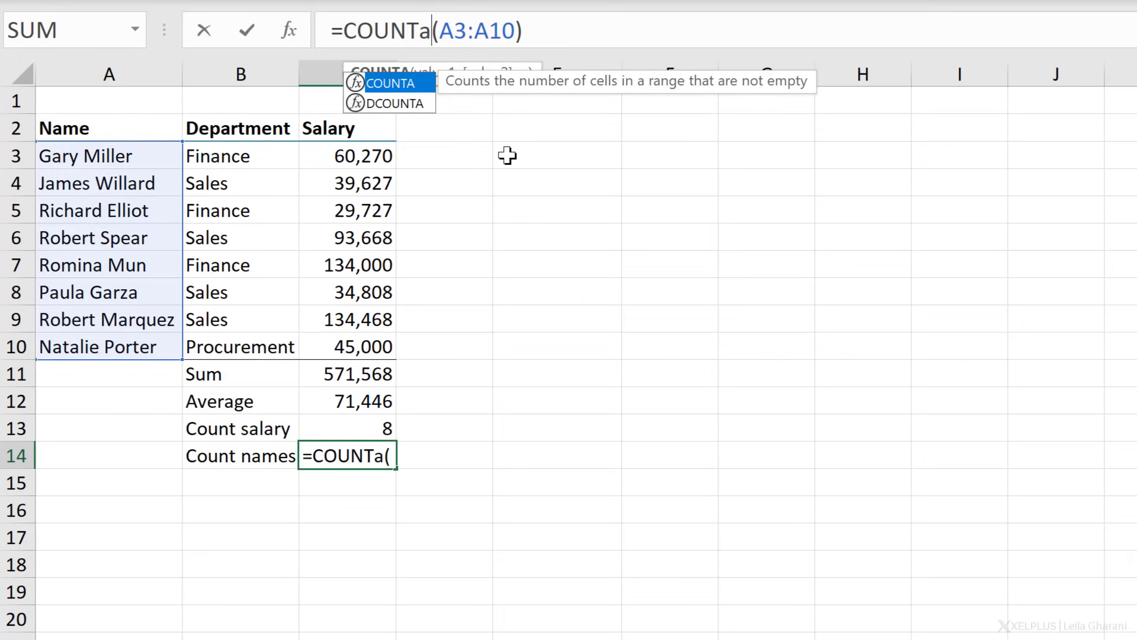
{"action": "mouse_move", "coordinate": [478, 96]}
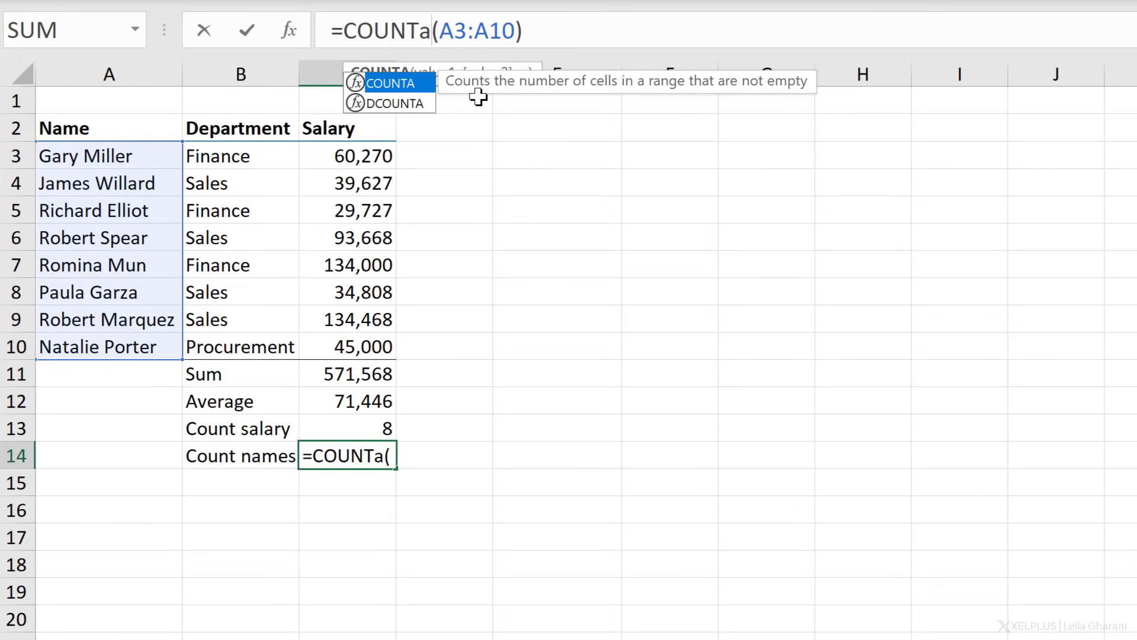
{"action": "mouse_move", "coordinate": [740, 99]}
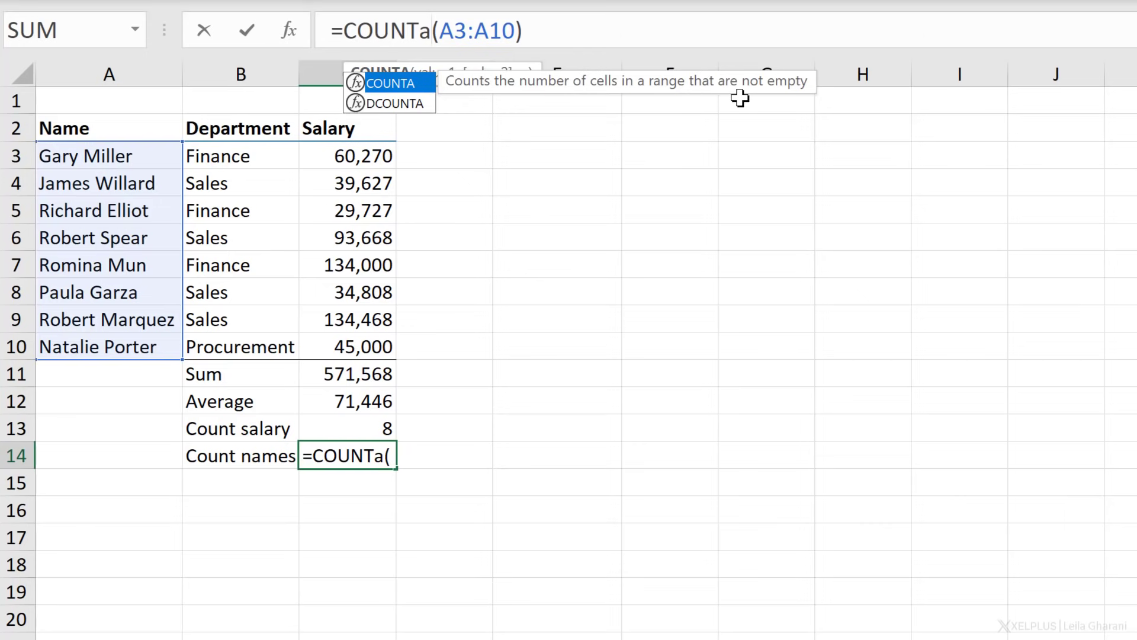
{"action": "mouse_move", "coordinate": [782, 89]}
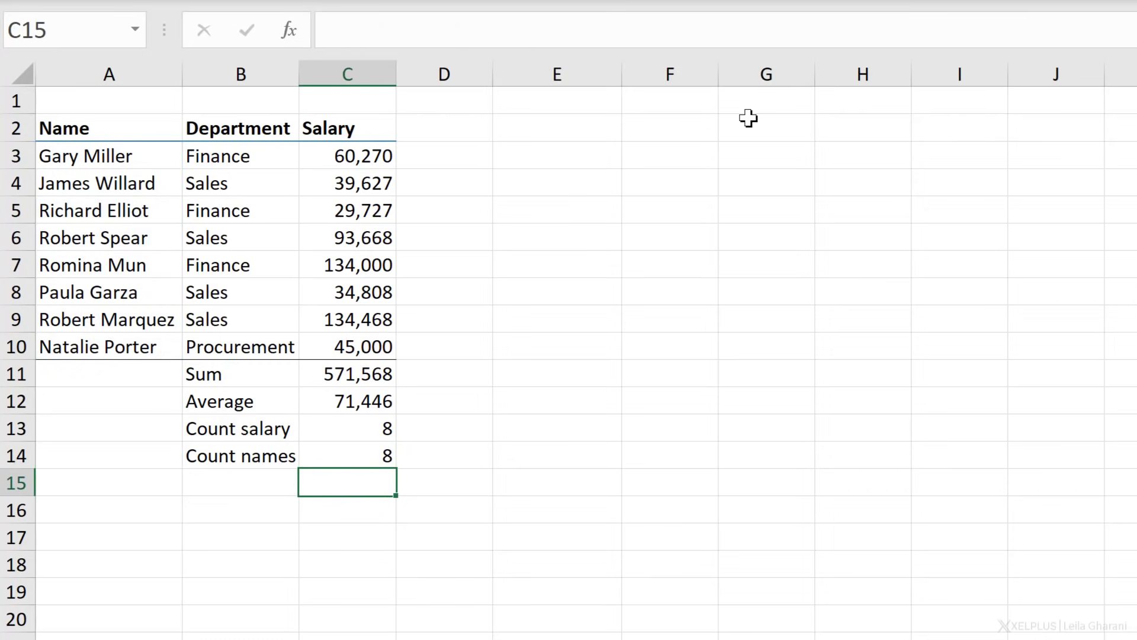
{"action": "left_click", "coordinate": [347, 455]}
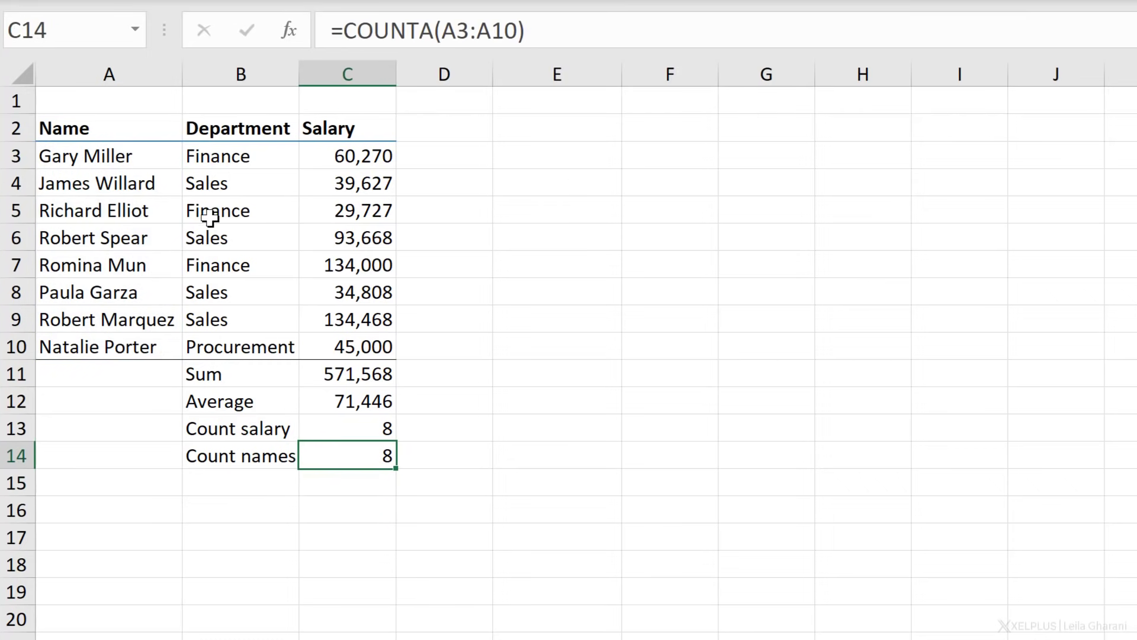
- Clear the name in A6 to test the count, then restore it with undo
{"action": "left_click", "coordinate": [109, 237]}
{"action": "type", "text": "0"}
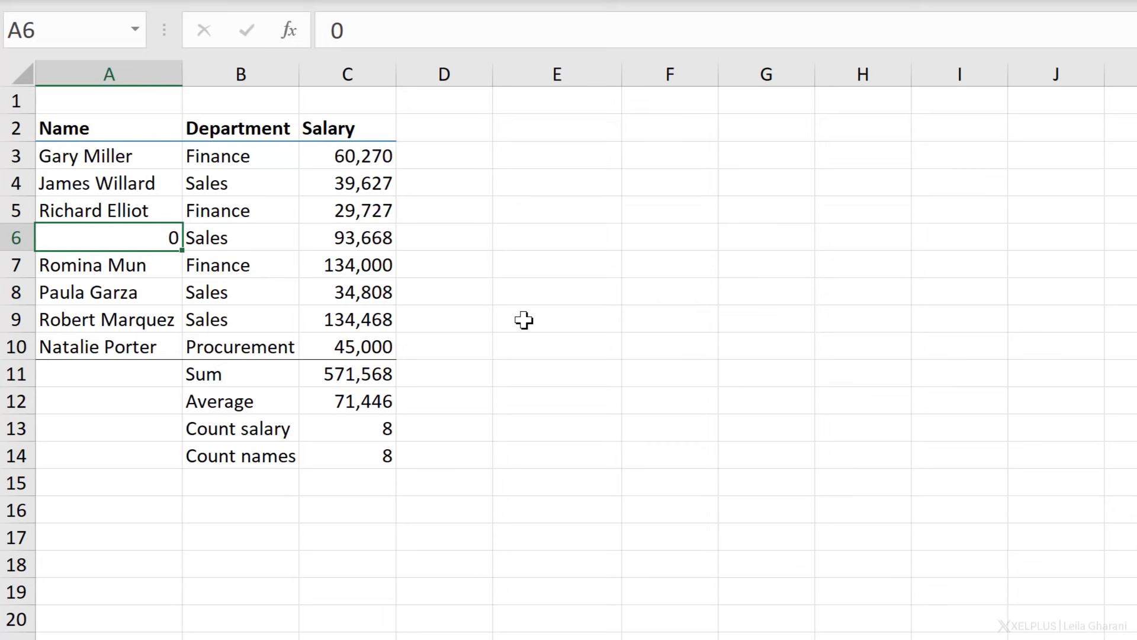
{"action": "key", "text": "Delete"}
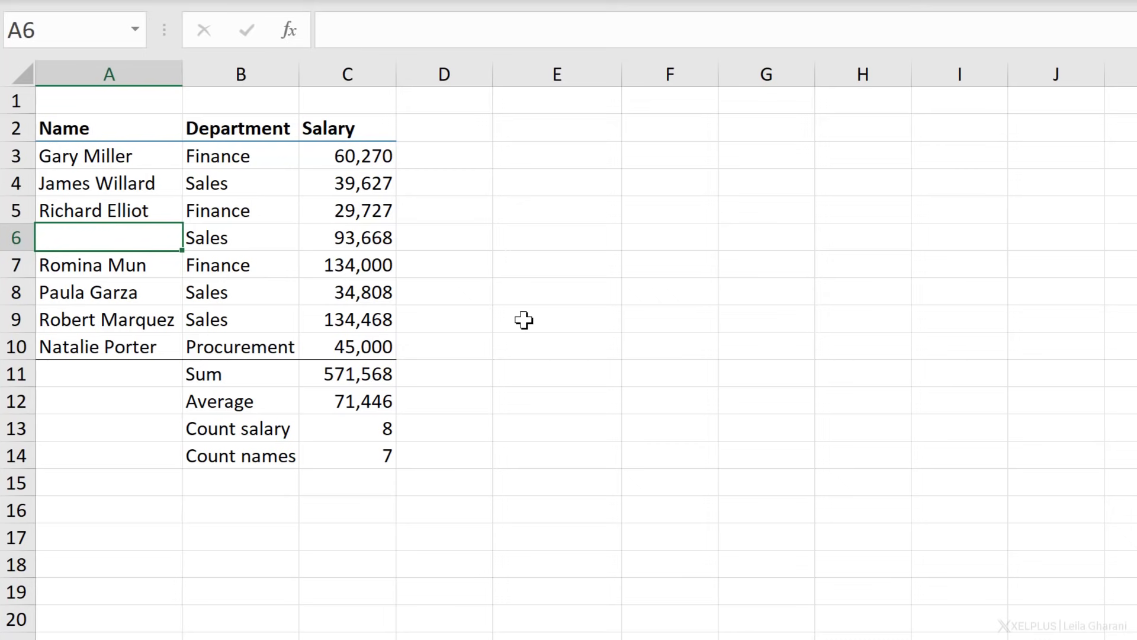
{"action": "key", "text": "ctrl+z"}
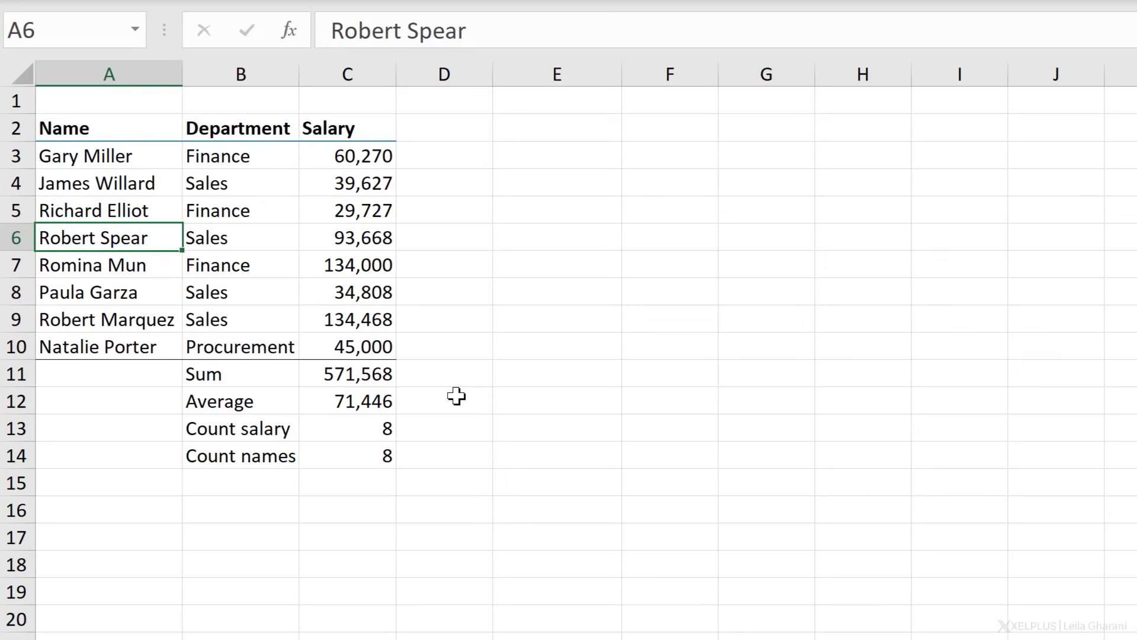
{"action": "left_click", "coordinate": [241, 482]}
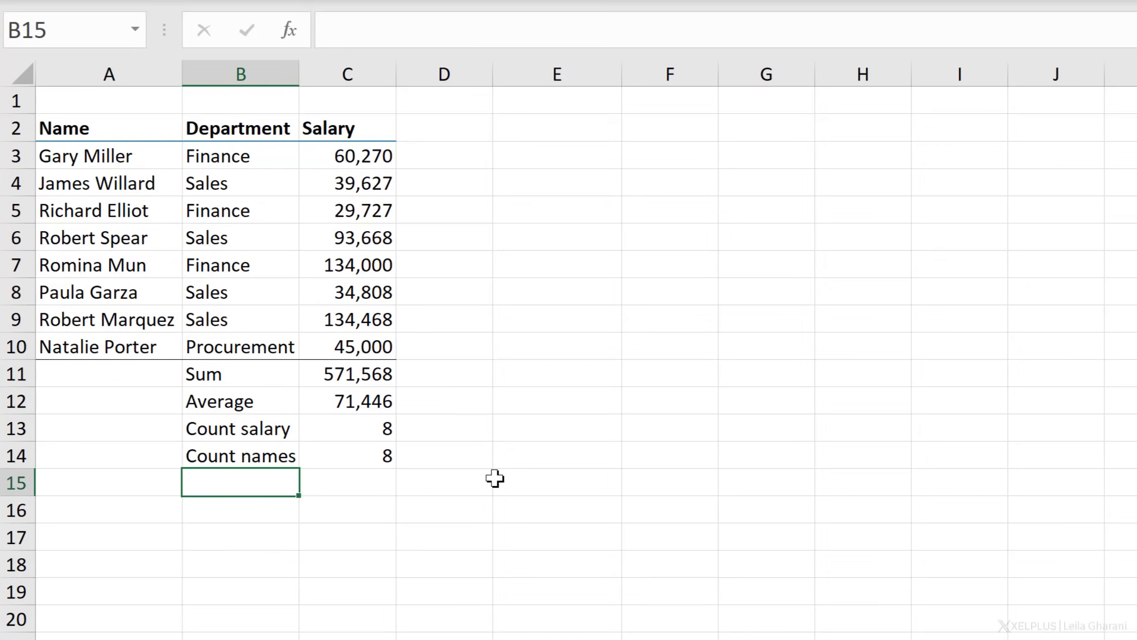
- Add Min and Max rows with =MIN(C3:C10) giving 29,727 and =MAX(C3:C10) giving 134,468
{"action": "type", "text": "Min"}
{"action": "left_click", "coordinate": [241, 509]}
{"action": "type", "text": "Max"}
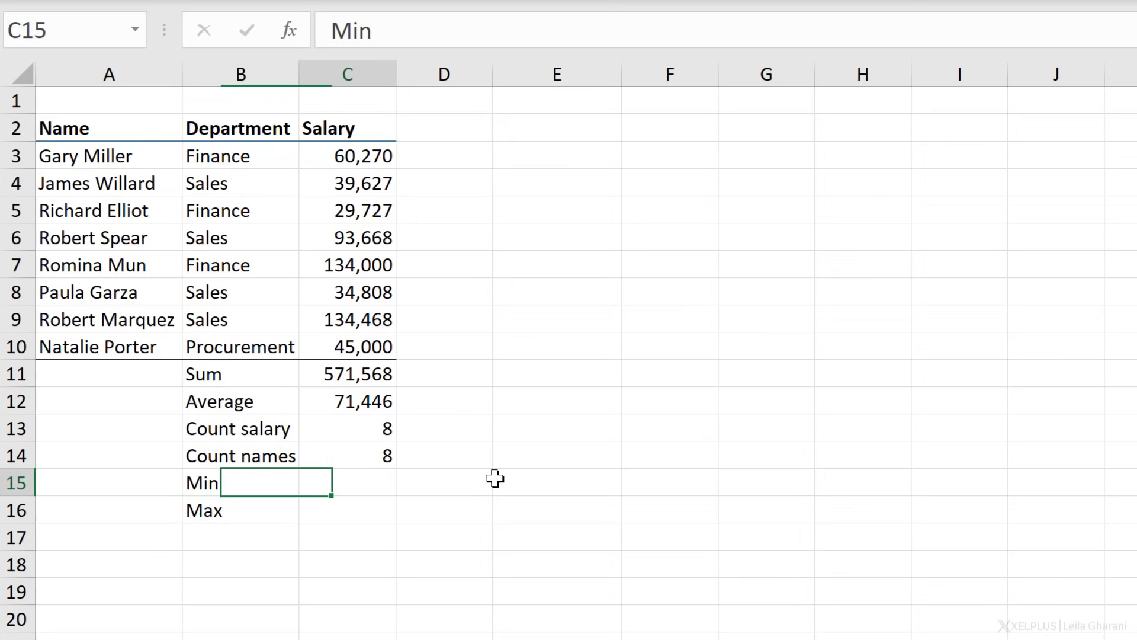
{"action": "type", "text": "=m"}
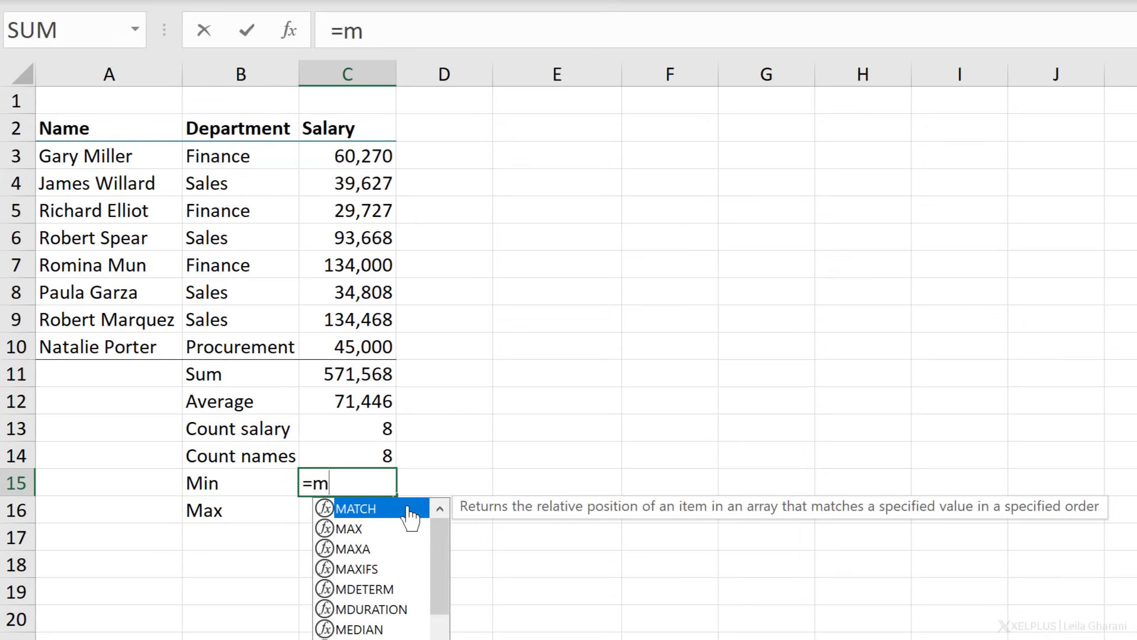
{"action": "type", "text": "in"}
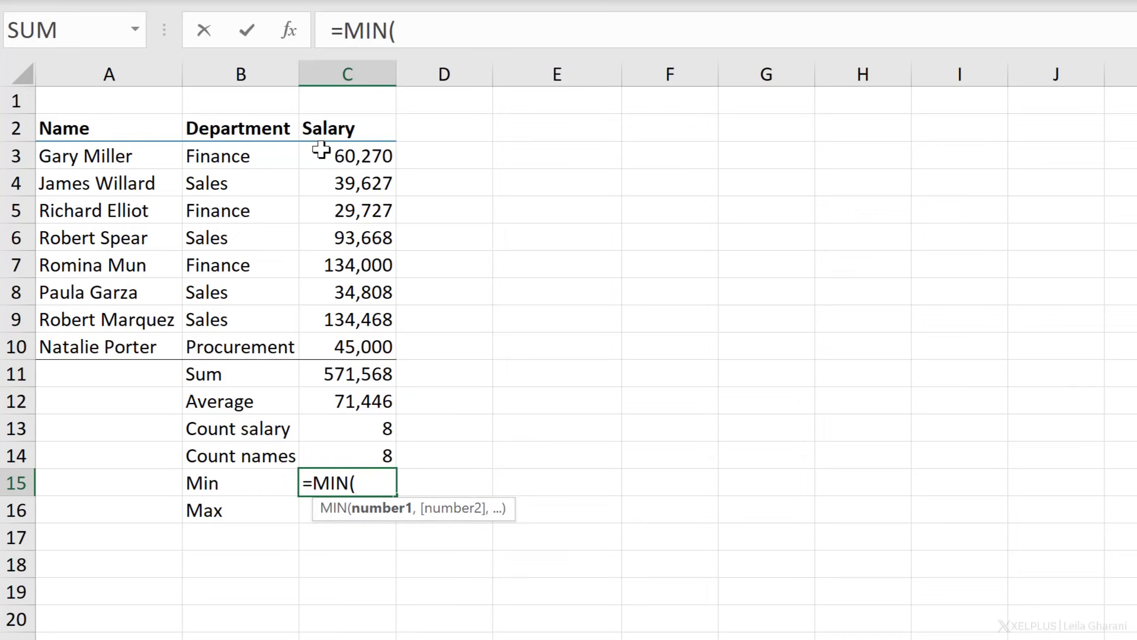
{"action": "left_click_drag", "start_coordinate": [347, 155], "coordinate": [347, 346]}
{"action": "type", "text": "="}
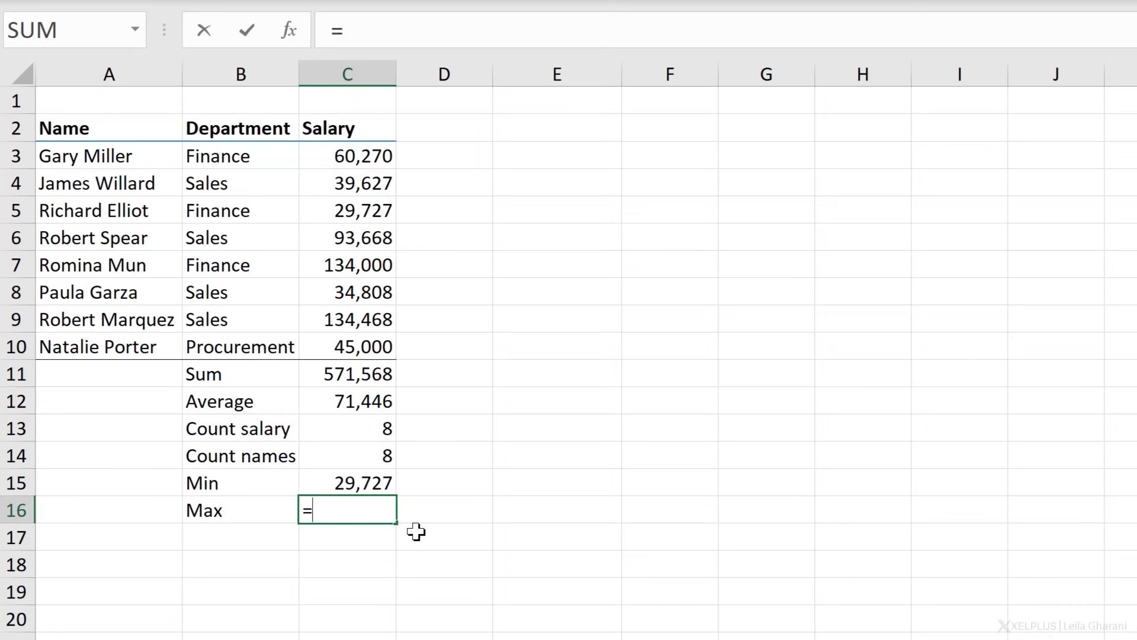
{"action": "type", "text": "max("}
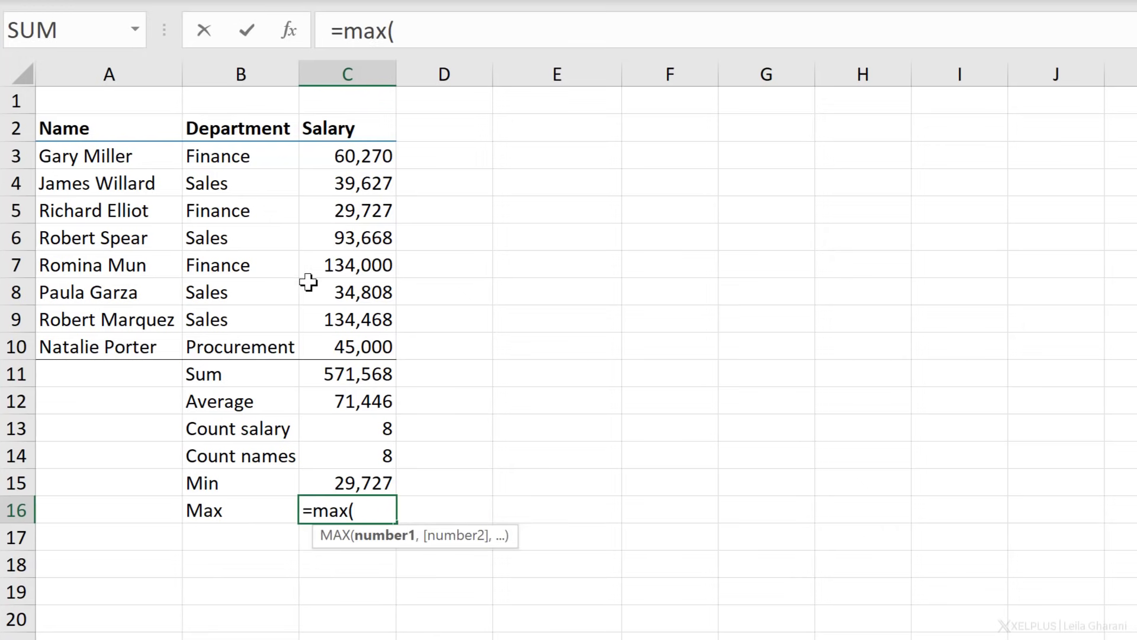
{"action": "left_click_drag", "start_coordinate": [348, 155], "coordinate": [347, 347]}
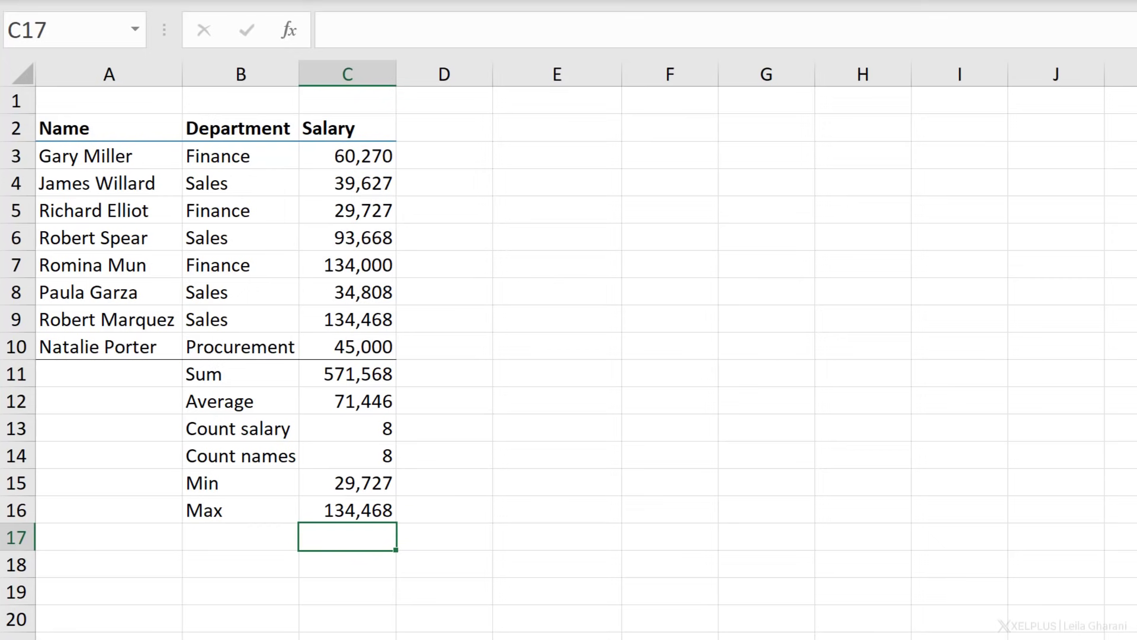
{"action": "left_click", "coordinate": [347, 510]}
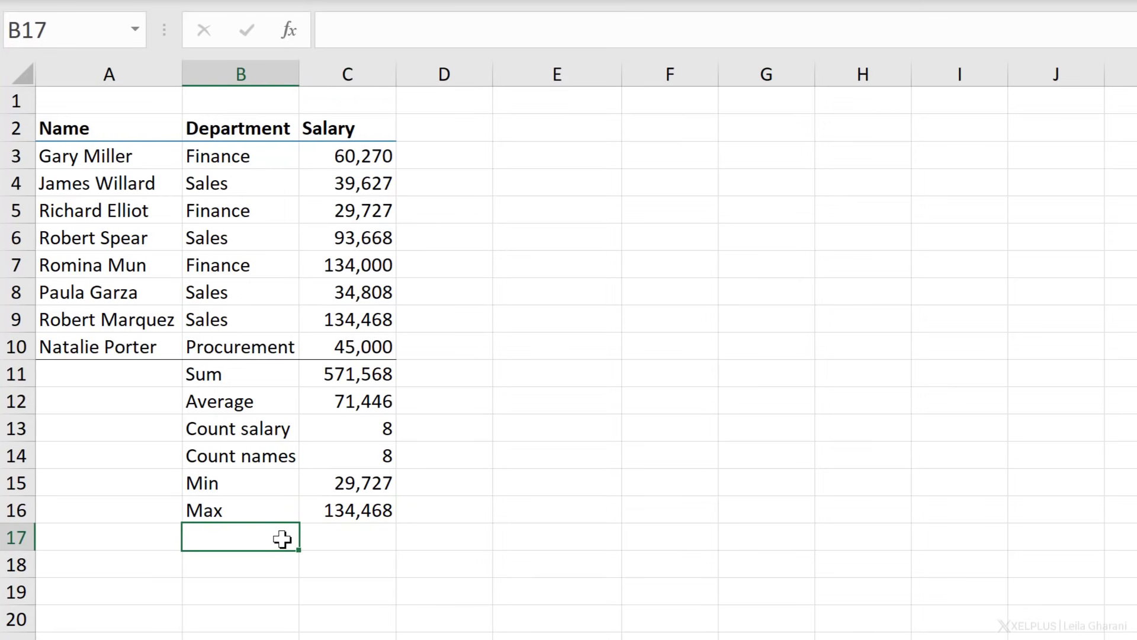
- Label row 17 'Average Salary Sales' and start a formula in C17
{"action": "type", "text": "Average Salar"}
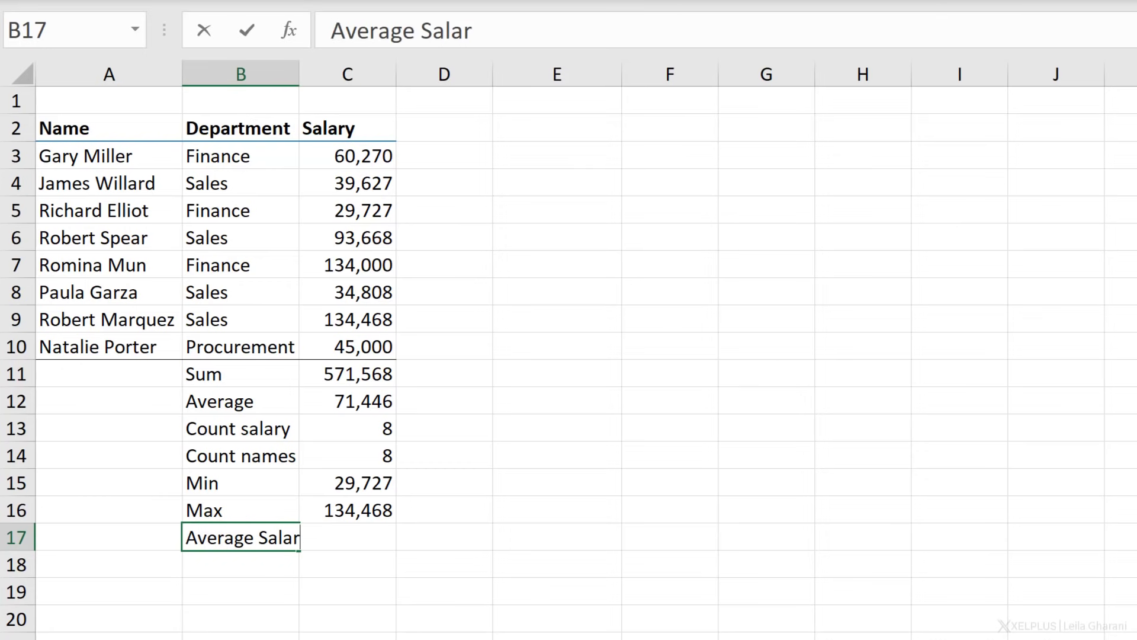
{"action": "type", "text": "Sales"}
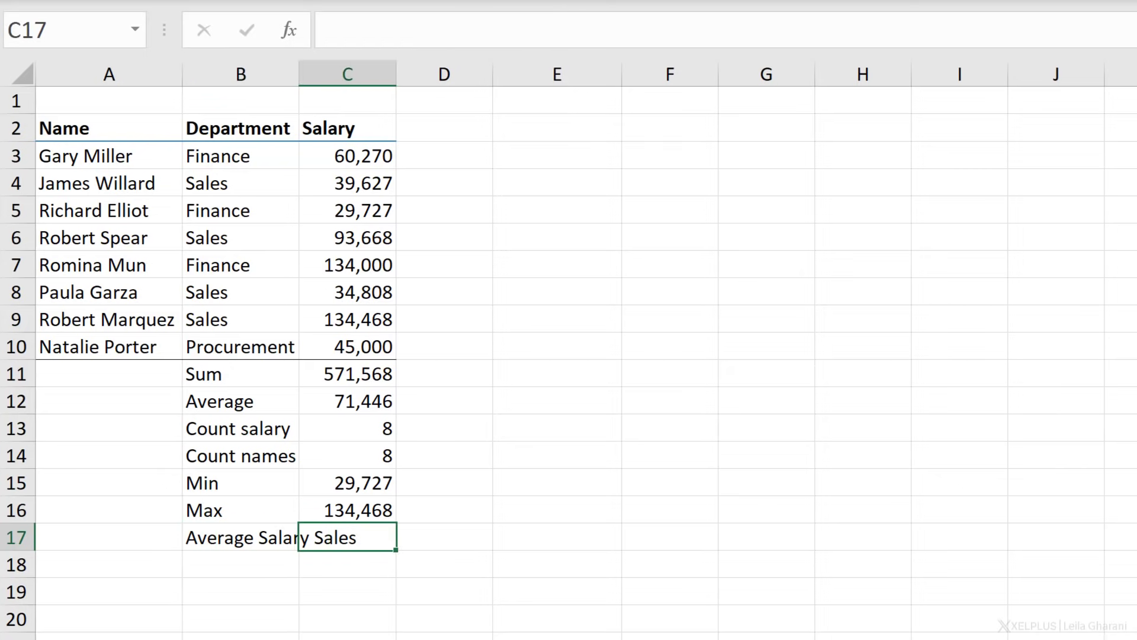
{"action": "type", "text": "="}
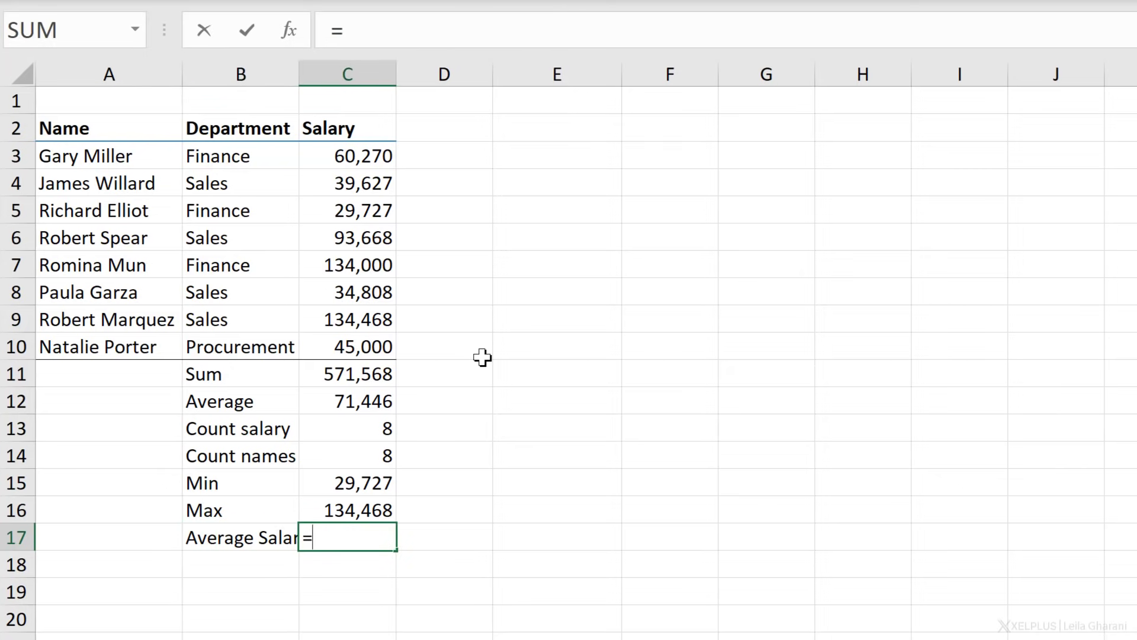
- Enter =aver in C17 to bring up the AVERAGEIFS suggestion
{"action": "type", "text": "aver"}
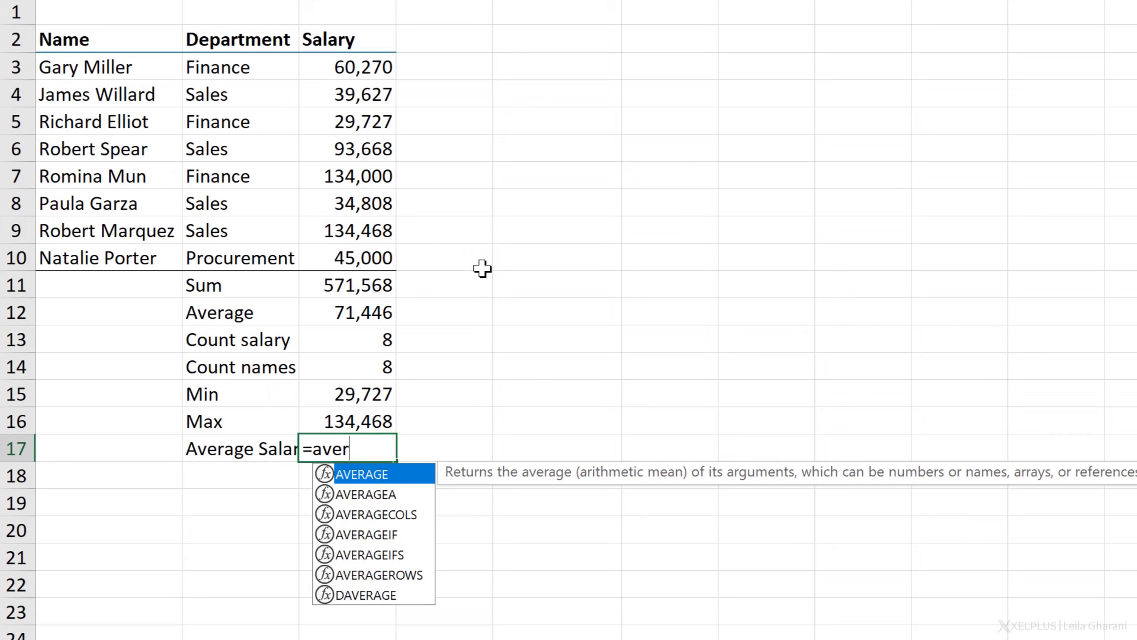
{"action": "mouse_move", "coordinate": [400, 509]}
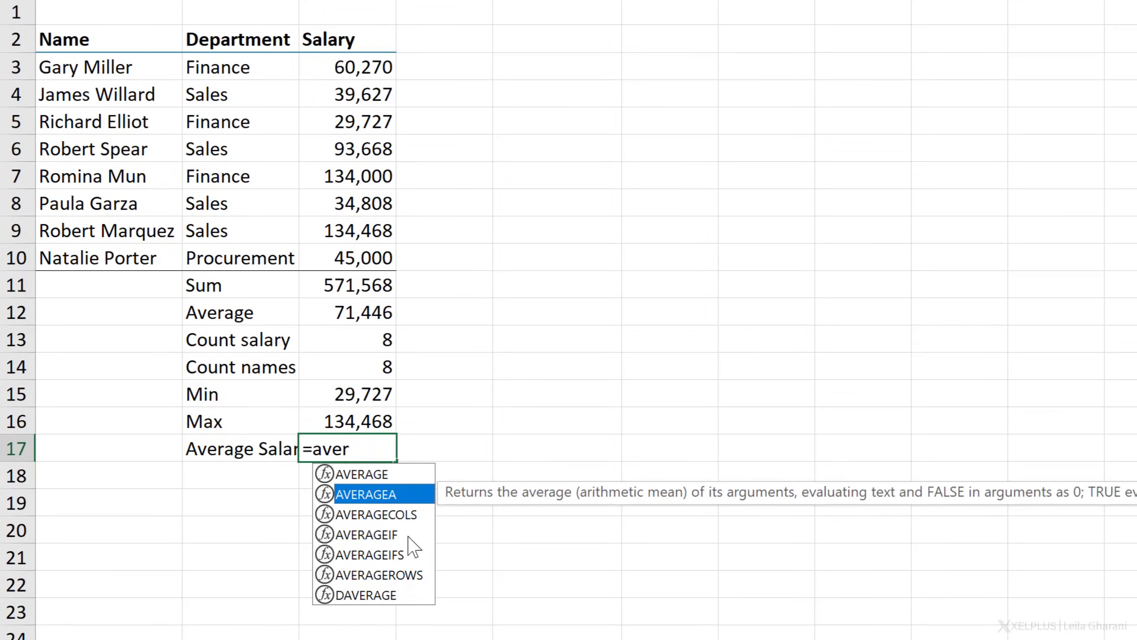
{"action": "mouse_move", "coordinate": [380, 562]}
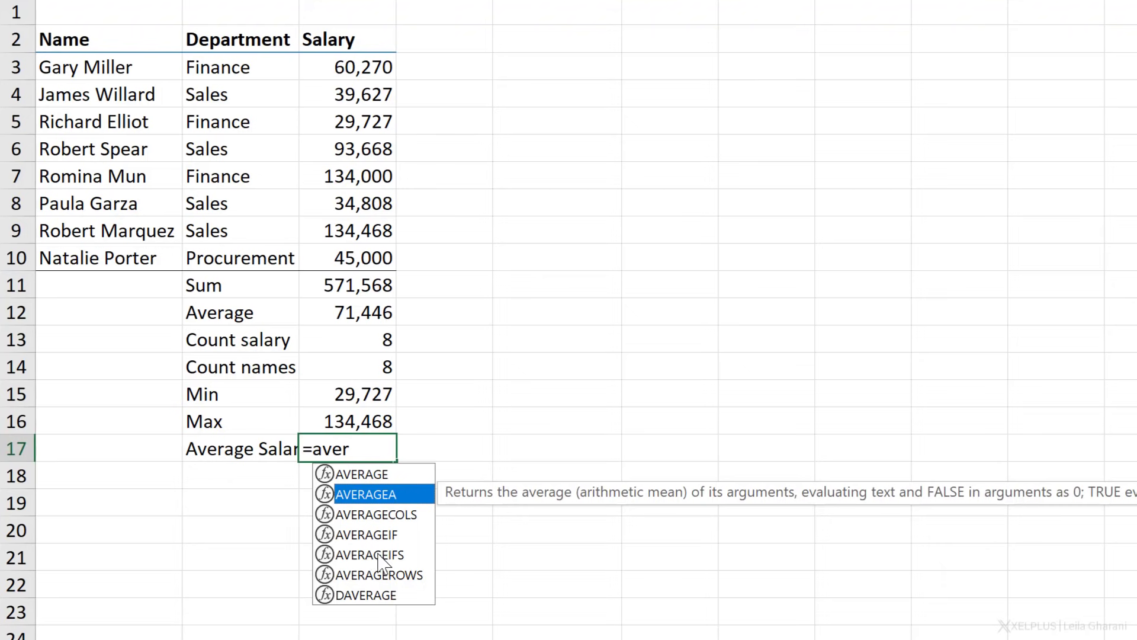
{"action": "mouse_move", "coordinate": [370, 535]}
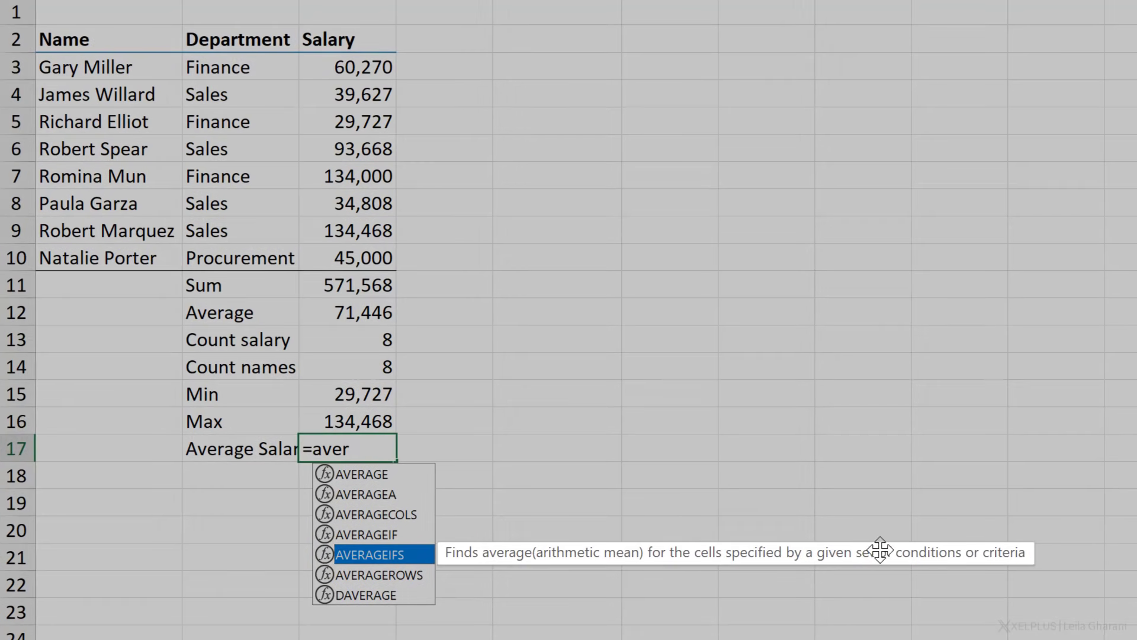
{"action": "mouse_move", "coordinate": [934, 555]}
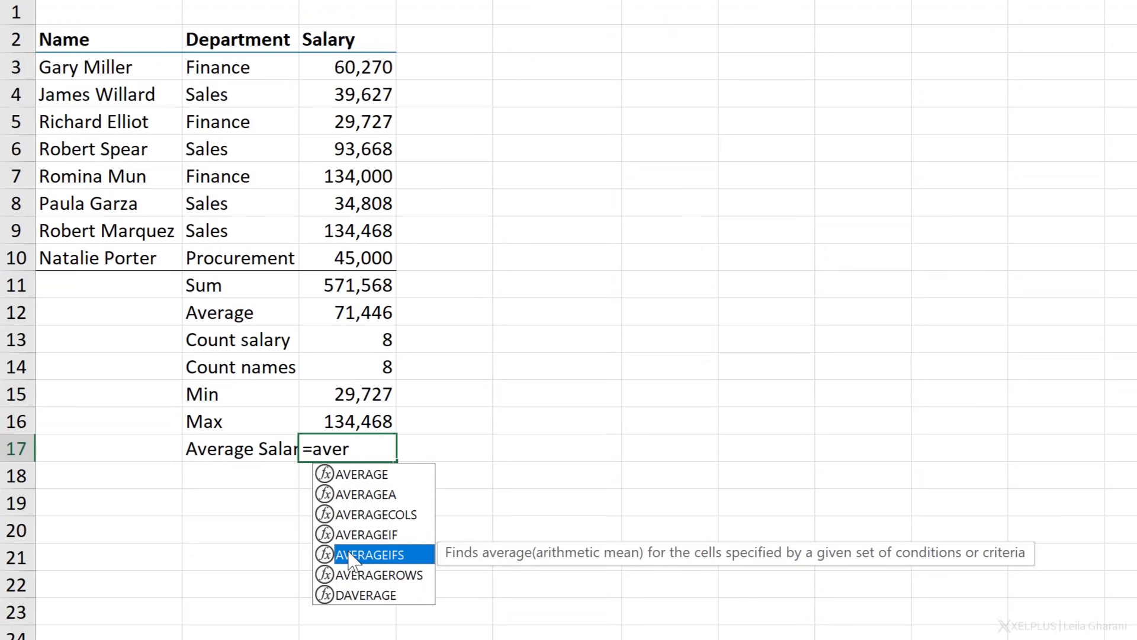
{"action": "mouse_move", "coordinate": [304, 253]}
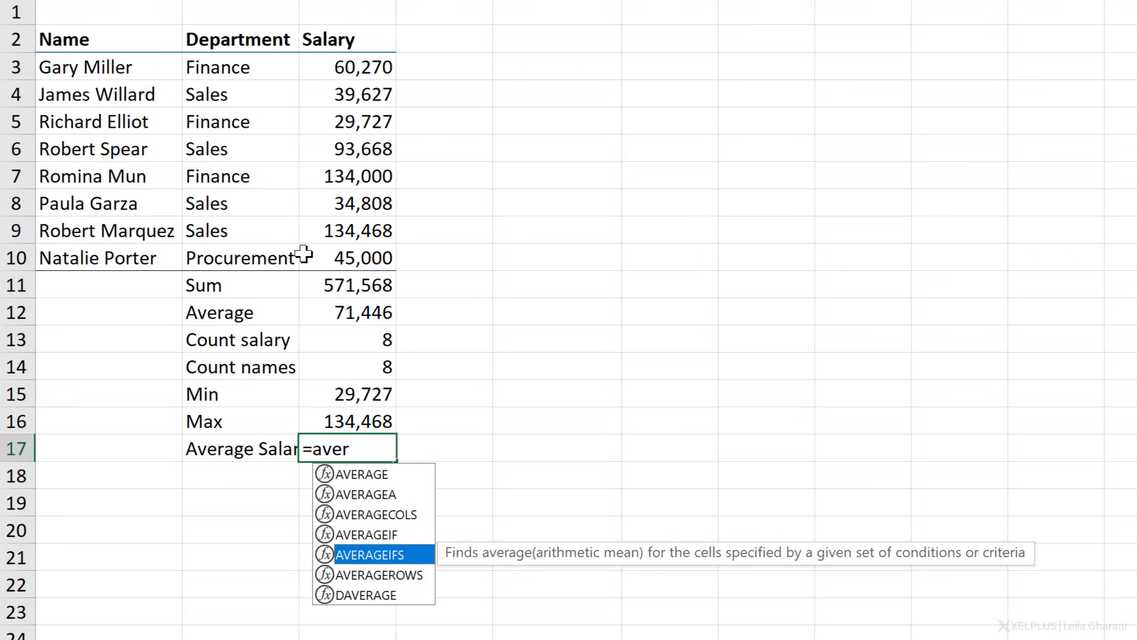
{"action": "mouse_move", "coordinate": [399, 570]}
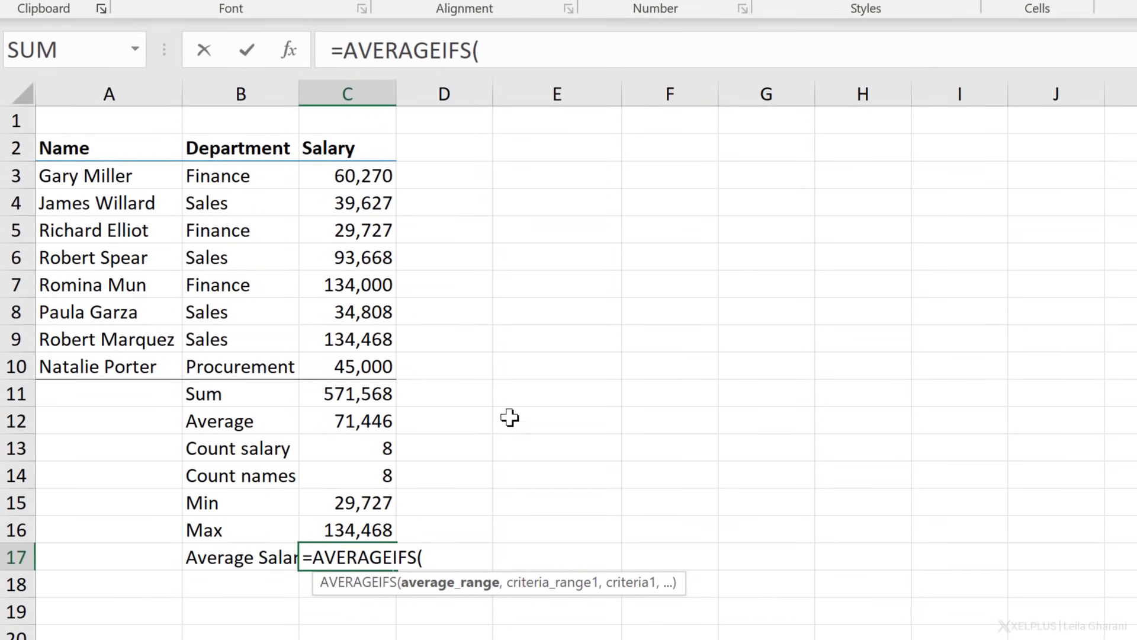
{"action": "left_click", "coordinate": [511, 50]}
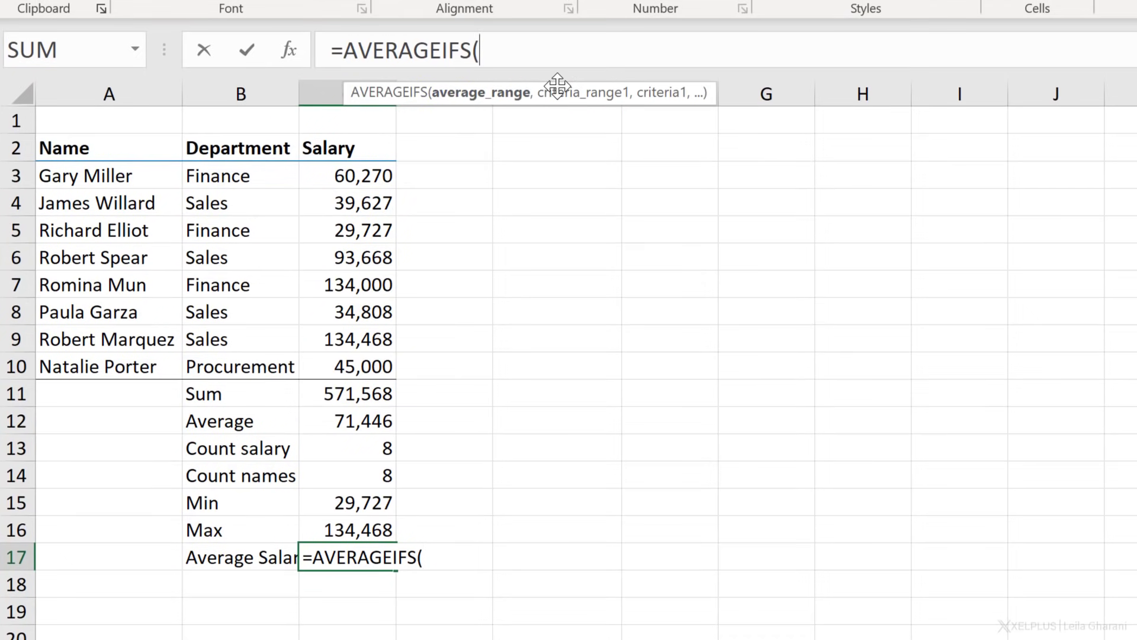
{"action": "mouse_move", "coordinate": [644, 99]}
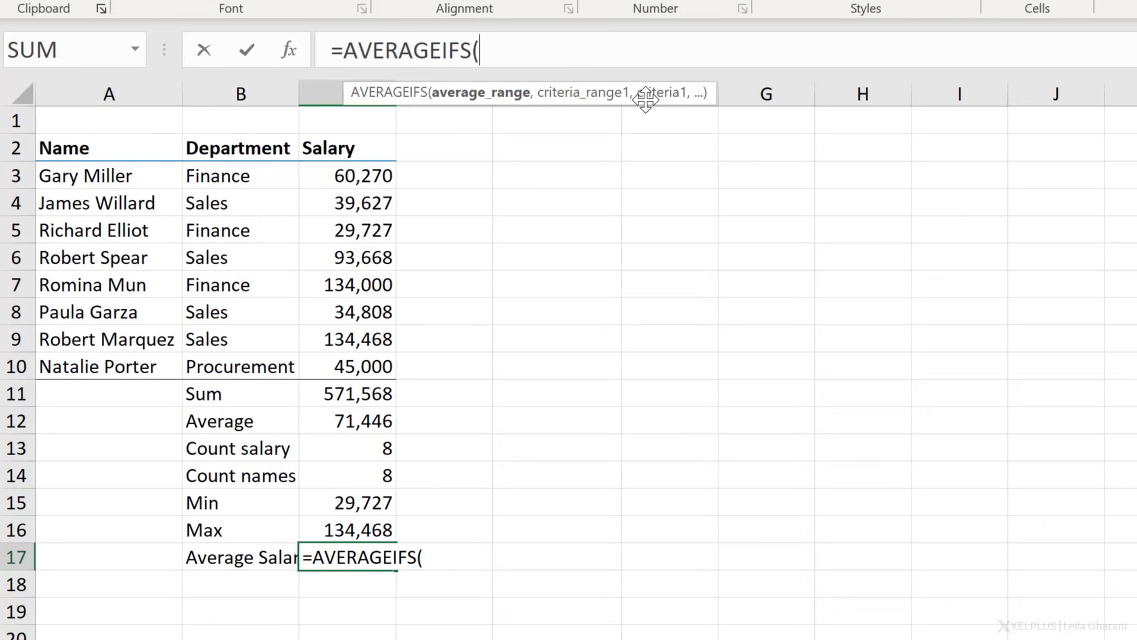
{"action": "mouse_move", "coordinate": [641, 95]}
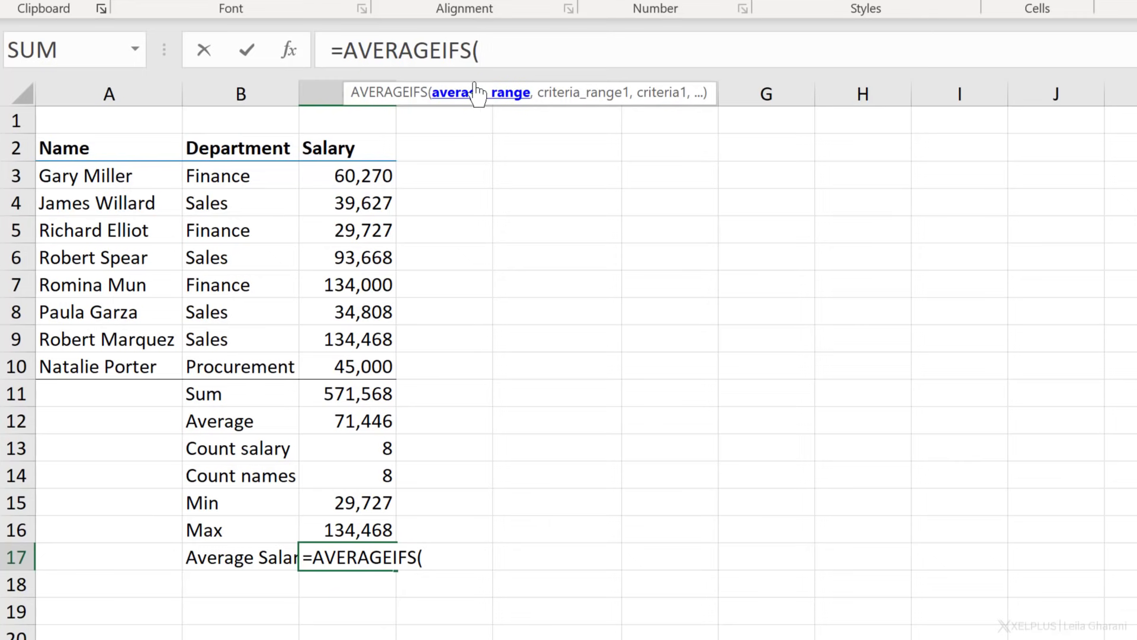
{"action": "mouse_move", "coordinate": [291, 50]}
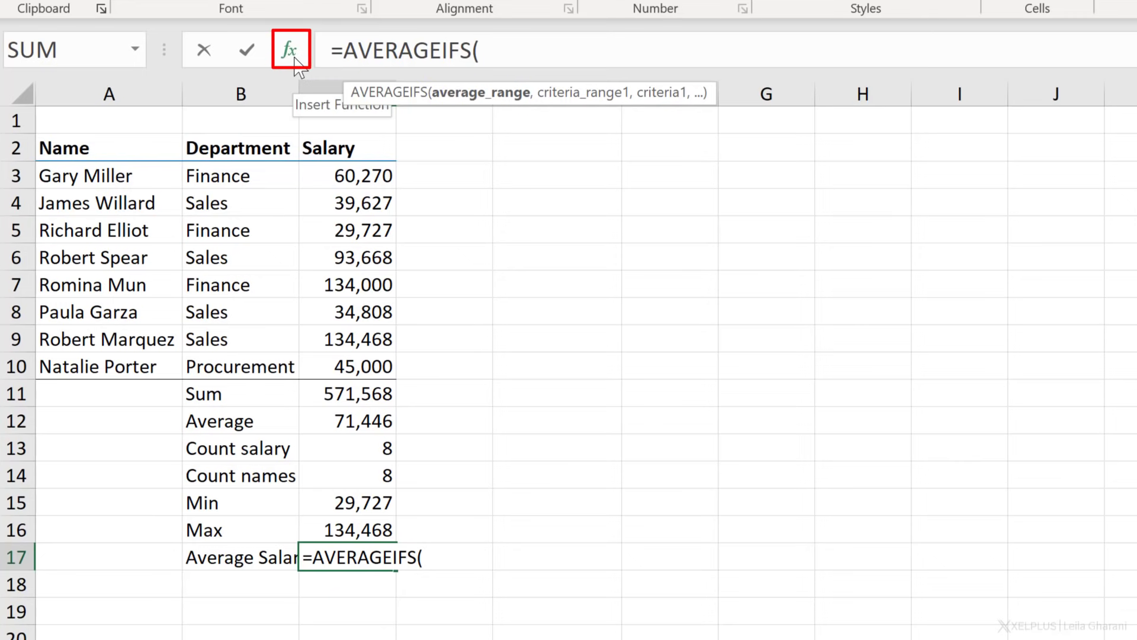
{"action": "left_click", "coordinate": [291, 50]}
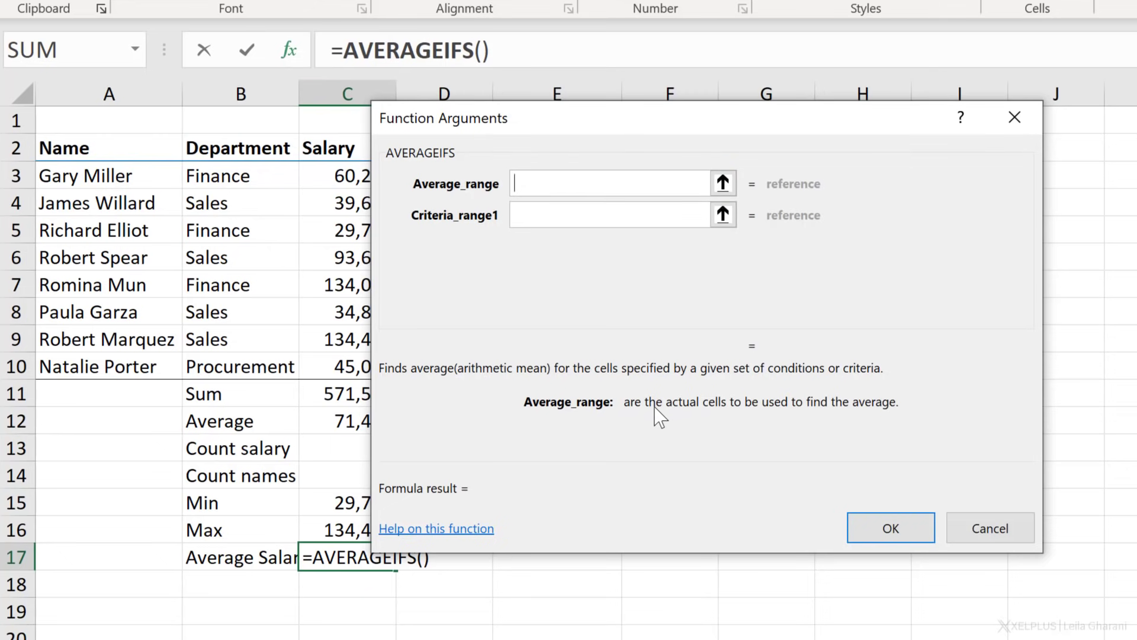
{"action": "mouse_move", "coordinate": [871, 421]}
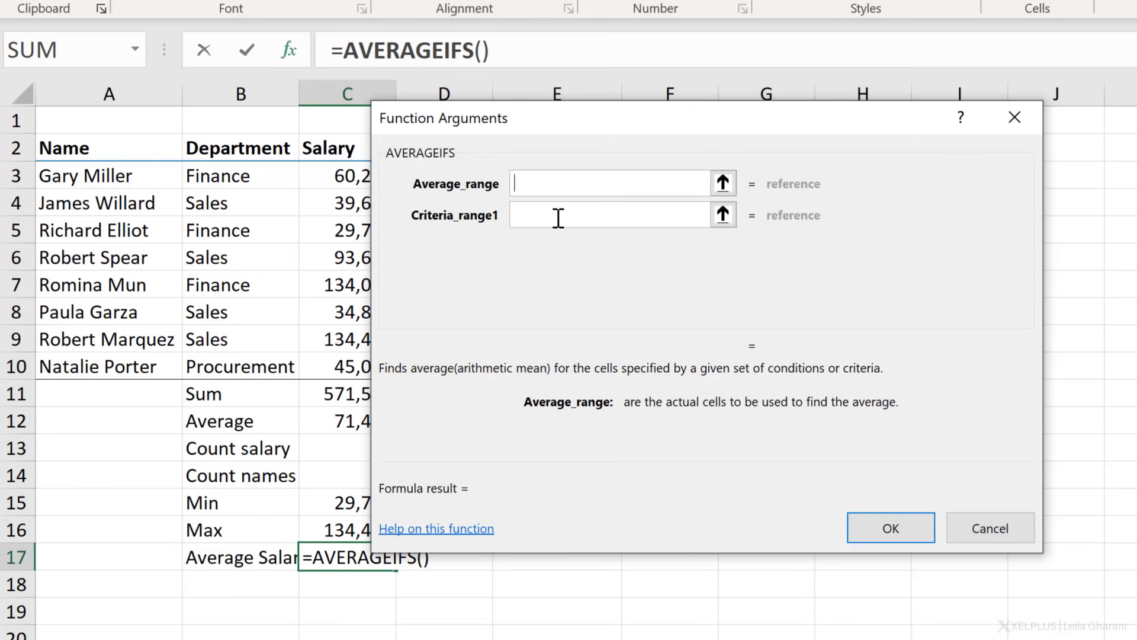
- Set AVERAGEIFS to average salaries C3:C10 with departments B3:B10 as the criteria range
{"action": "left_click_drag", "start_coordinate": [442, 118], "coordinate": [511, 112]}
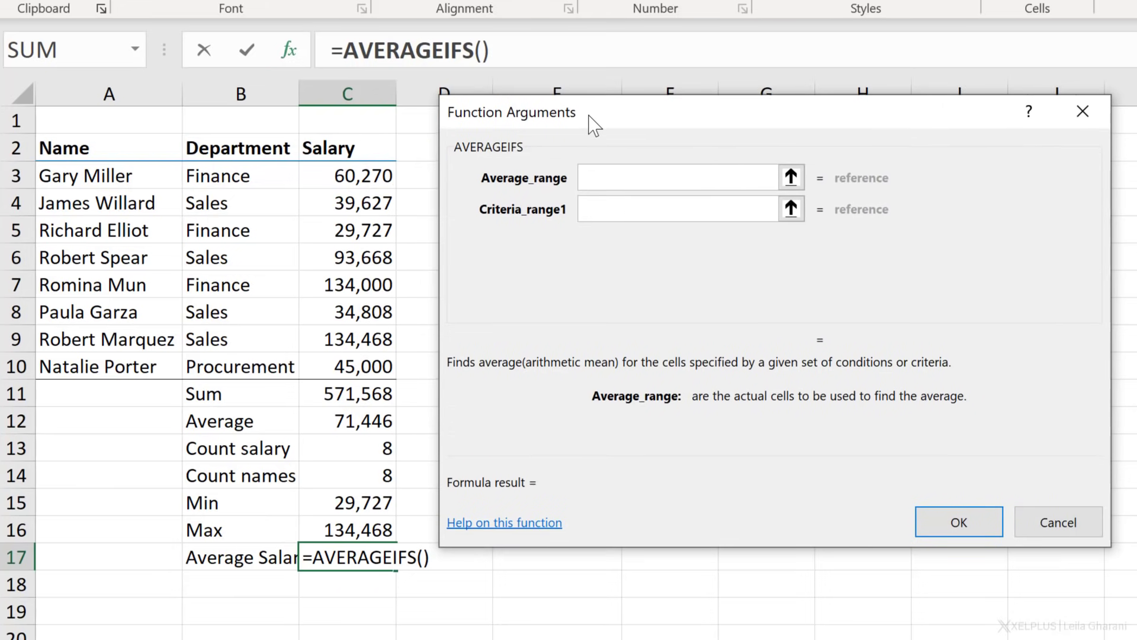
{"action": "left_click_drag", "start_coordinate": [348, 176], "coordinate": [347, 366]}
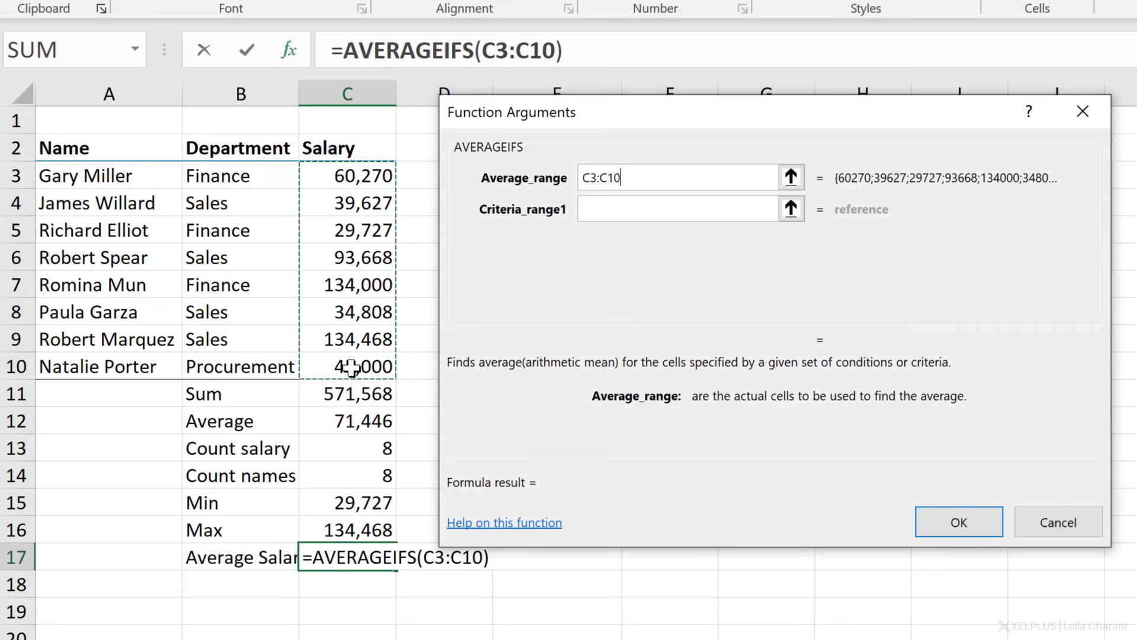
{"action": "mouse_move", "coordinate": [841, 195]}
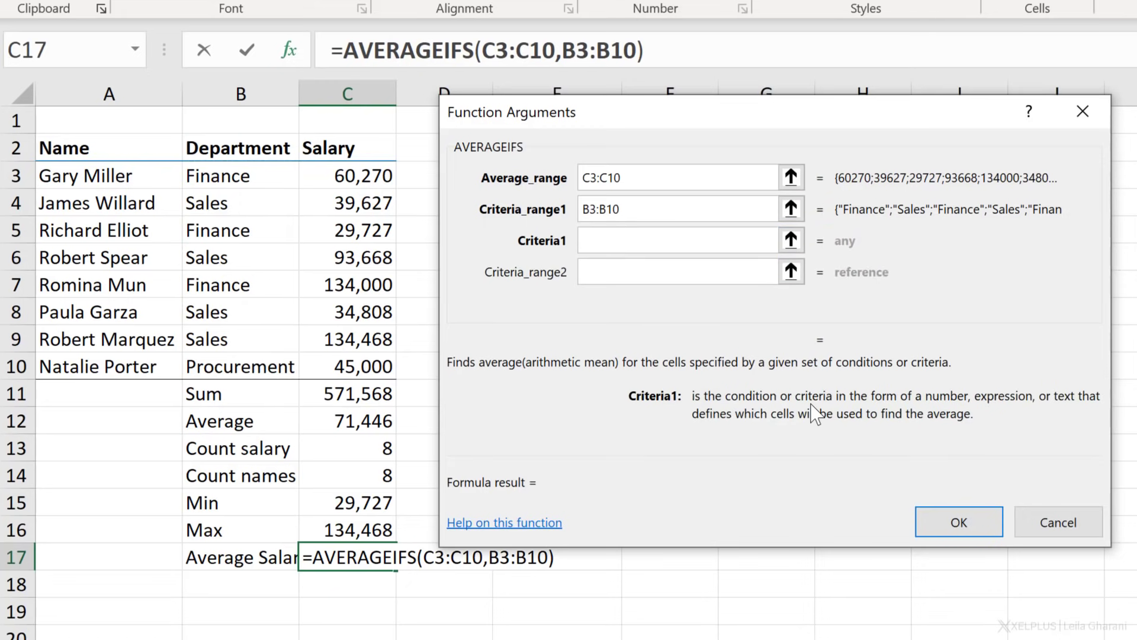
{"action": "mouse_move", "coordinate": [965, 410]}
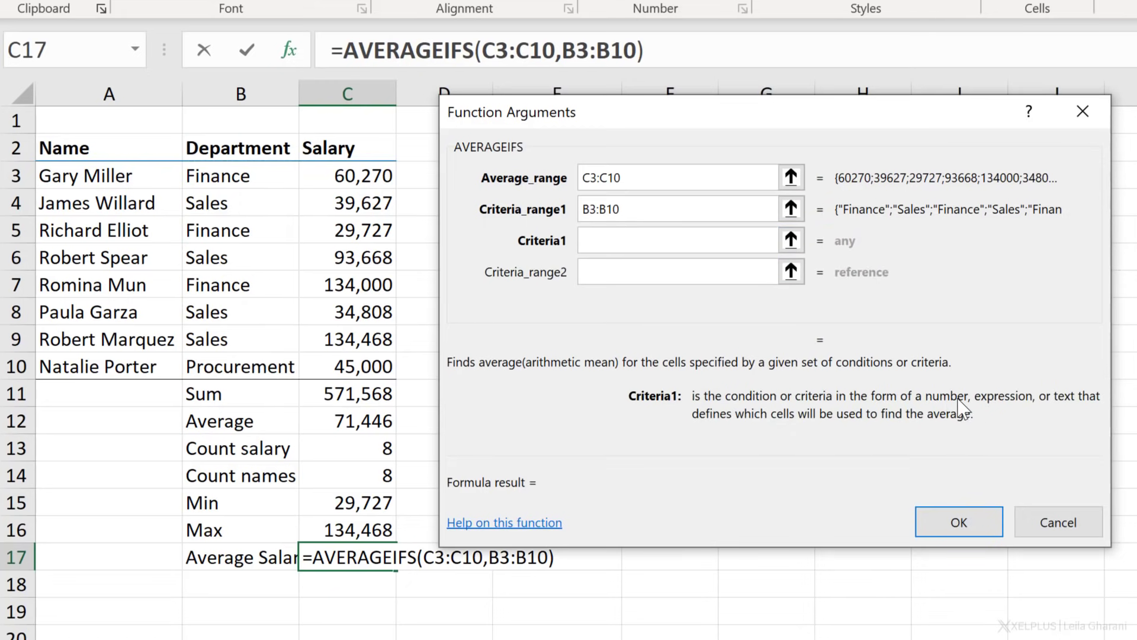
{"action": "left_click", "coordinate": [686, 240]}
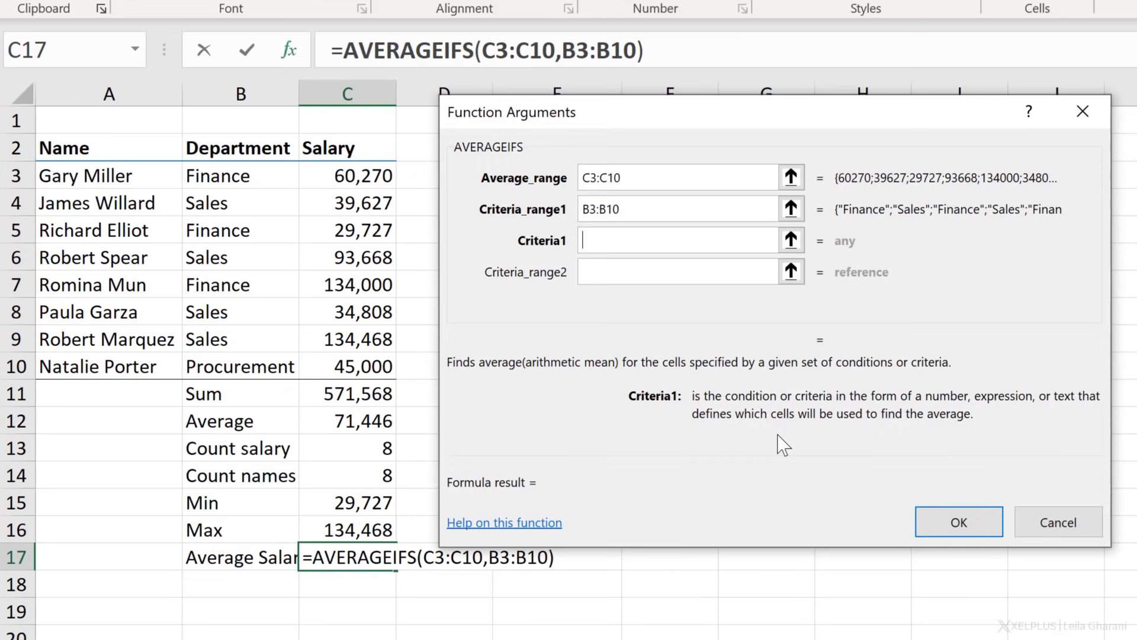
{"action": "mouse_move", "coordinate": [913, 421]}
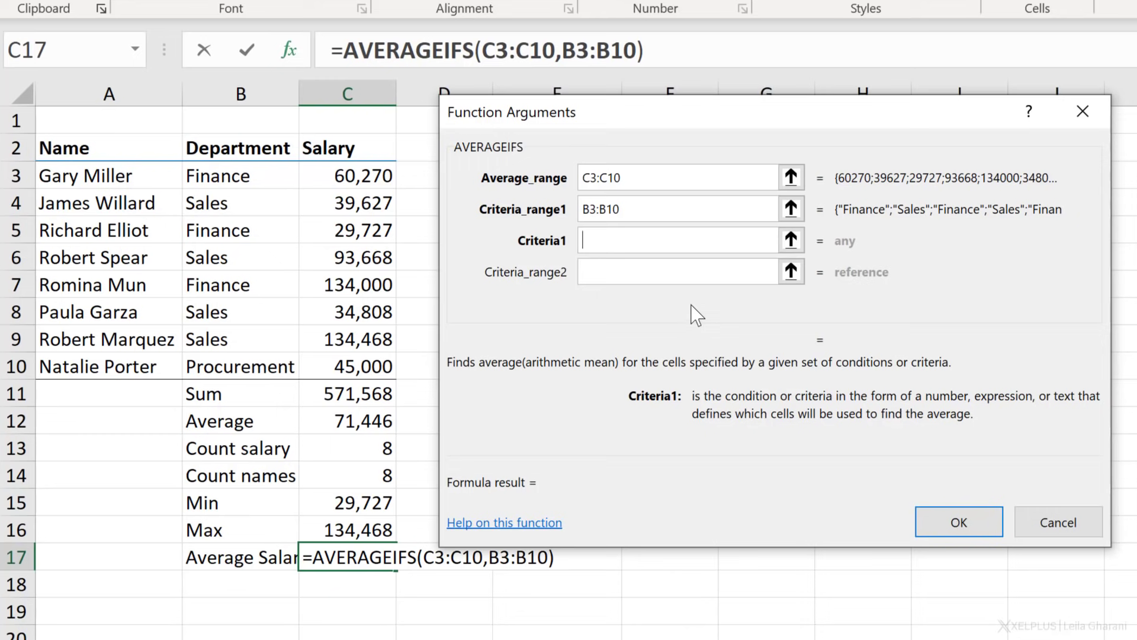
{"action": "mouse_move", "coordinate": [677, 297]}
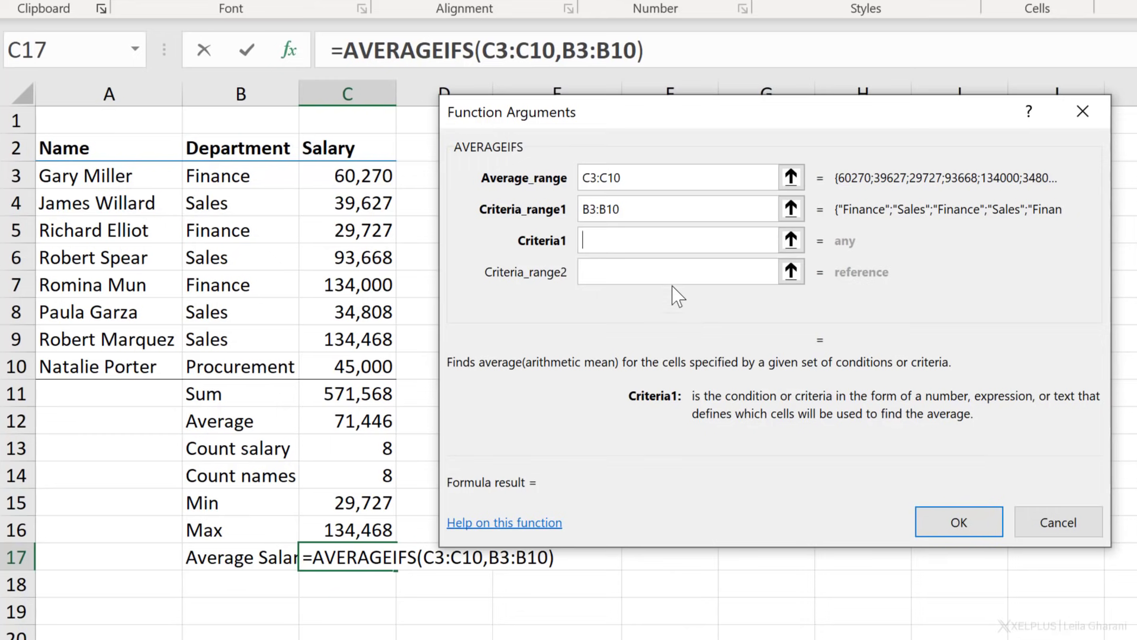
{"action": "mouse_move", "coordinate": [128, 557]}
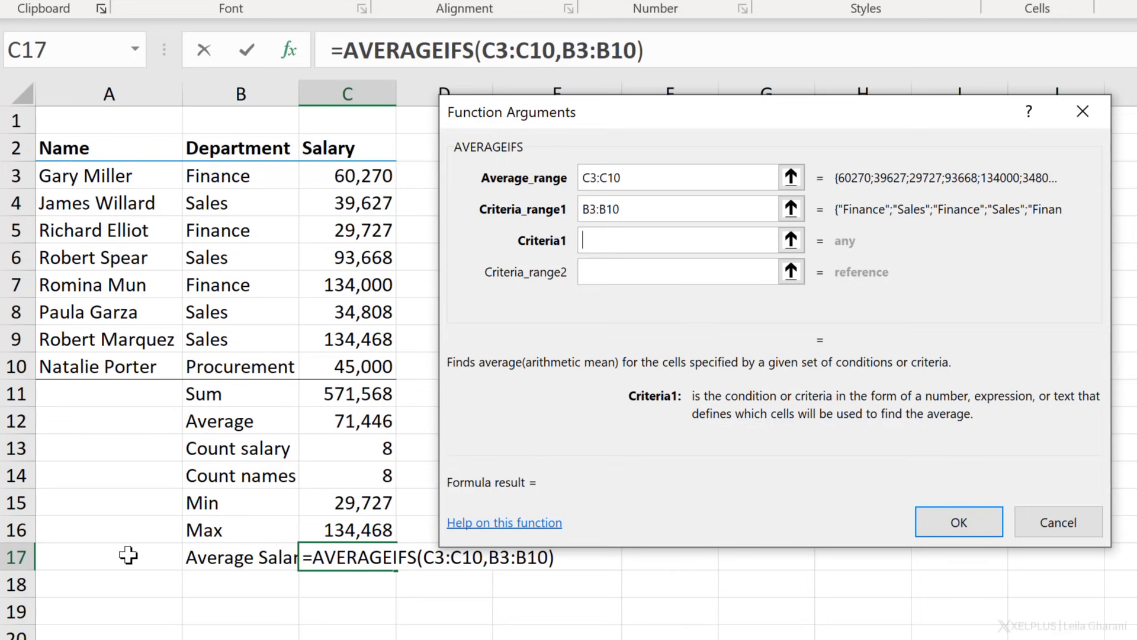
{"action": "mouse_move", "coordinate": [525, 334]}
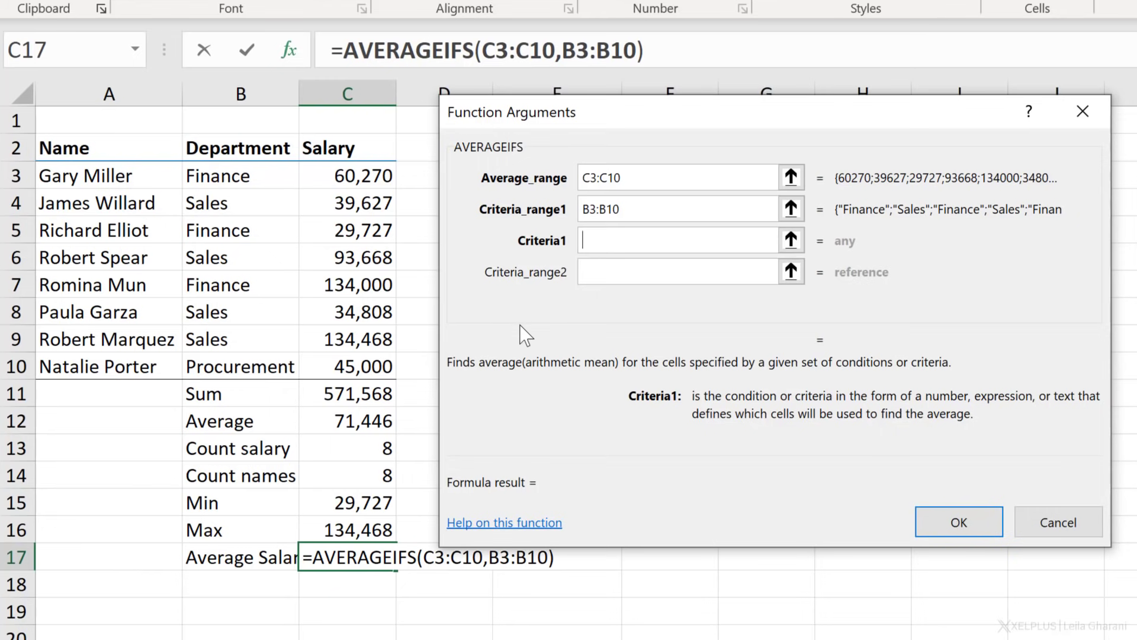
- Make "Sales" the department criterion, previewing a result of 75642.75
{"action": "type", "text": "Sales\""}
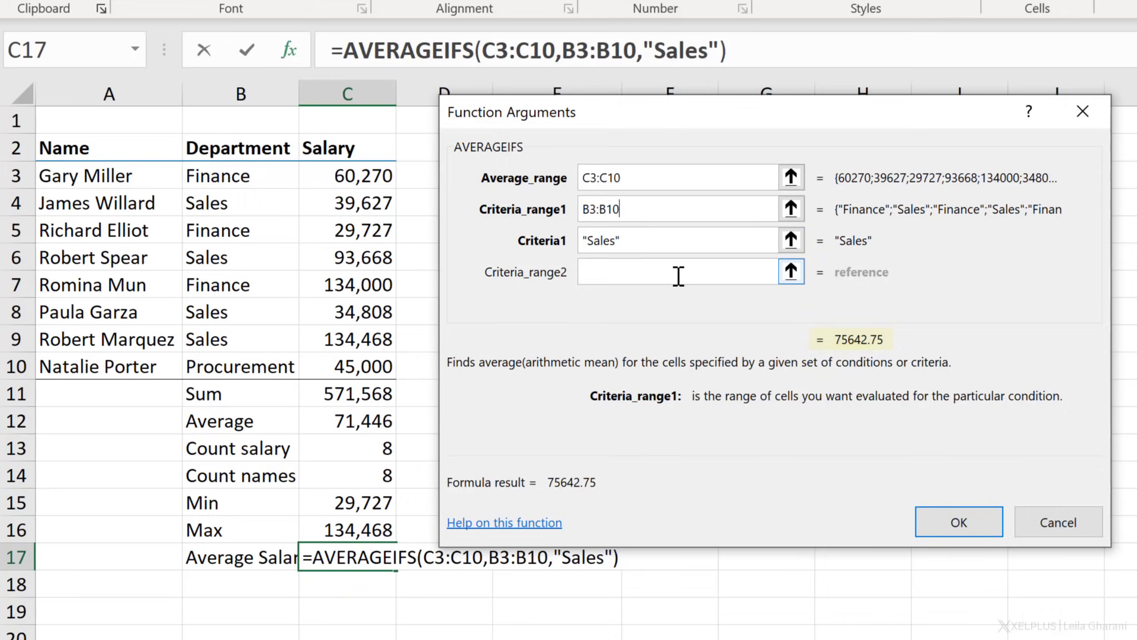
{"action": "mouse_move", "coordinate": [875, 354]}
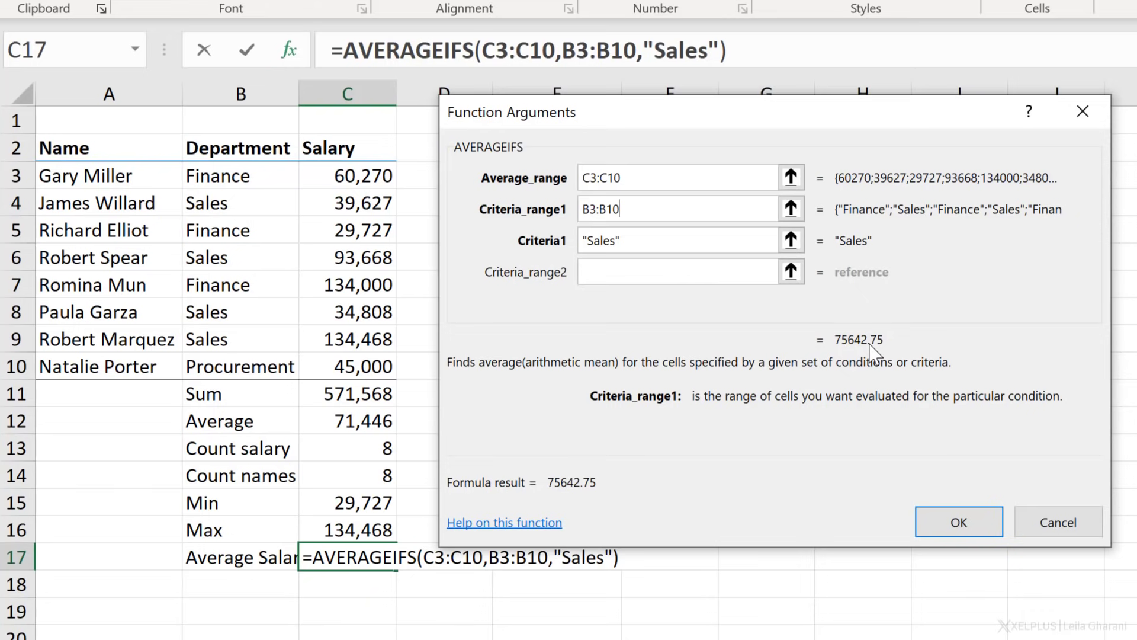
{"action": "mouse_move", "coordinate": [957, 521]}
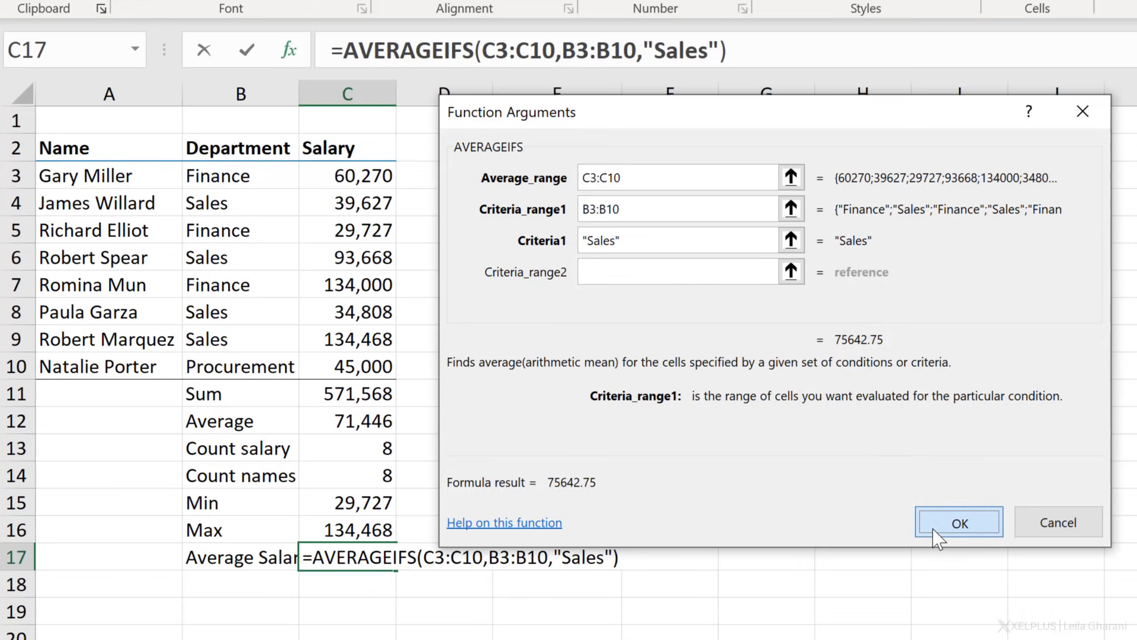
- Commit the AVERAGEIFS formula showing 75642.75 in C17 and review its references
{"action": "left_click", "coordinate": [959, 523]}
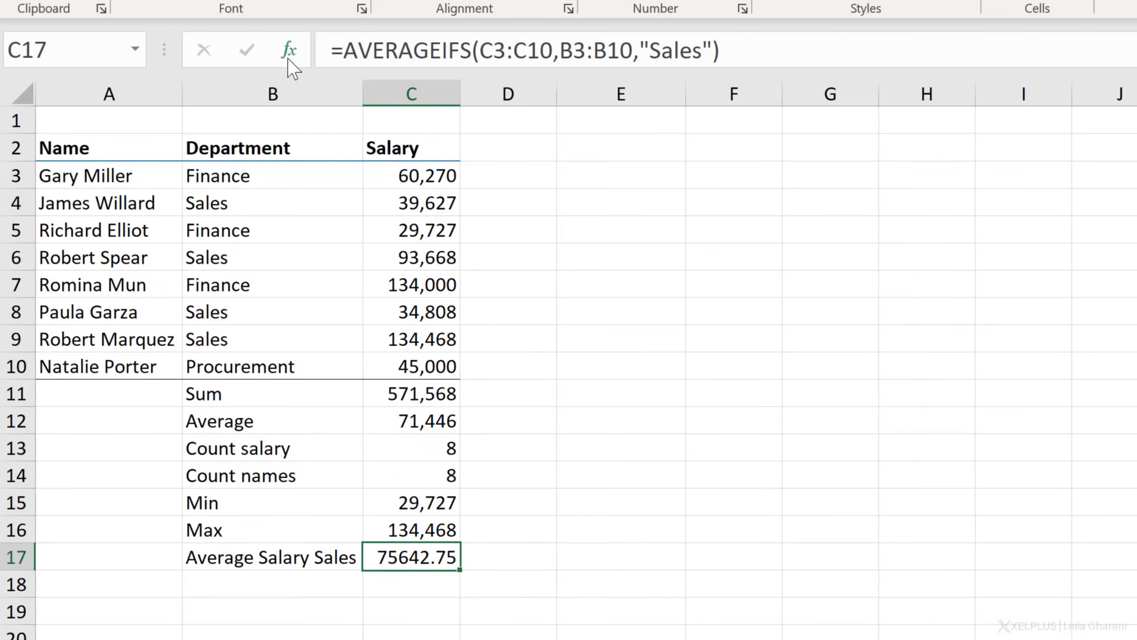
{"action": "mouse_move", "coordinate": [290, 49]}
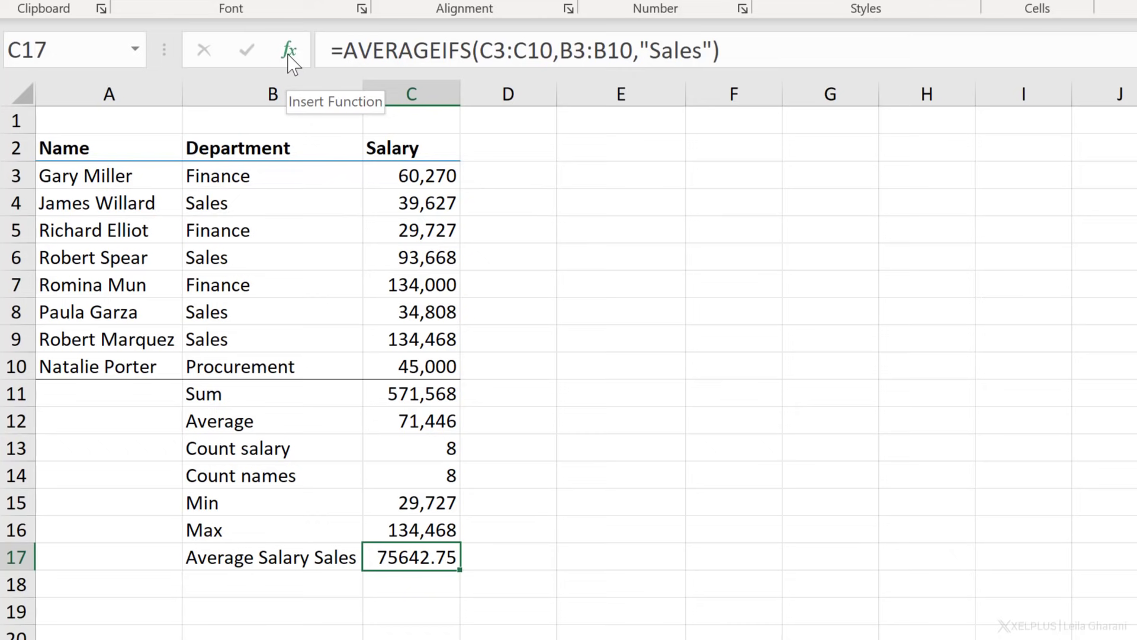
{"action": "mouse_move", "coordinate": [491, 52]}
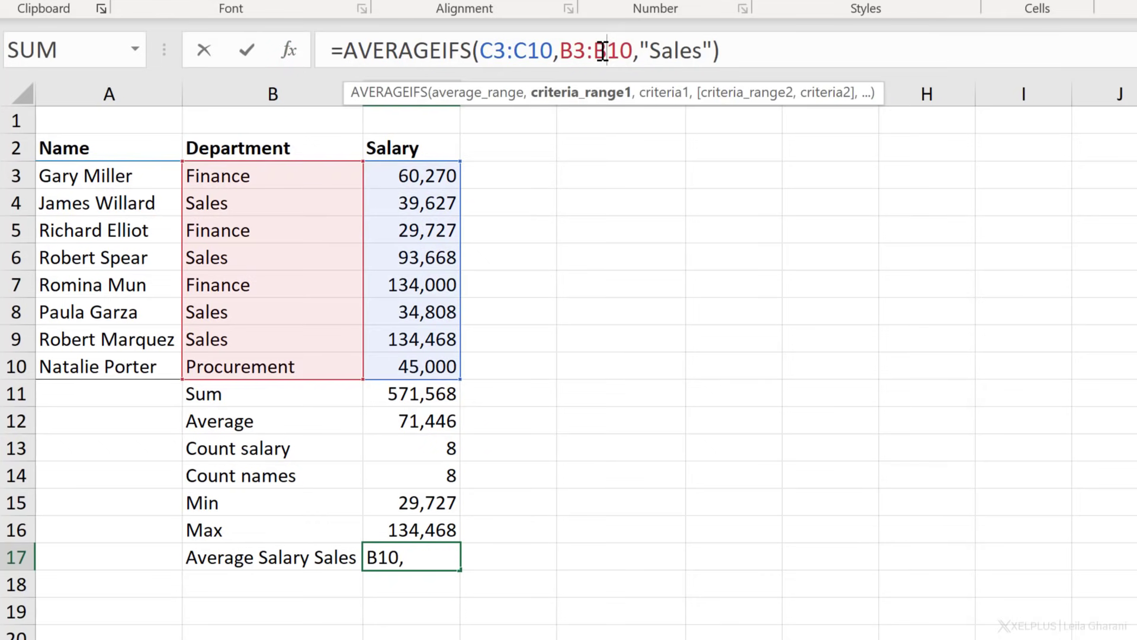
{"action": "type", "text": "IFS(C3:"}
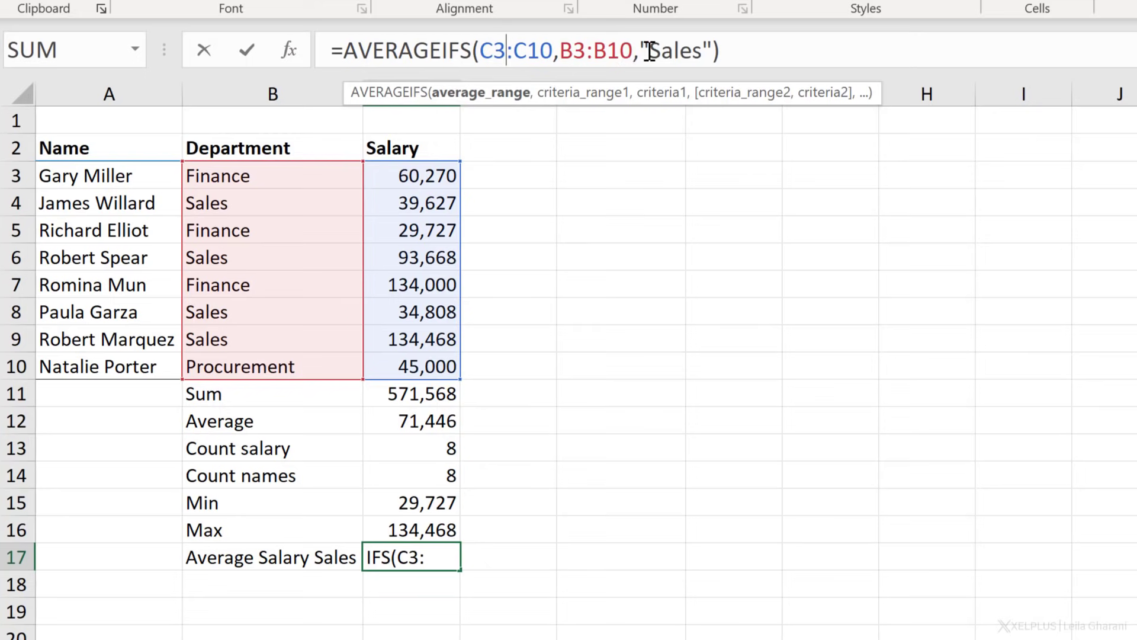